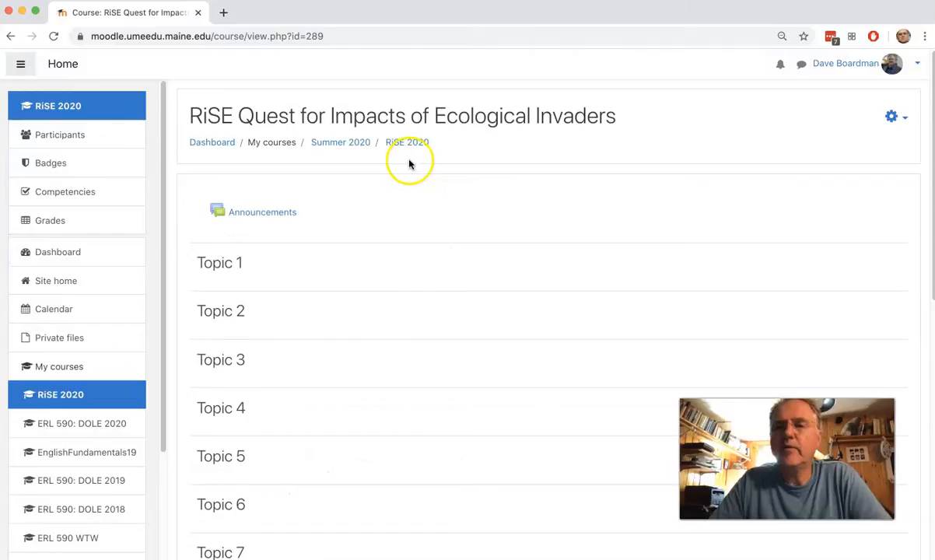
# - Turn editing on from the course gear menu, then reopen and dismiss the menu
pyautogui.click(891, 116)
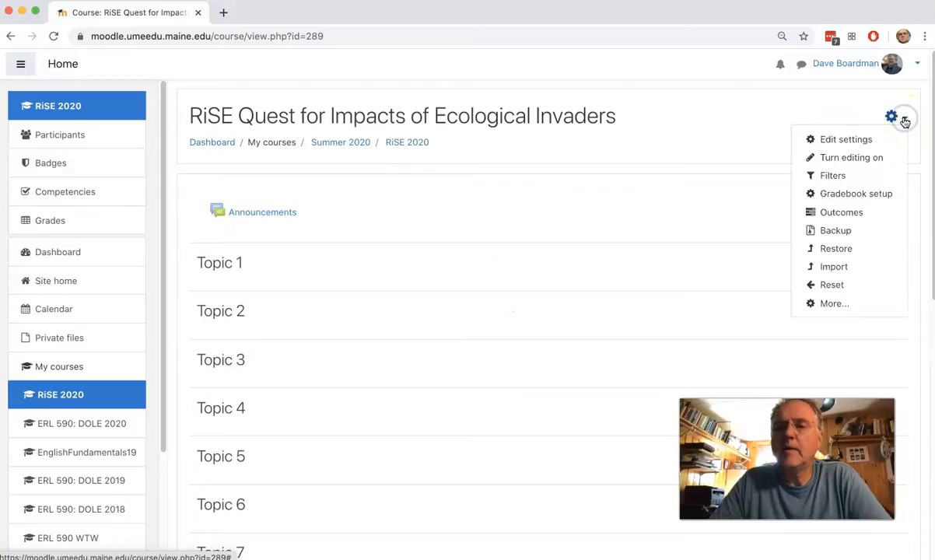
pyautogui.click(851, 157)
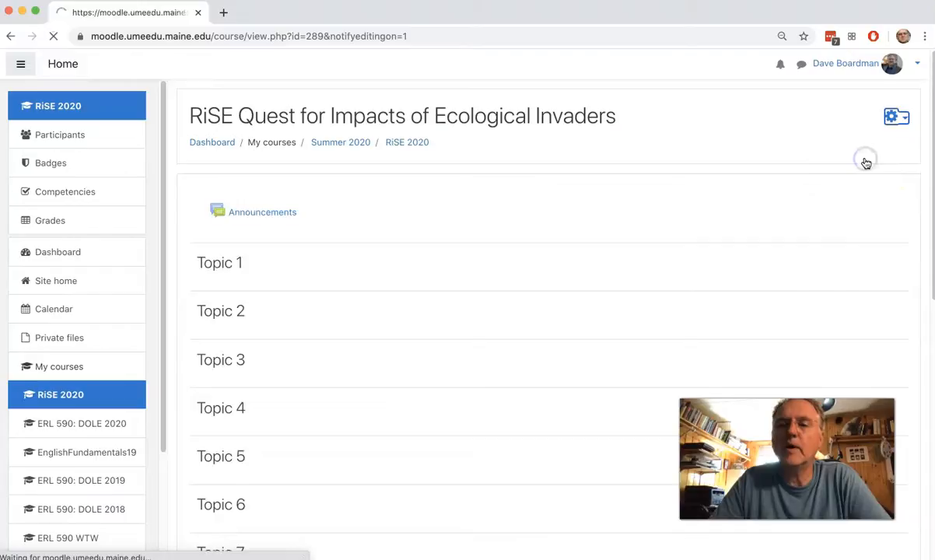
pyautogui.click(896, 116)
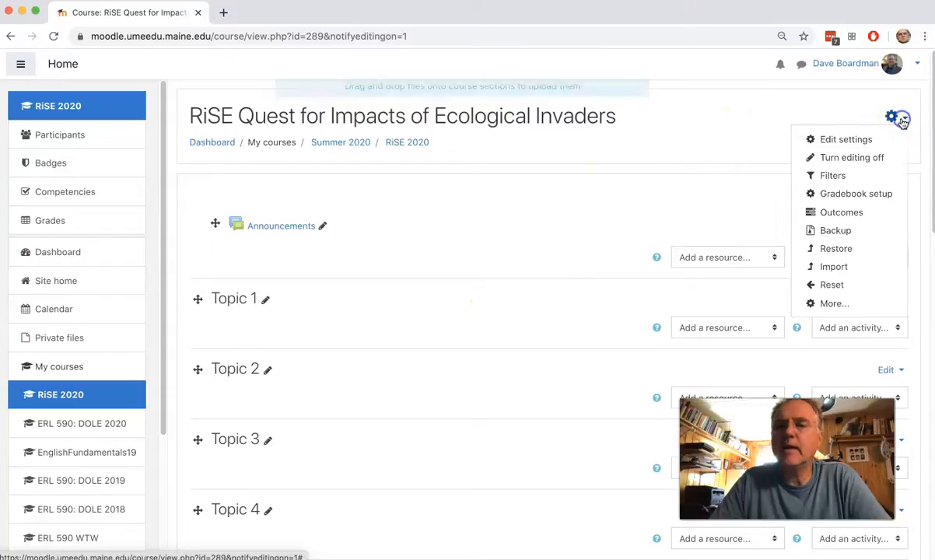
pyautogui.click(846, 139)
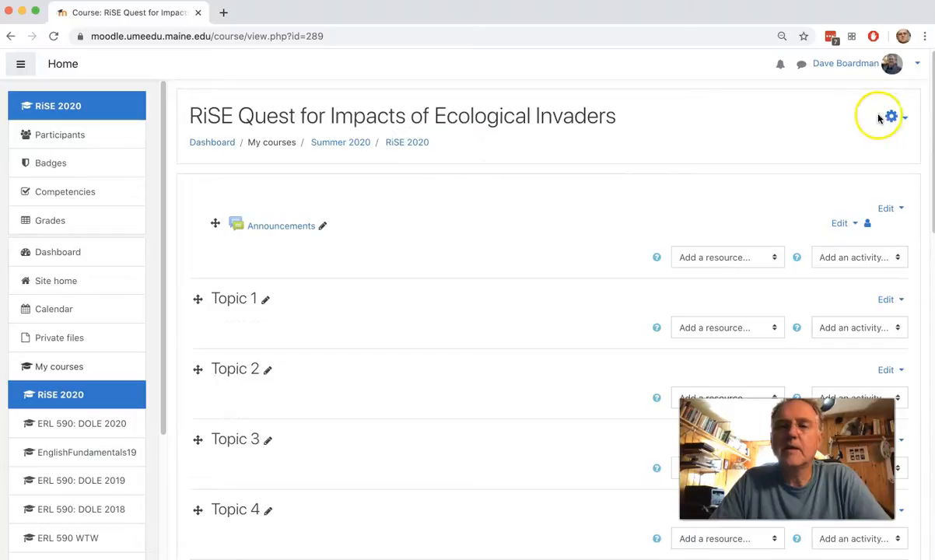
# - Open the RiSE 2020 course's Edit settings form and scroll down to Description
pyautogui.click(891, 116)
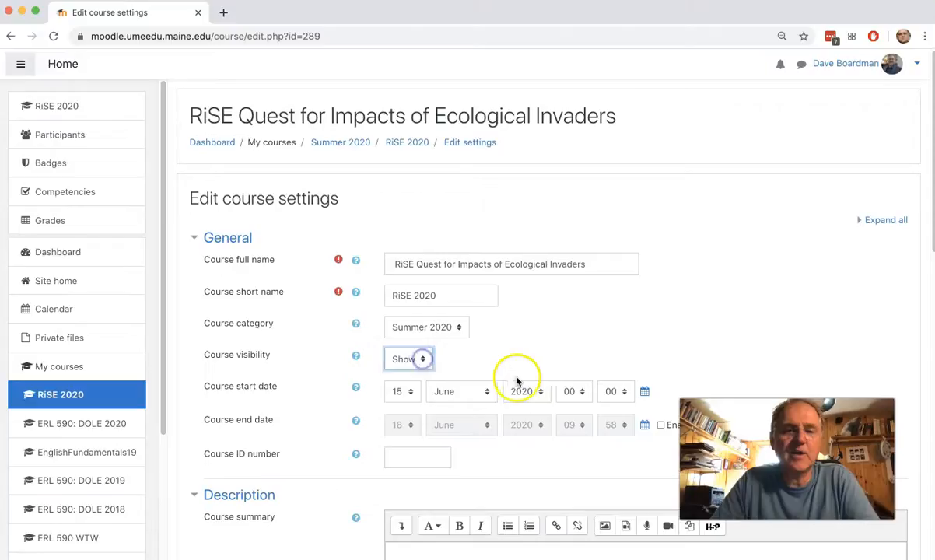
pyautogui.moveTo(823, 392)
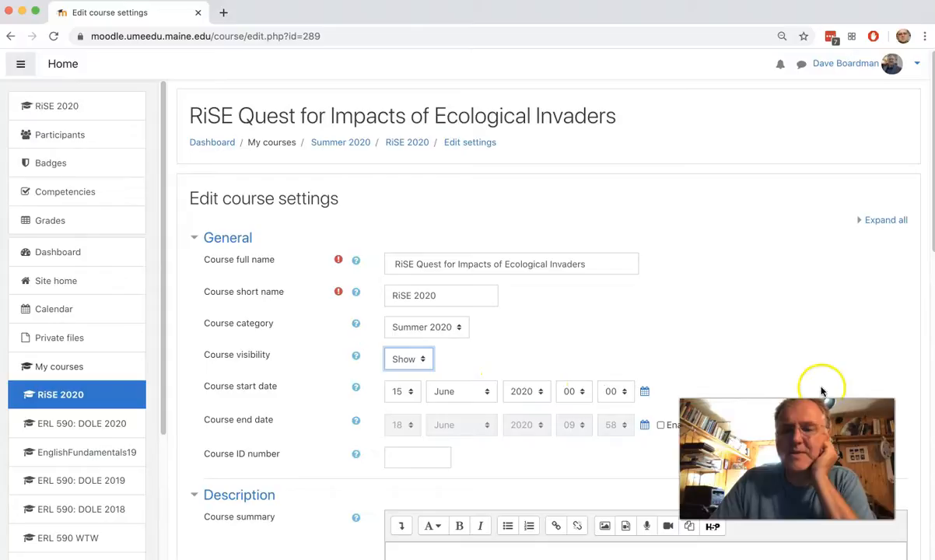
pyautogui.scroll(-3)
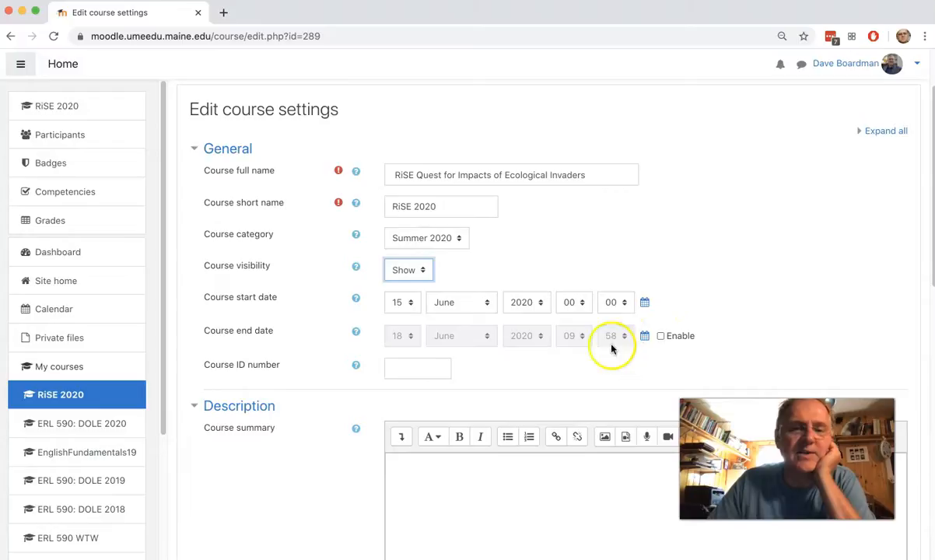
pyautogui.scroll(-3)
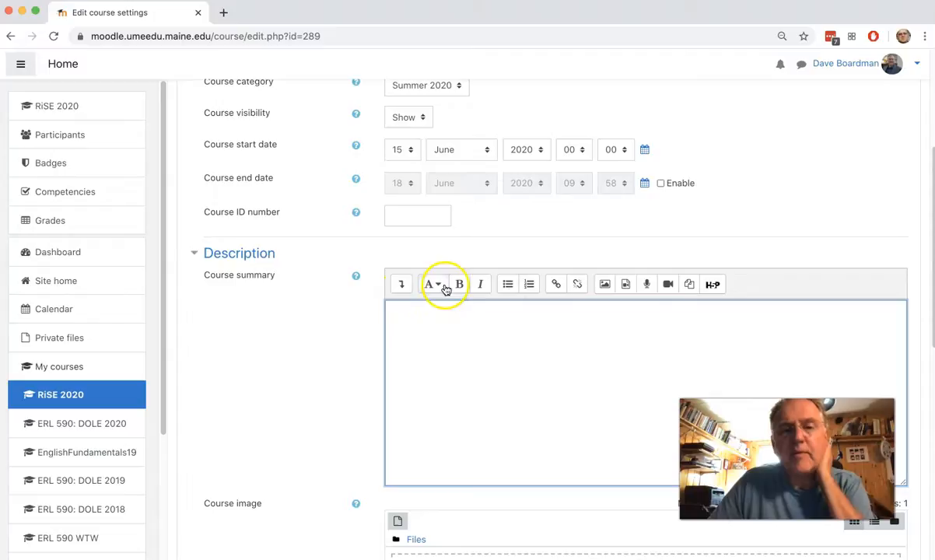
# - Paste the Panasonic Lumix DMC-G85 camera text into the expanded Course summary editor
pyautogui.click(401, 283)
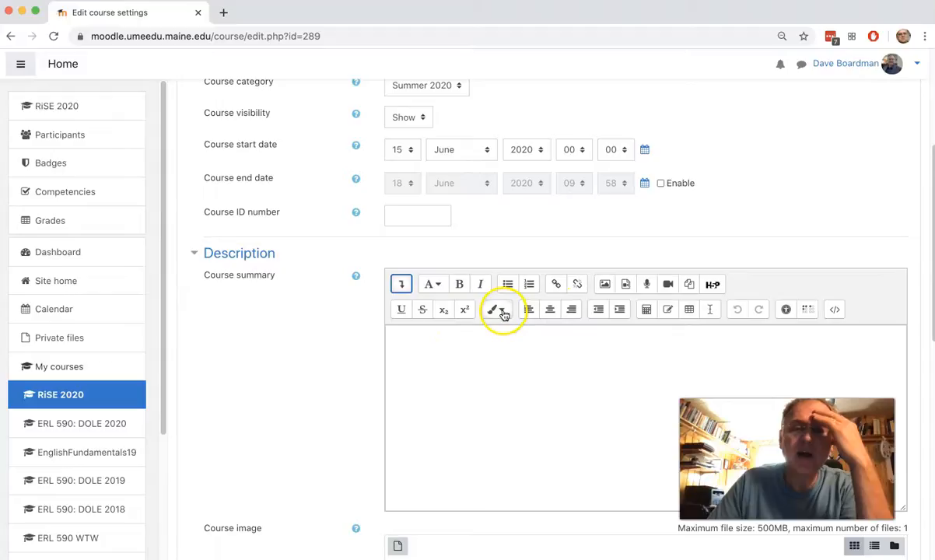
pyautogui.moveTo(619, 310)
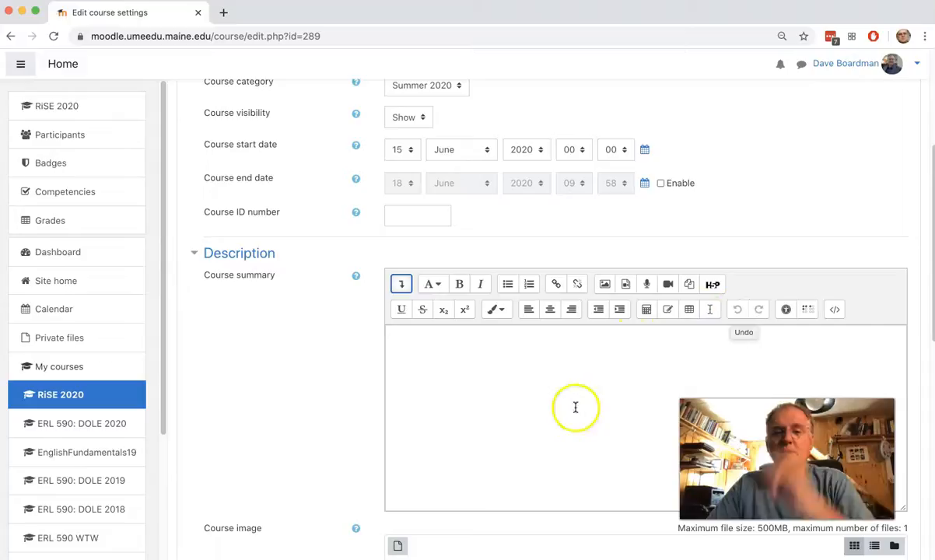
pyautogui.write('Panasonic Lumix DMC-G85 Mirrorless Micro Four Thirds Digital Camera with 12-60mm Lens and Accessory Kit')
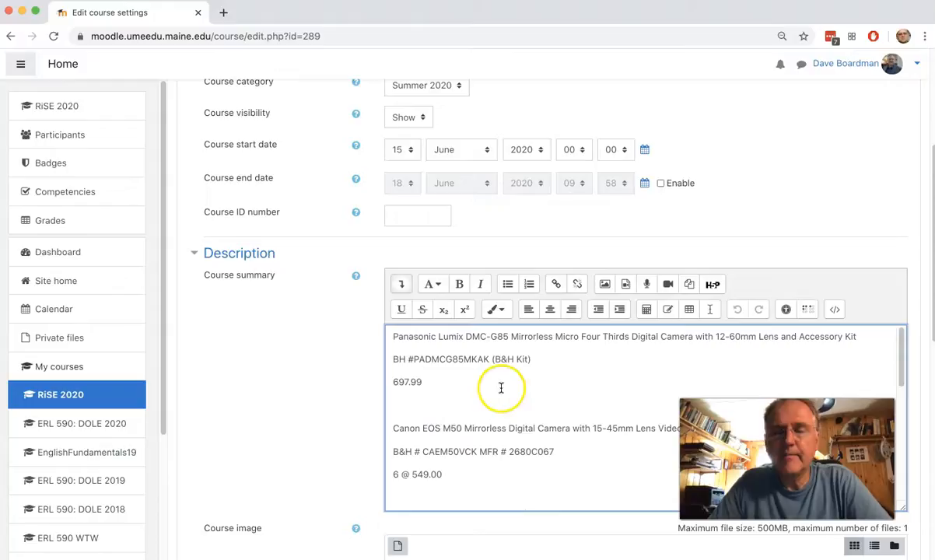
pyautogui.click(432, 283)
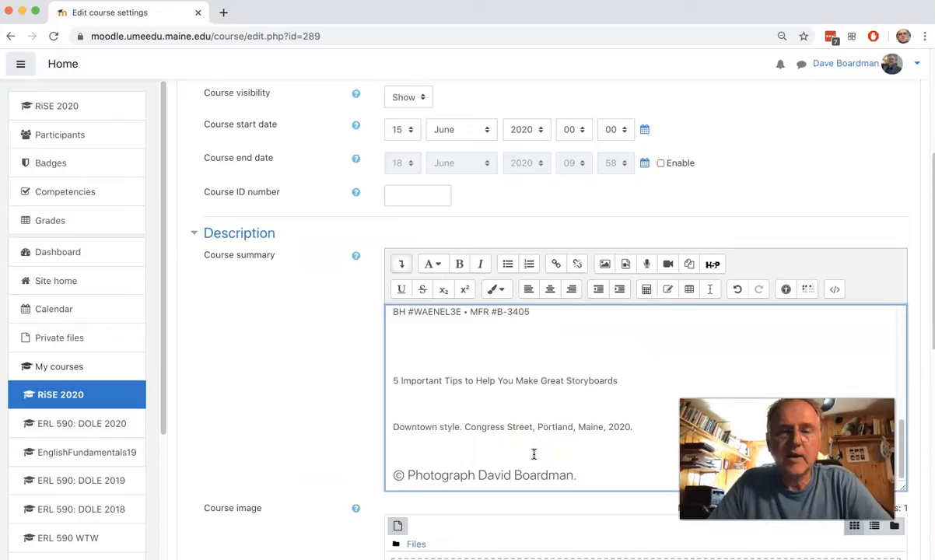
pyautogui.scroll(-3)
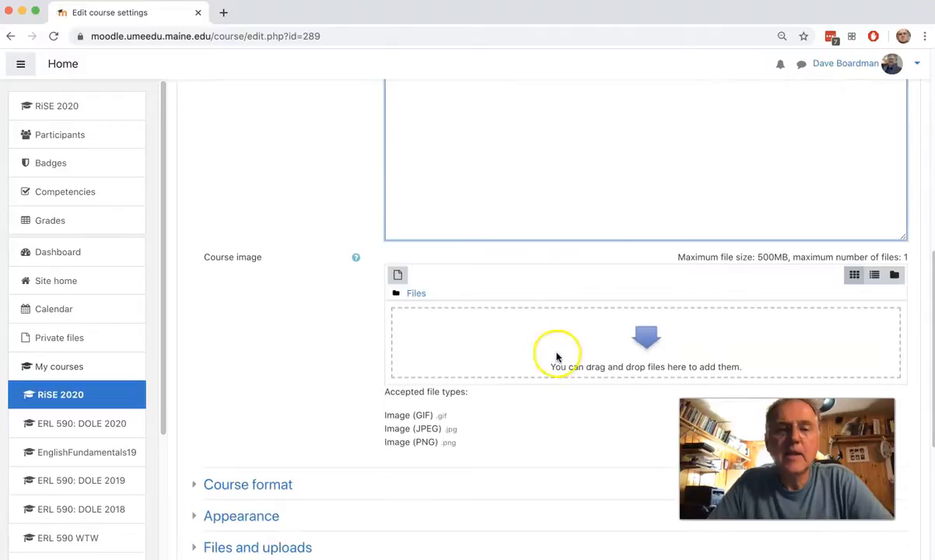
# - Expand Course format, keep Topics format, view its help, then expand Appearance
pyautogui.scroll(-3)
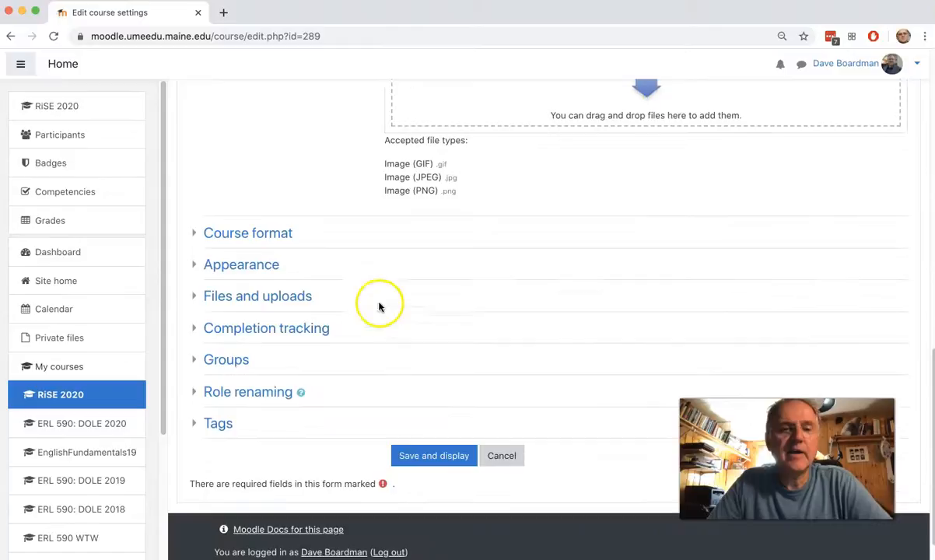
pyautogui.click(247, 233)
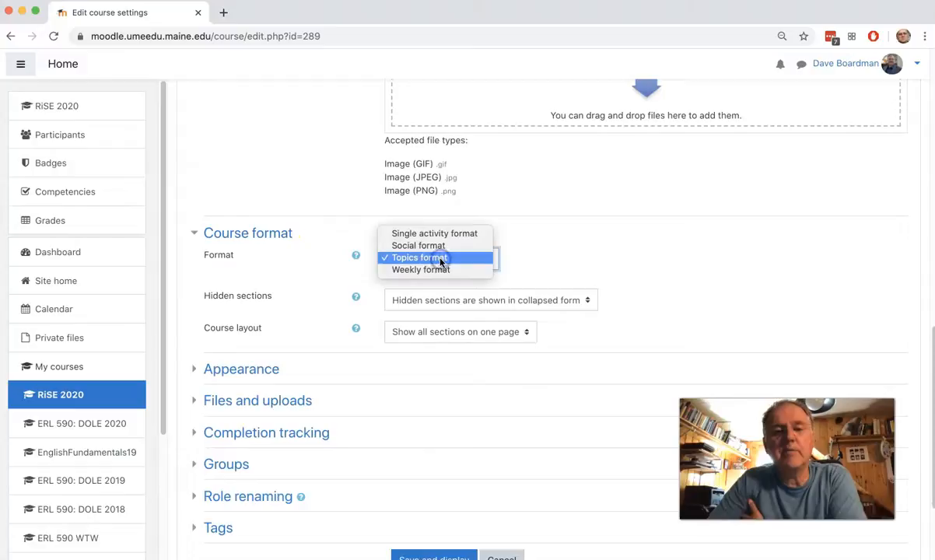
pyautogui.click(419, 257)
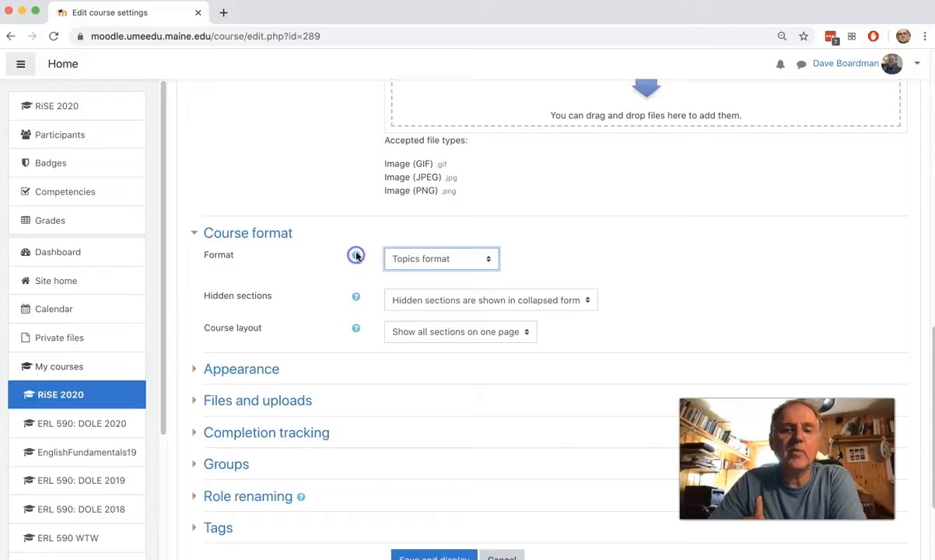
pyautogui.click(356, 255)
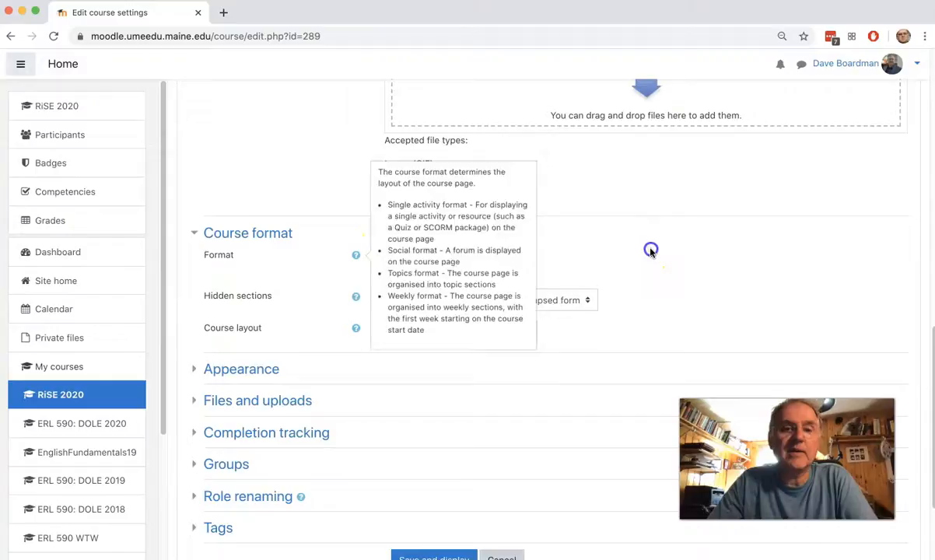
pyautogui.click(441, 298)
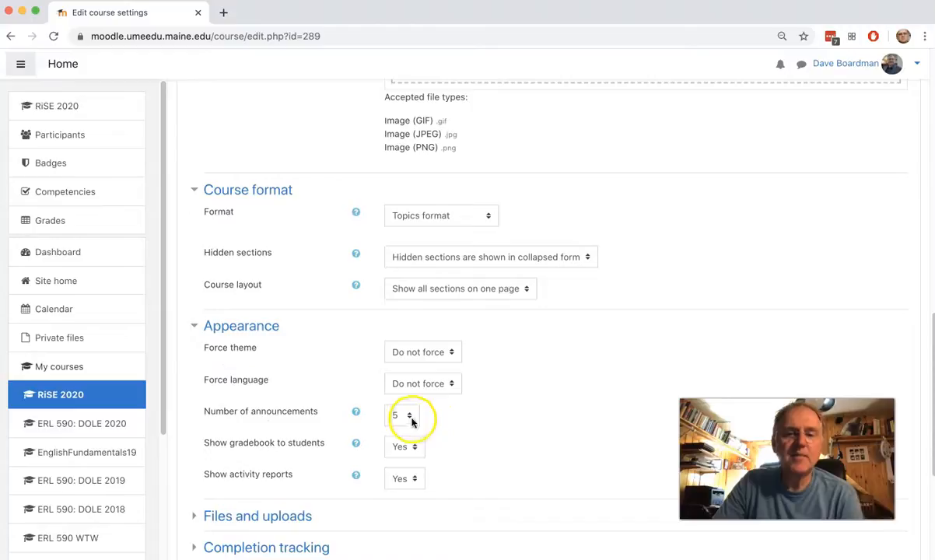
# - Expand Files and uploads and review the Maximum upload size choices
pyautogui.scroll(-3)
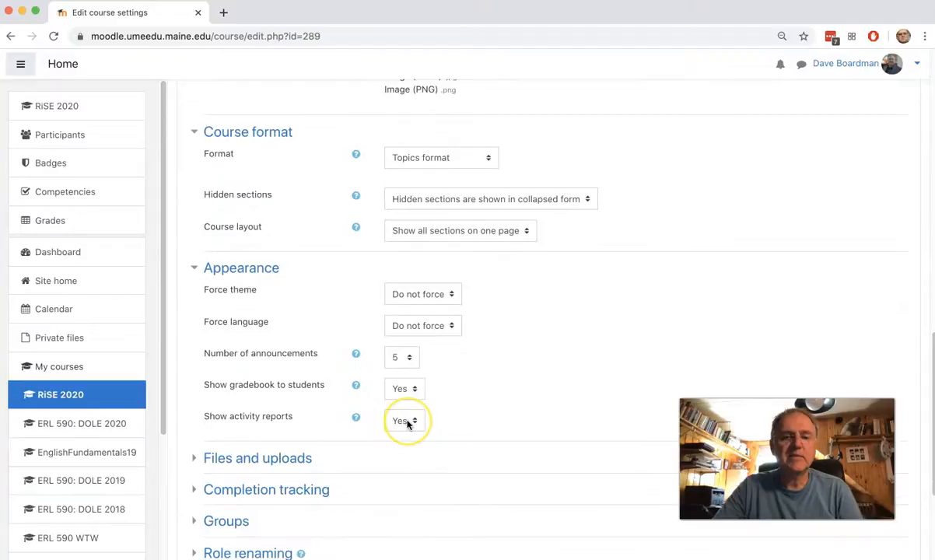
pyautogui.click(194, 351)
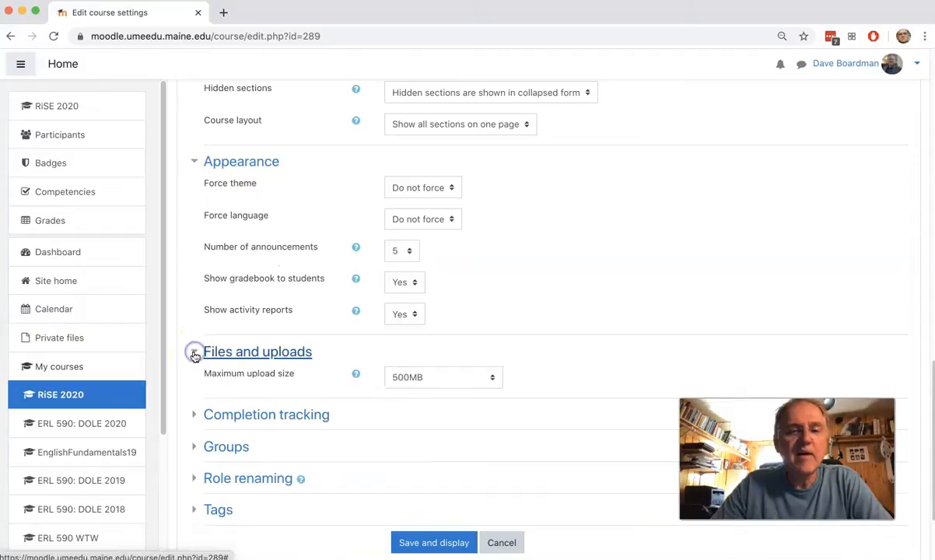
pyautogui.click(442, 377)
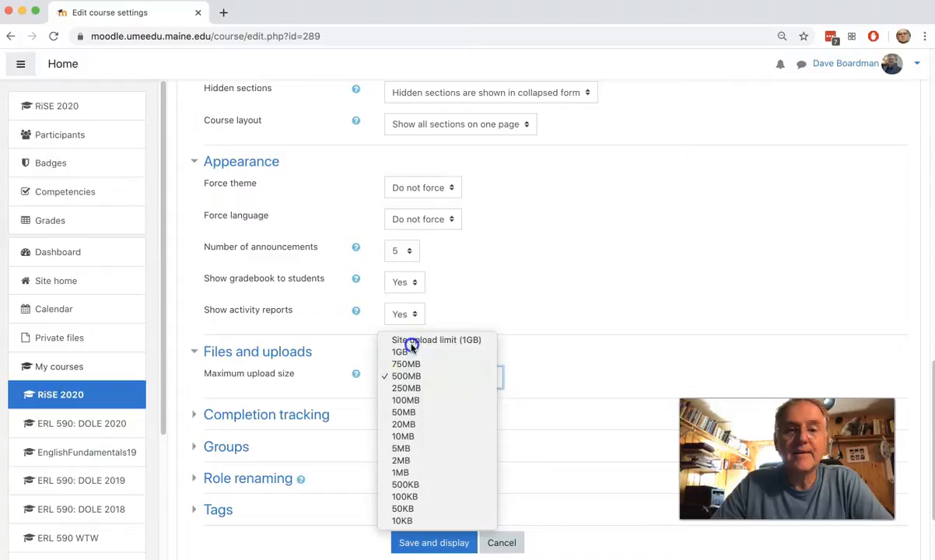
pyautogui.click(436, 340)
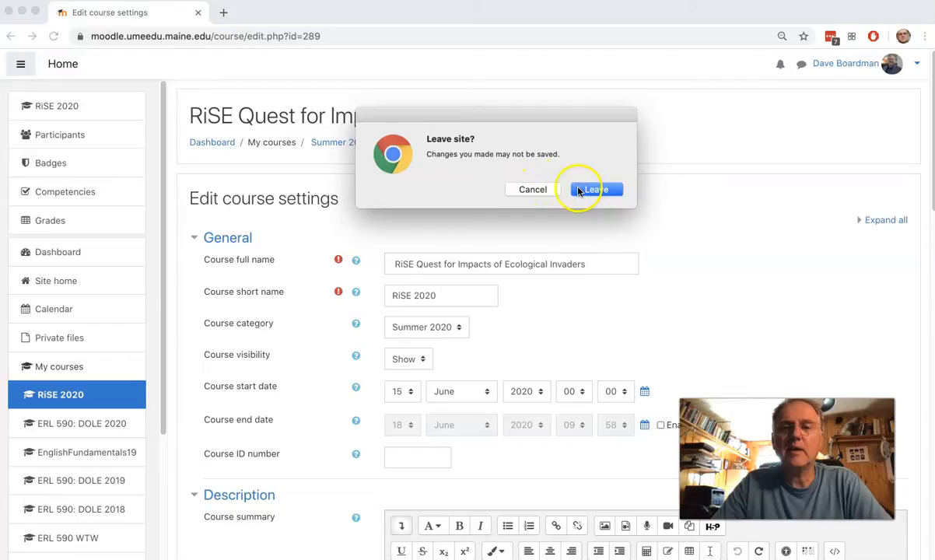
# - Leave the unsaved settings form and open the General section's edit form
pyautogui.click(595, 189)
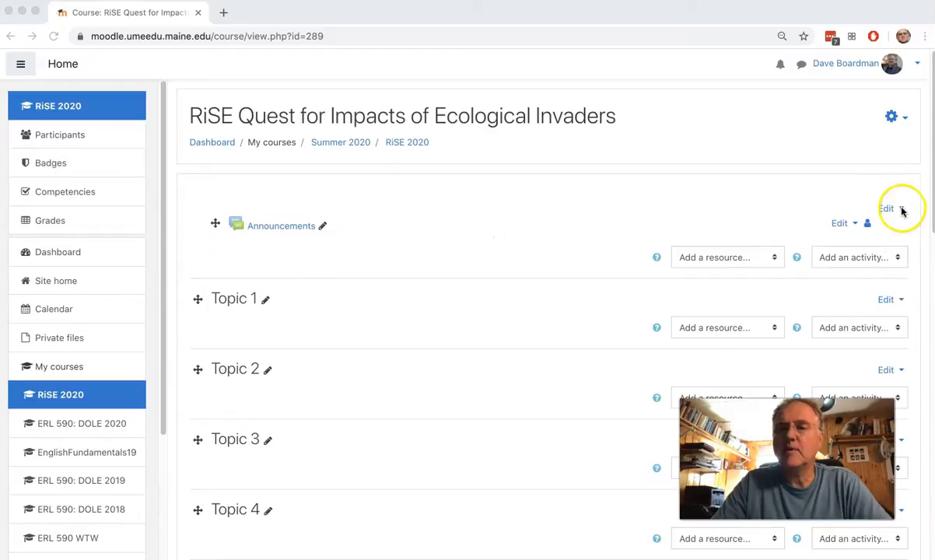
pyautogui.click(887, 207)
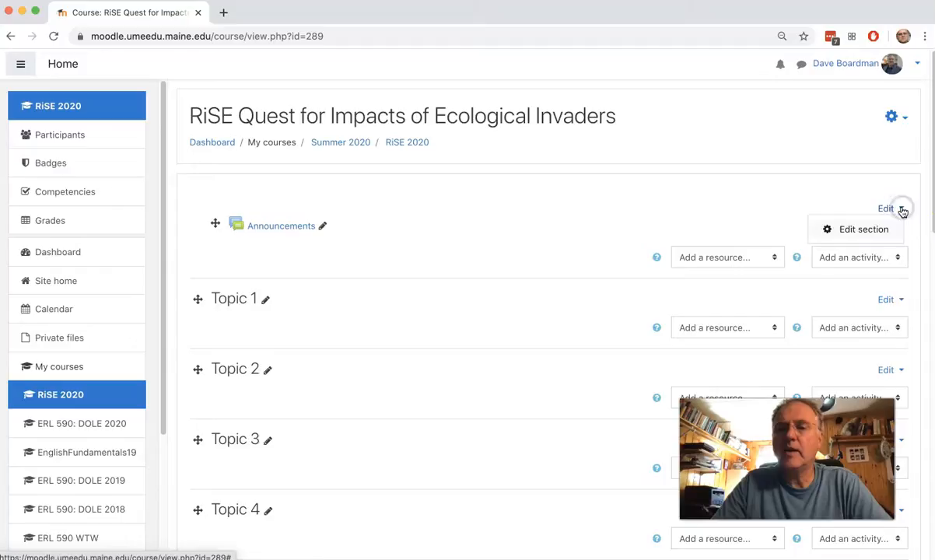
pyautogui.click(863, 229)
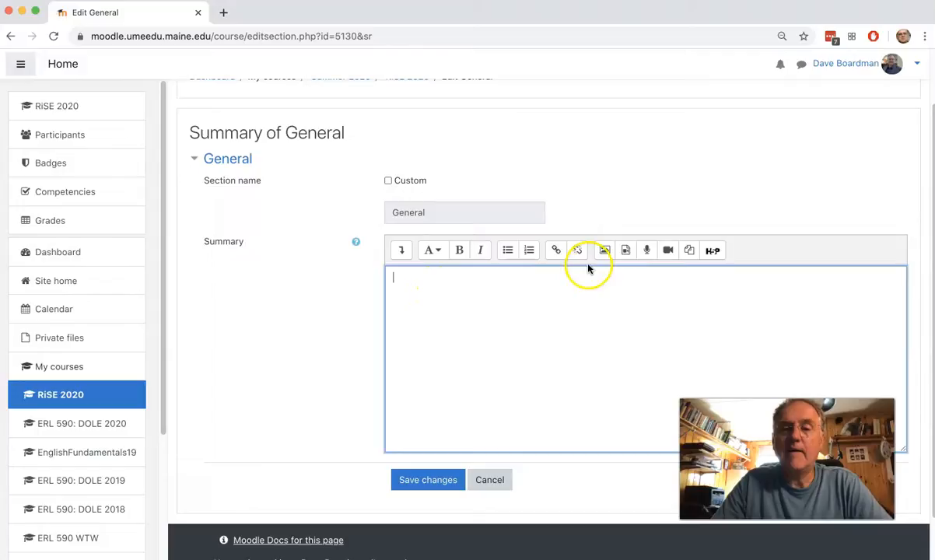
pyautogui.moveTo(578, 270)
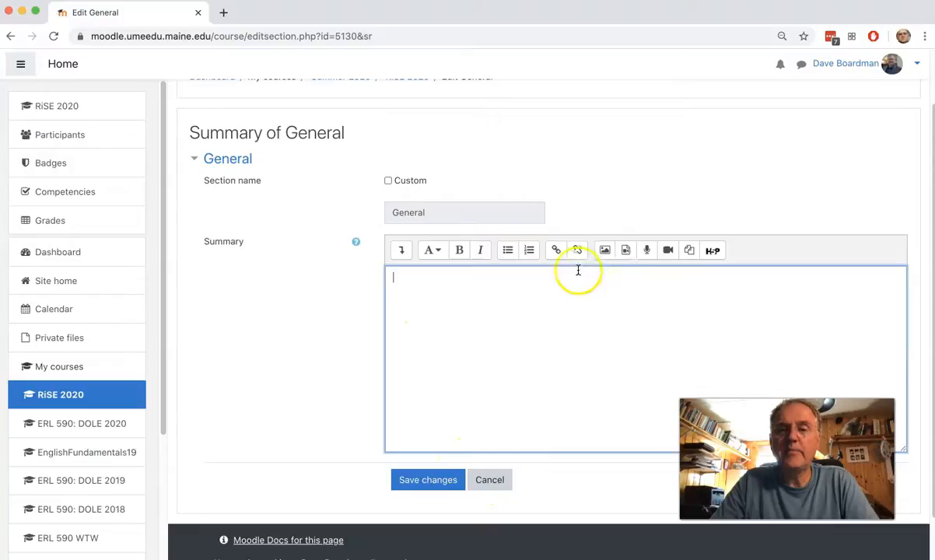
# - Create a table in the General summary editor, then close the table settings dialog
pyautogui.click(401, 250)
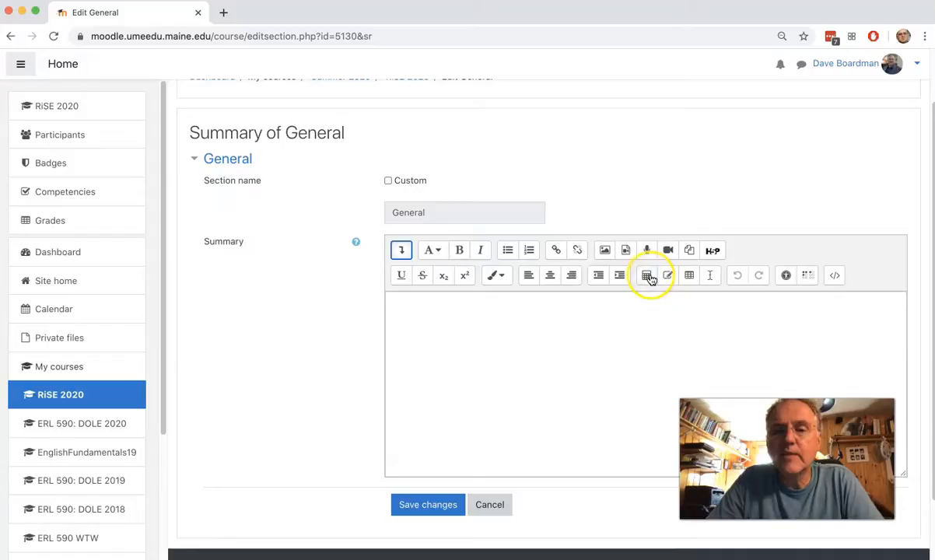
pyautogui.click(646, 275)
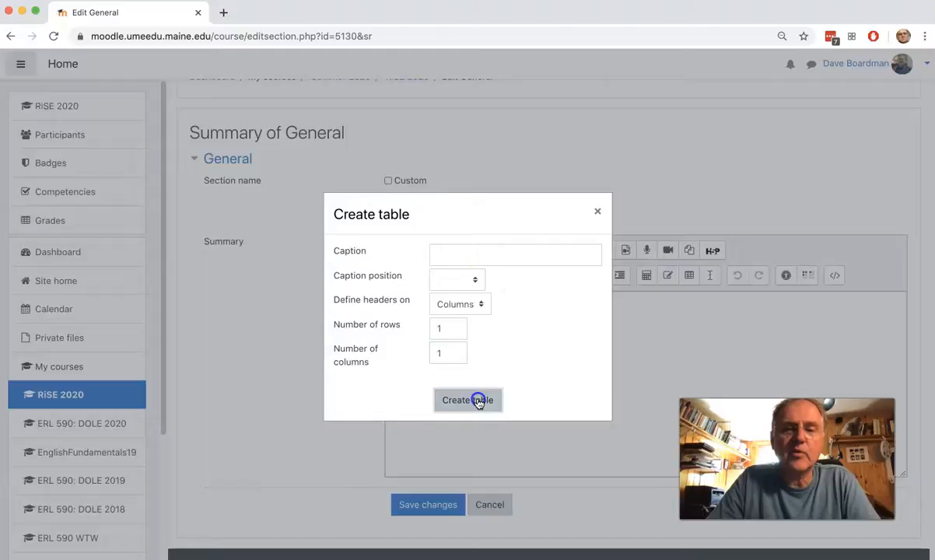
pyautogui.click(467, 400)
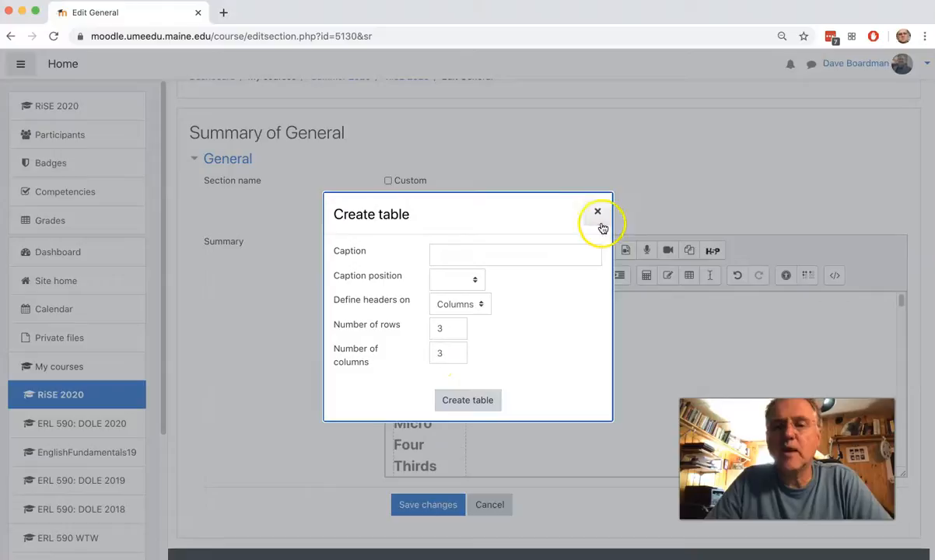
pyautogui.click(597, 211)
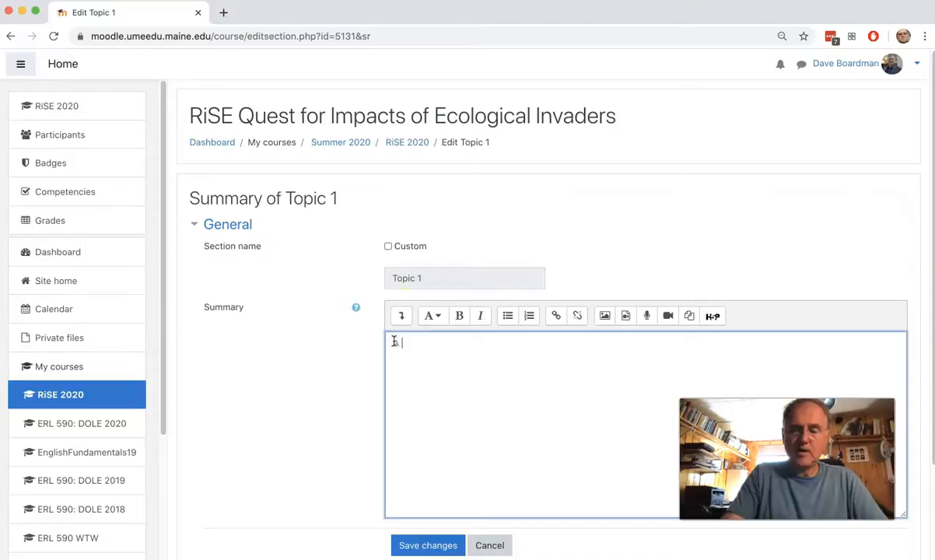
# - Enter 'A look at science.....' as the Topic 1 summary and save
pyautogui.write('look at science.....')
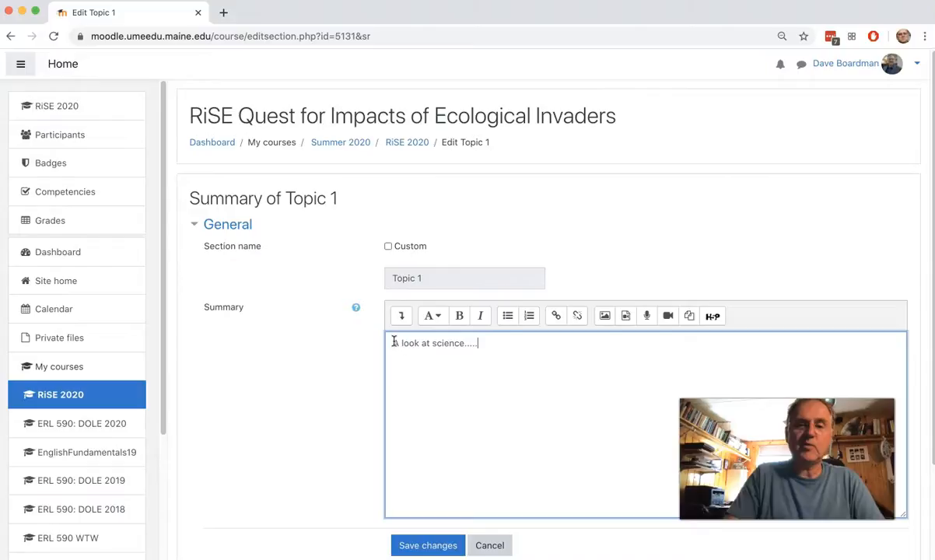
pyautogui.click(428, 546)
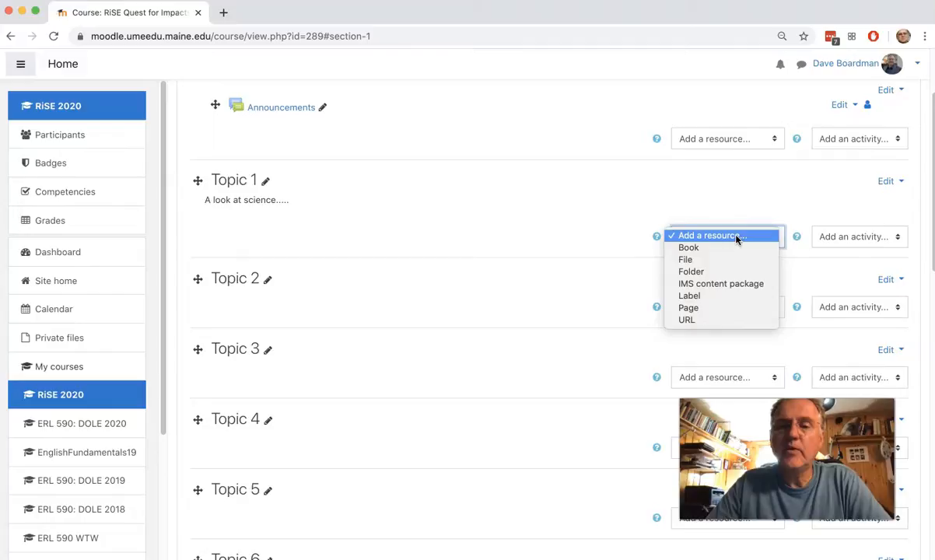
pyautogui.click(686, 320)
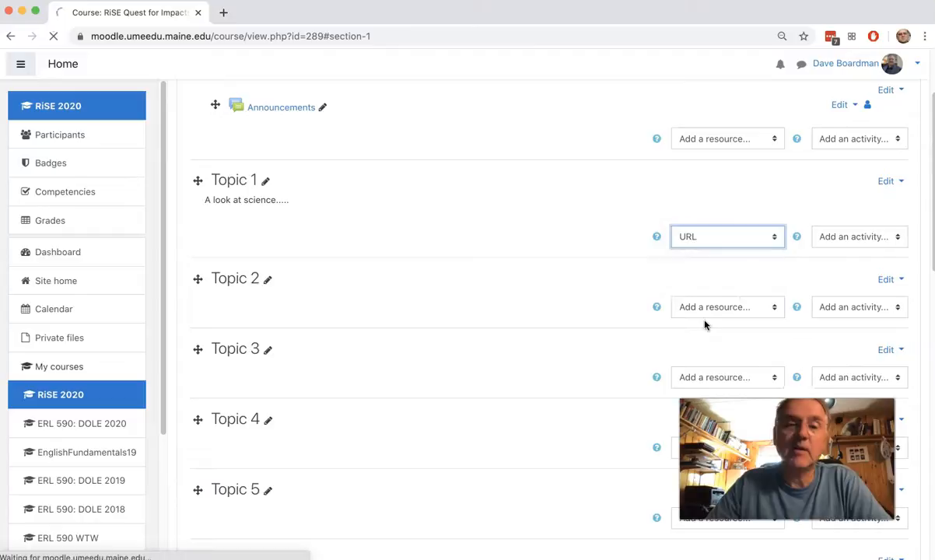
pyautogui.click(723, 236)
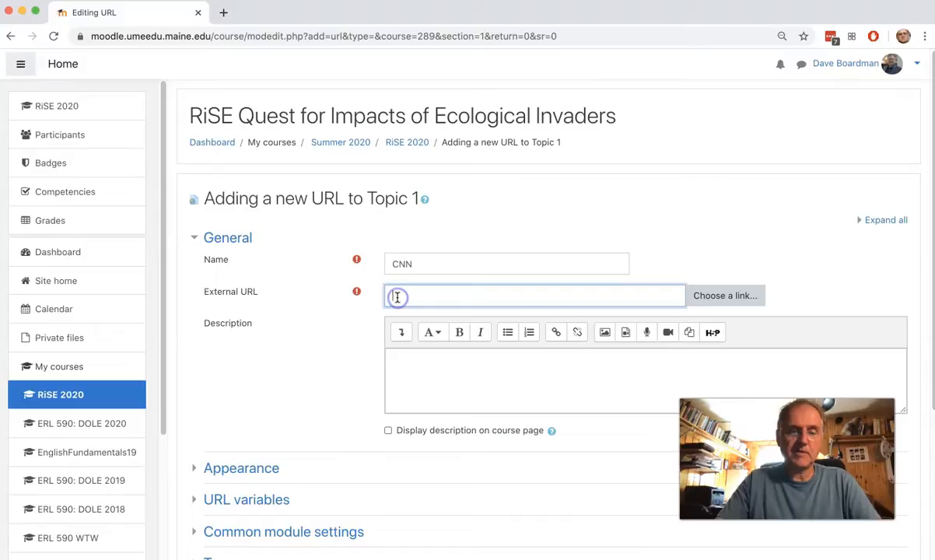
pyautogui.write('www.cnn.com')
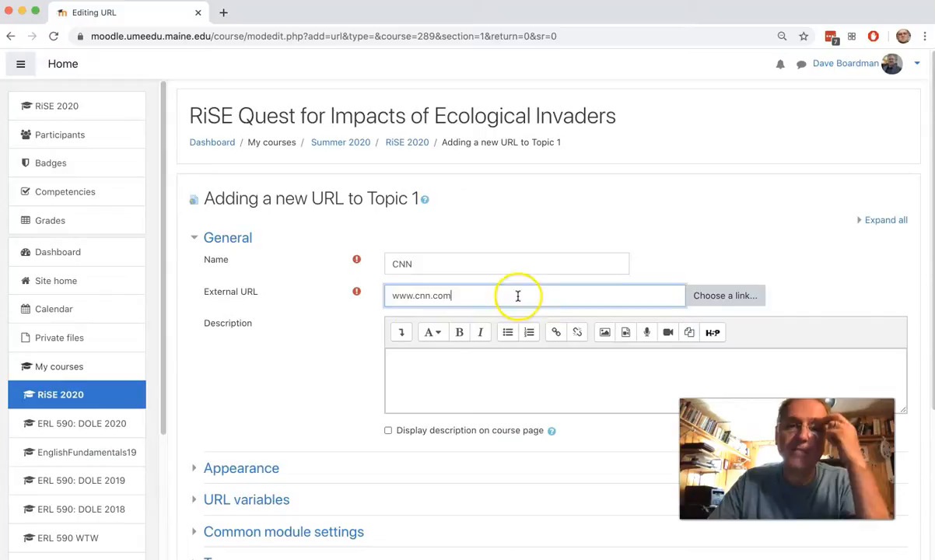
pyautogui.write('A news site')
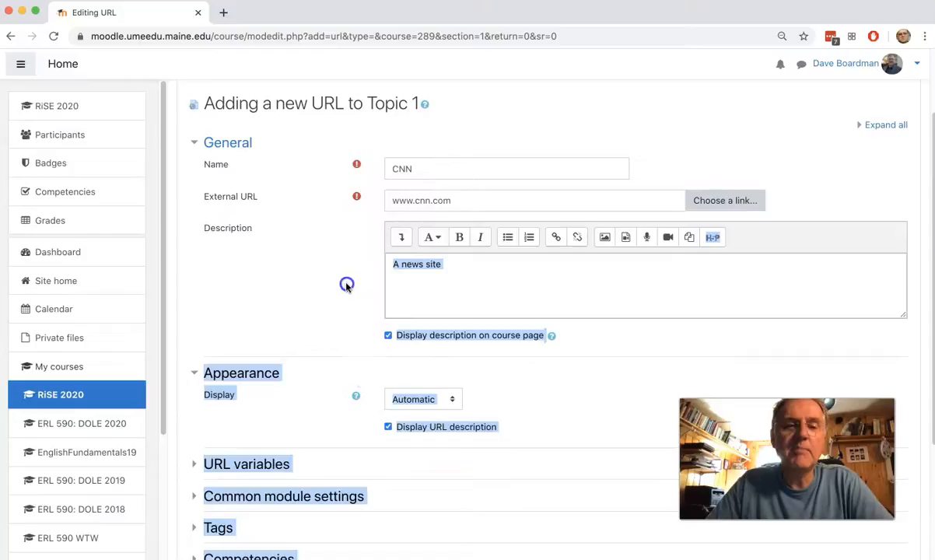
pyautogui.click(422, 399)
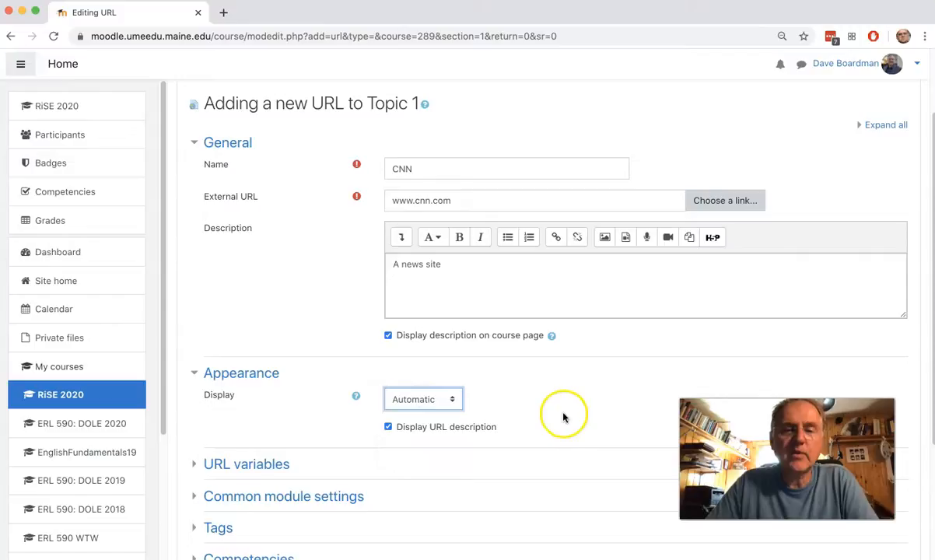
pyautogui.scroll(-3)
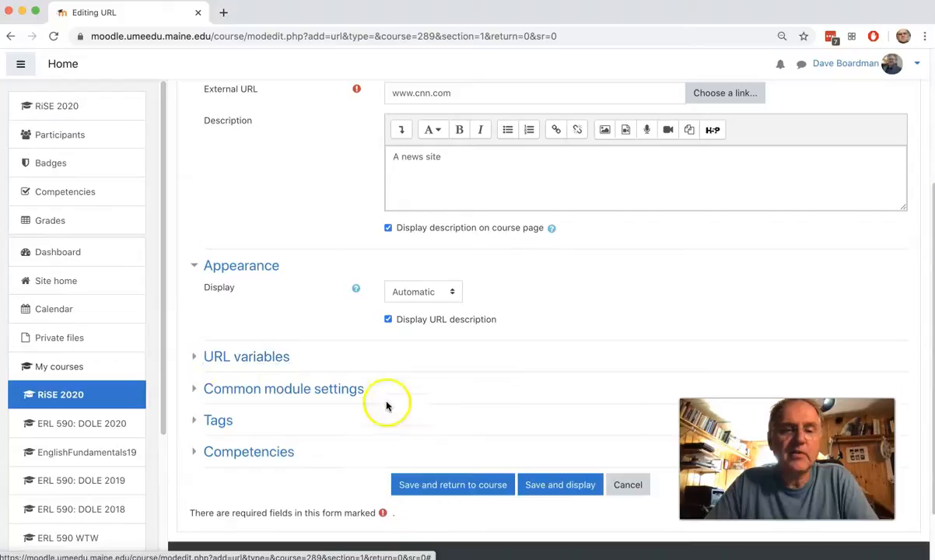
pyautogui.click(451, 485)
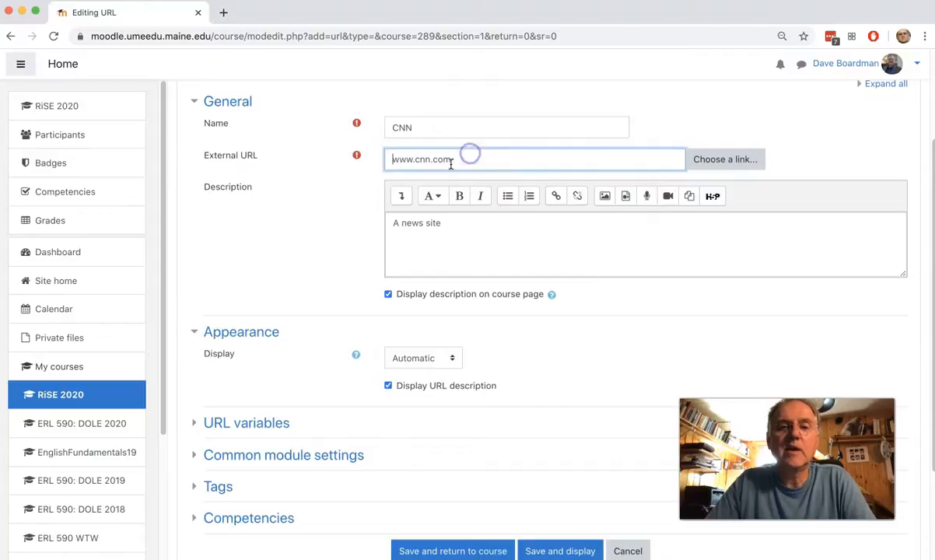
# - Load cnn.com in a new Chrome tab to verify the address
pyautogui.click(223, 11)
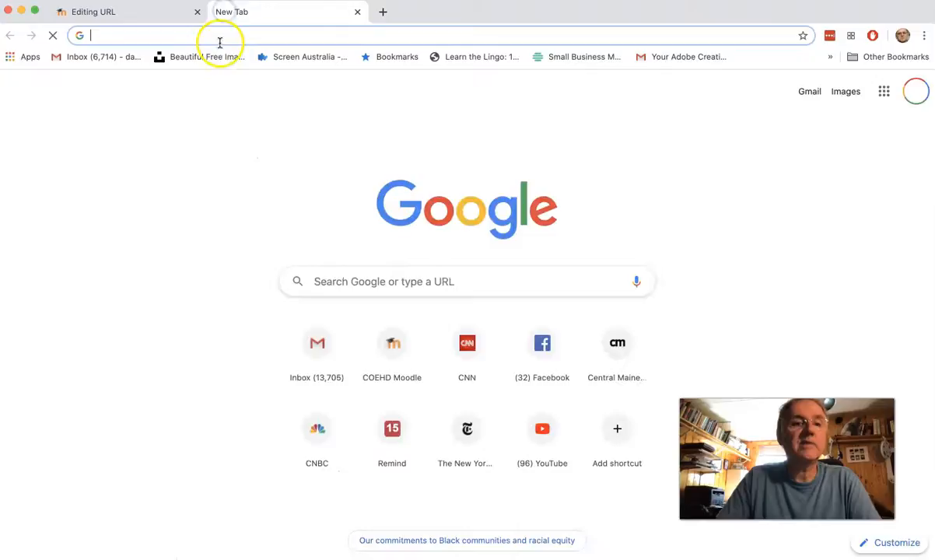
pyautogui.write('cnn.com')
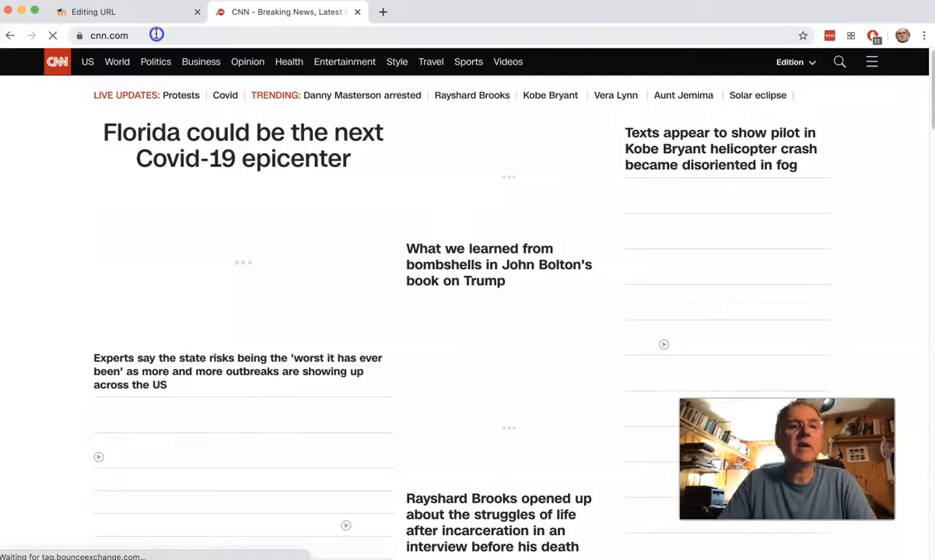
pyautogui.click(129, 12)
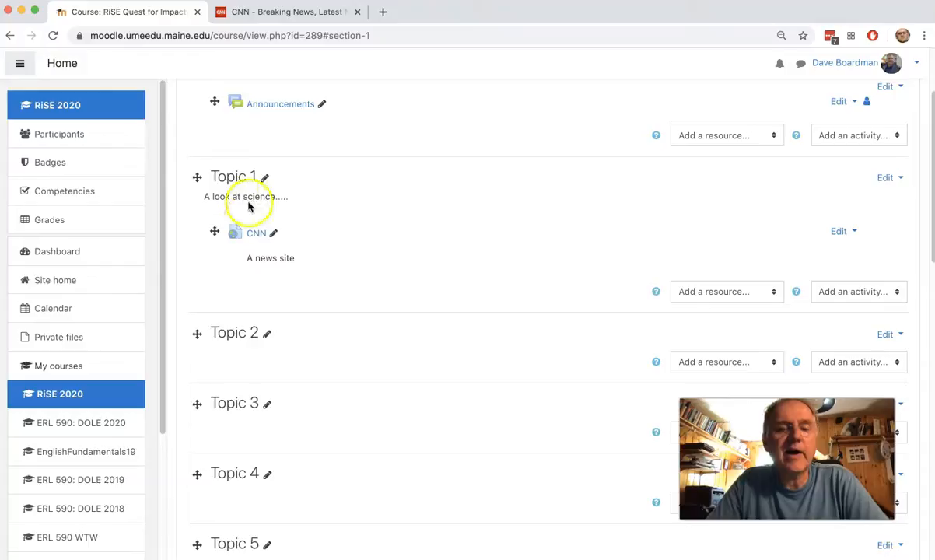
# - Choose Page from Topic 1's Add a resource list
pyautogui.click(726, 291)
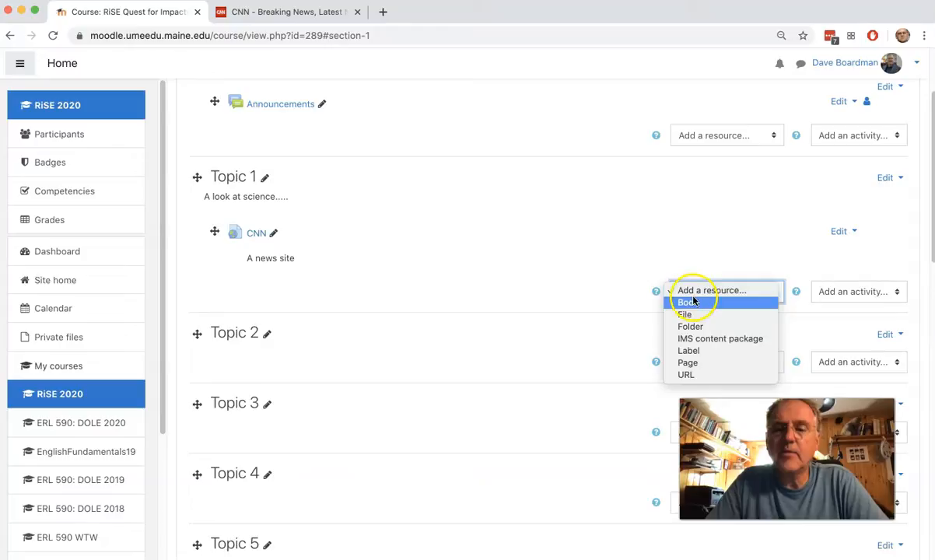
pyautogui.click(687, 363)
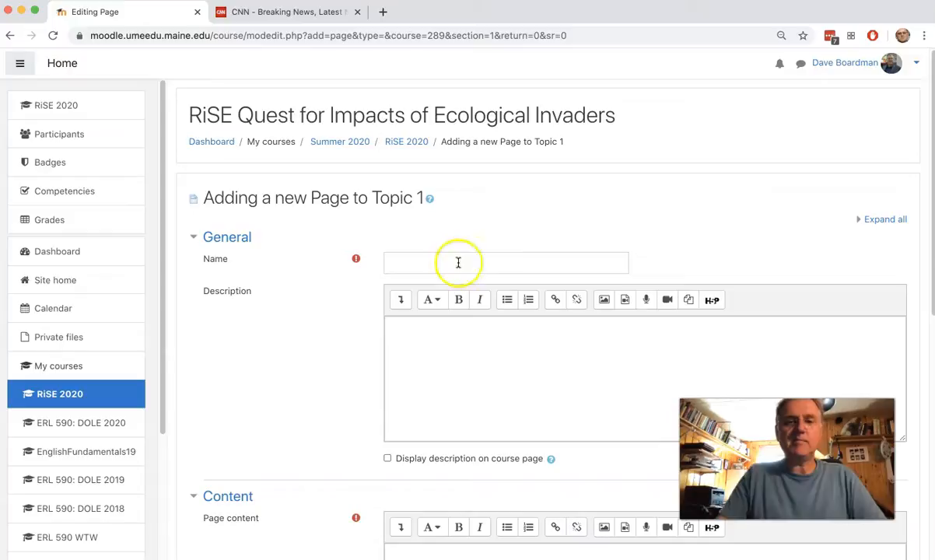
# - Name the page 'A page to look at', paste the camera listing and bold it
pyautogui.write('A page to look at')
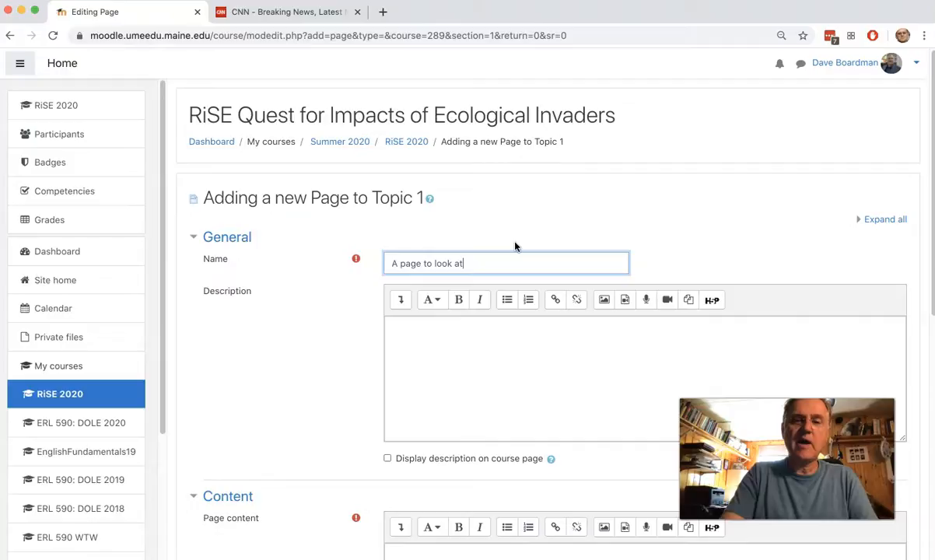
pyautogui.write('https://www.cnn.com/')
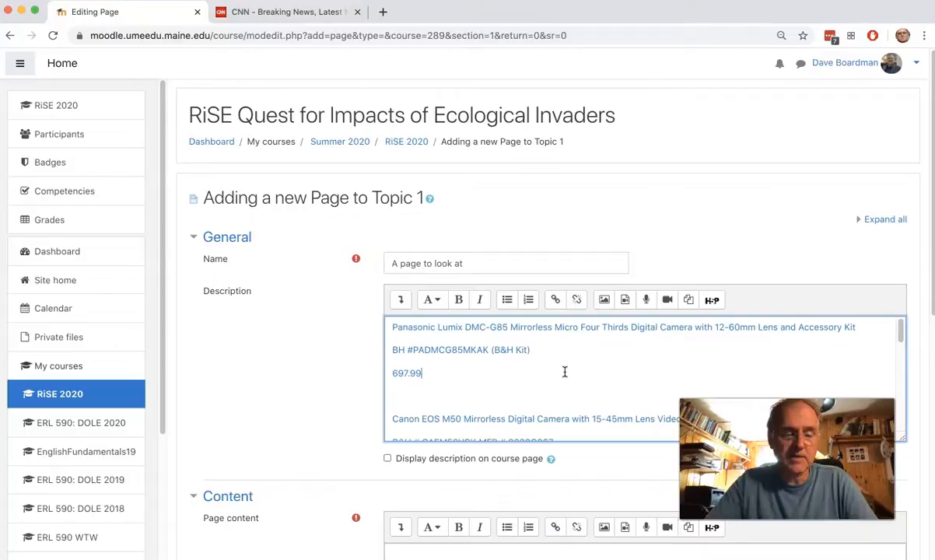
pyautogui.click(400, 300)
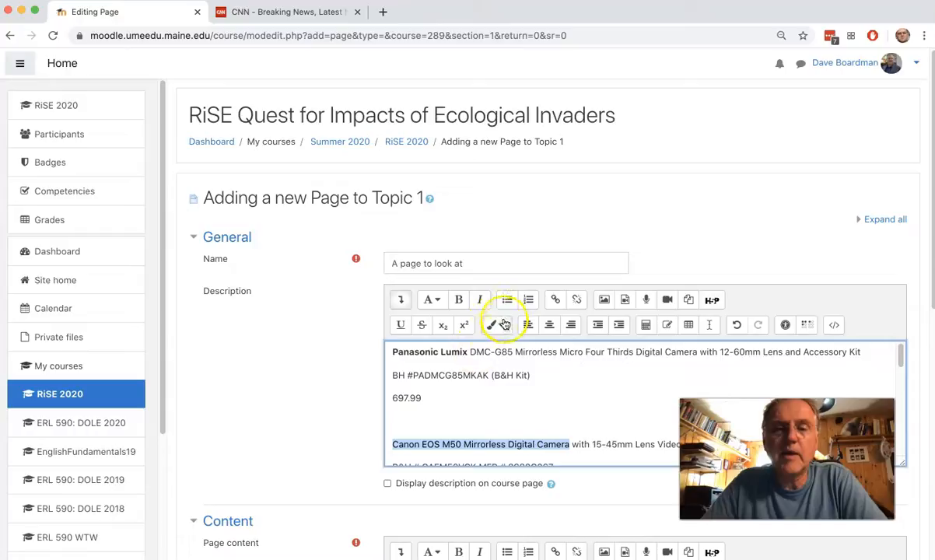
pyautogui.click(431, 299)
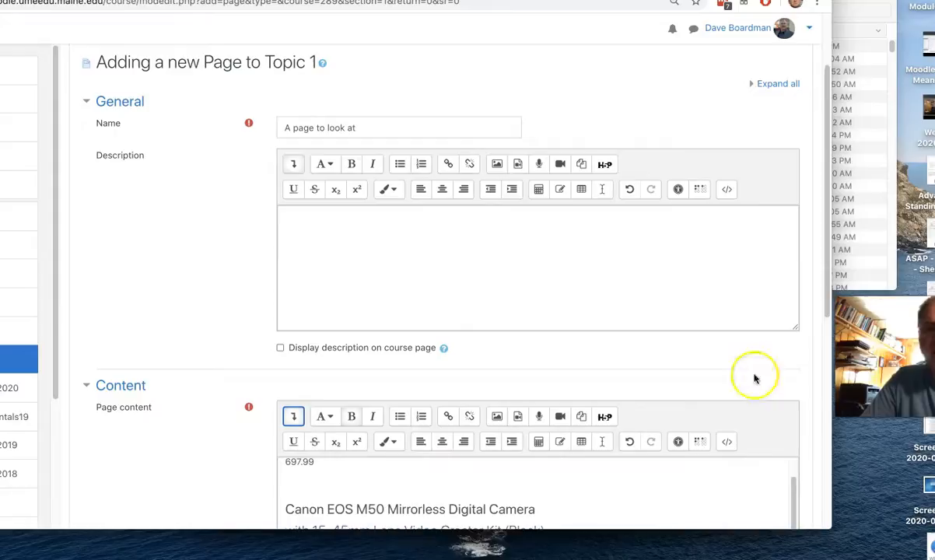
# - Place the cursor at the start of the camera listing in Page content
pyautogui.scroll(-3)
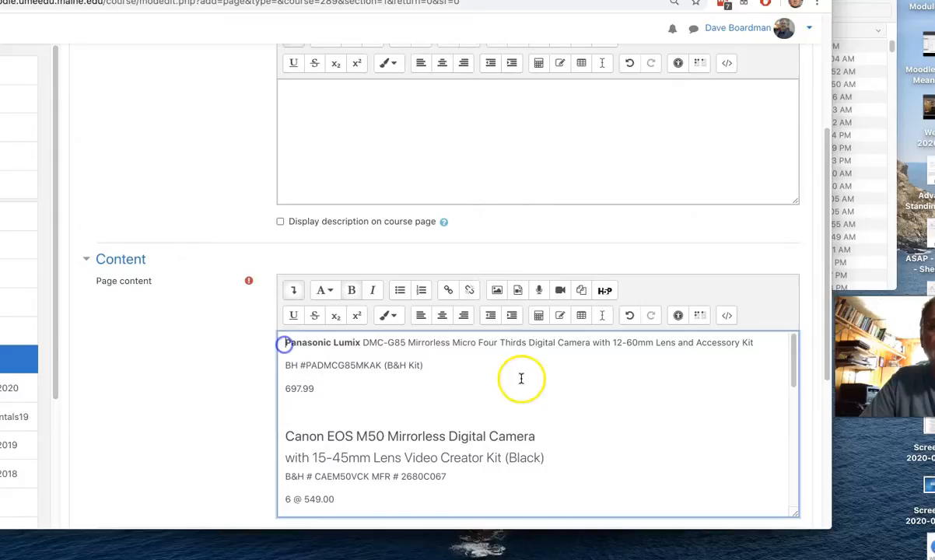
pyautogui.click(496, 290)
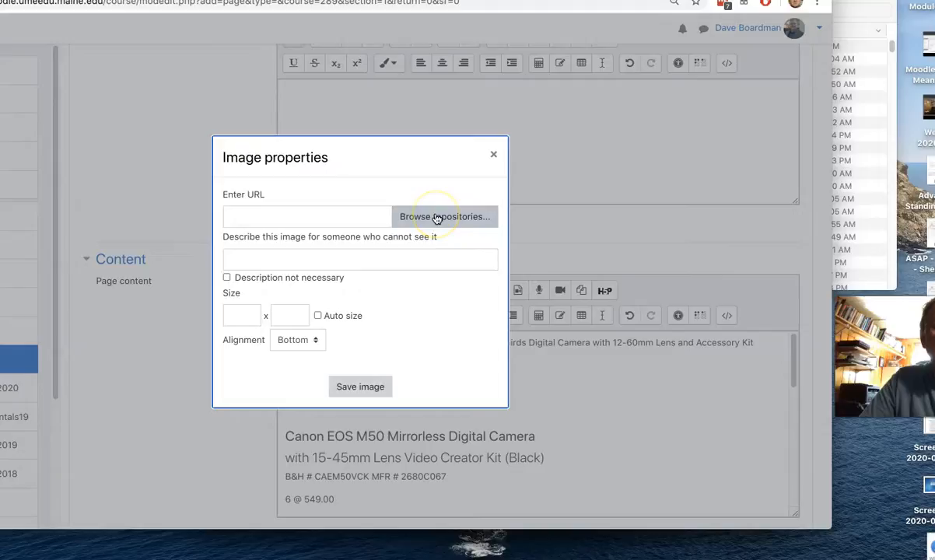
# - Select recent file compass.jpg with a Public domain license as the image
pyautogui.click(444, 216)
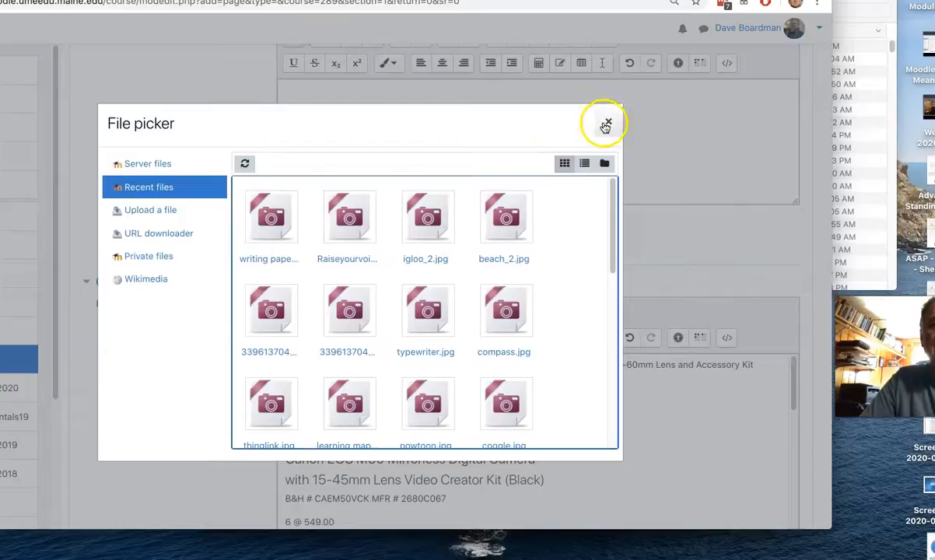
pyautogui.click(605, 126)
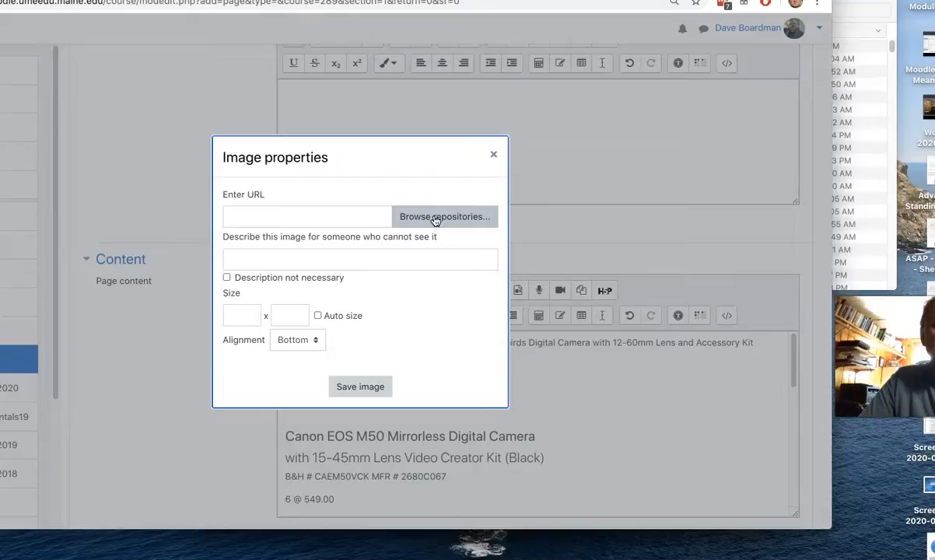
pyautogui.click(444, 216)
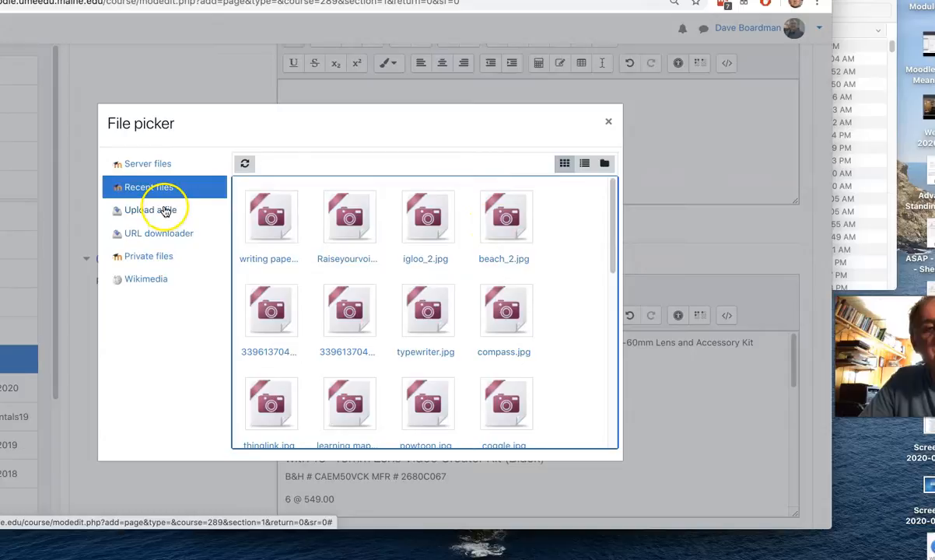
pyautogui.click(149, 210)
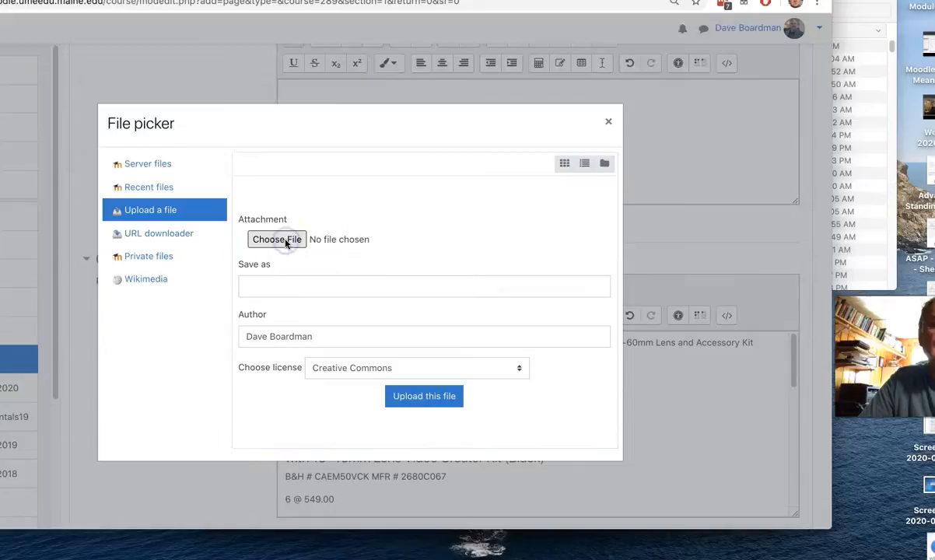
pyautogui.moveTo(147, 187)
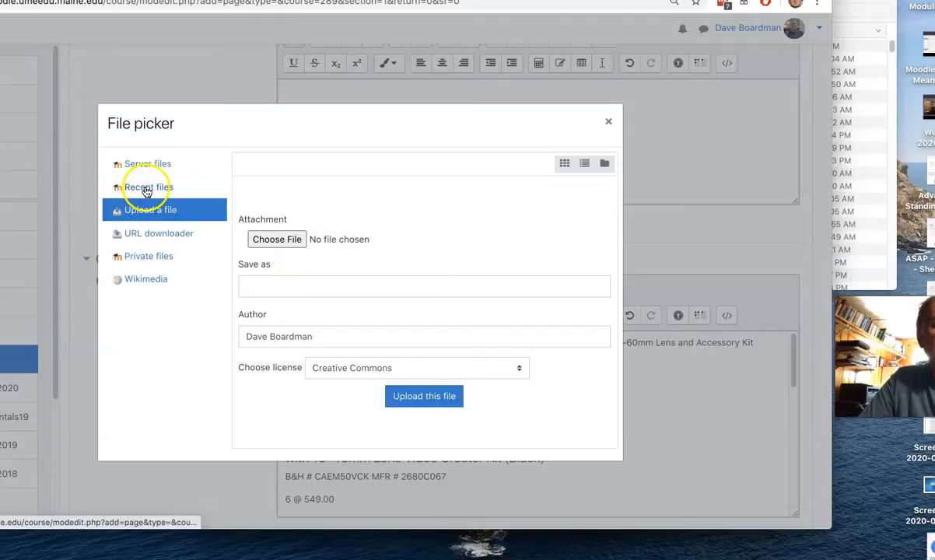
pyautogui.click(148, 186)
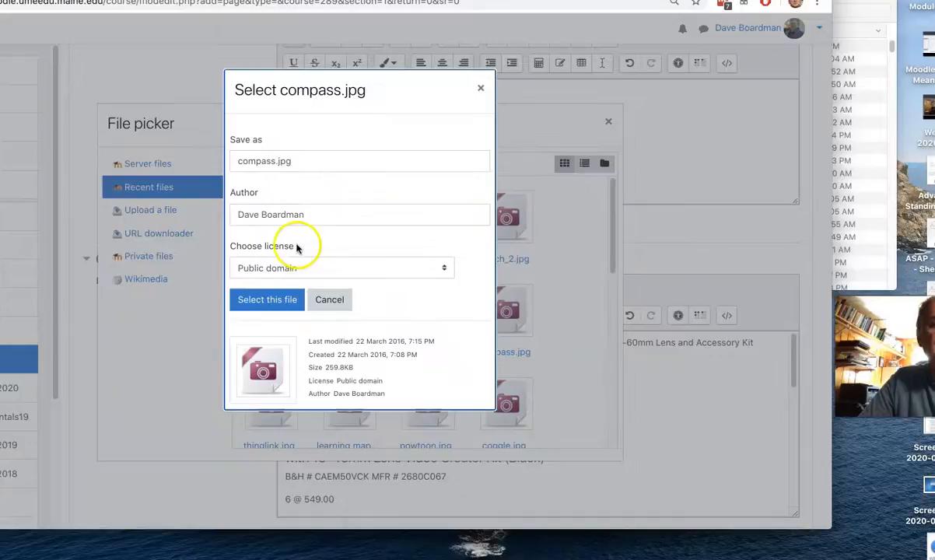
pyautogui.click(342, 267)
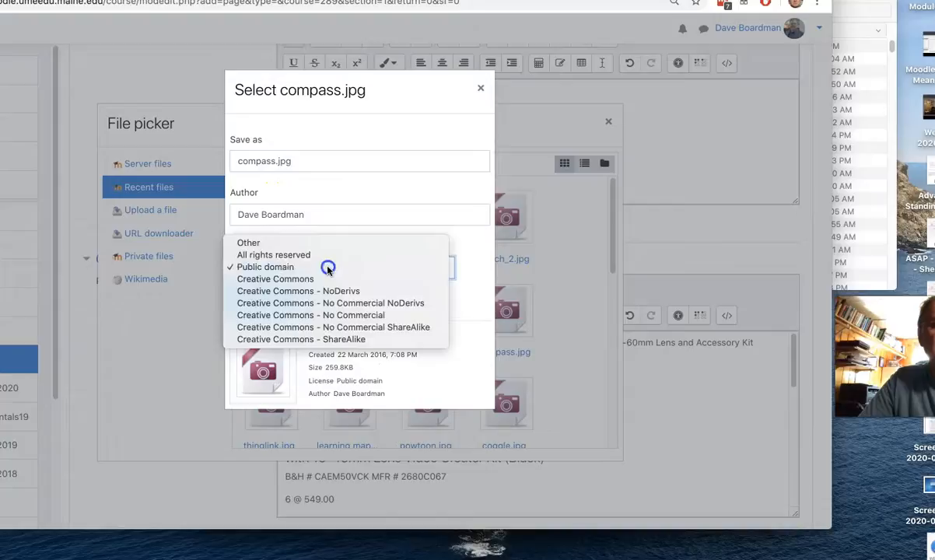
pyautogui.click(265, 267)
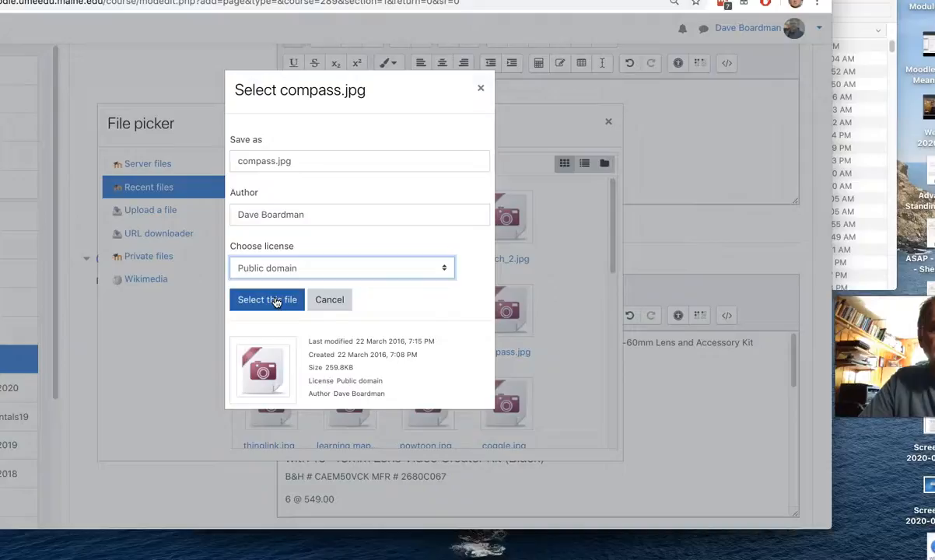
pyautogui.click(266, 300)
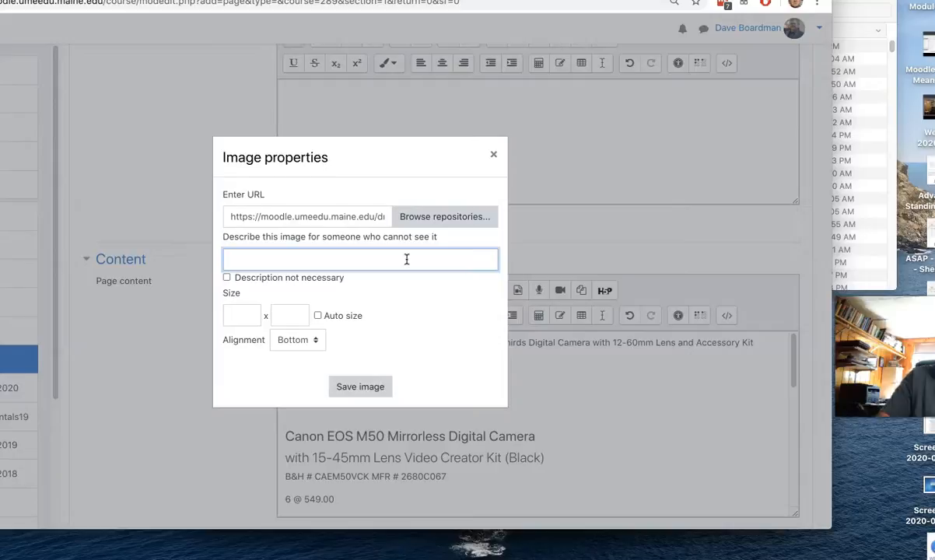
# - Insert compass.jpg described as 'compass', left-aligned at 640 by 320
pyautogui.write('compass')
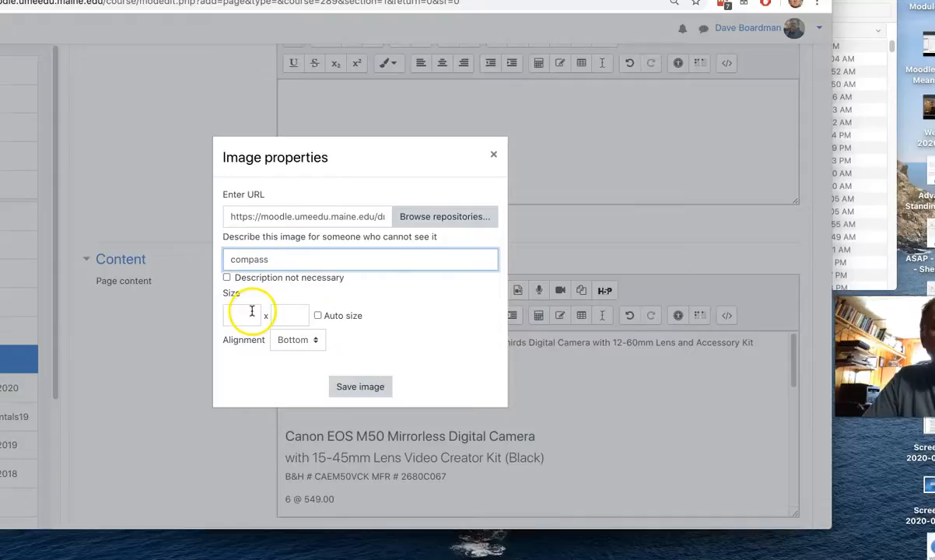
pyautogui.click(297, 340)
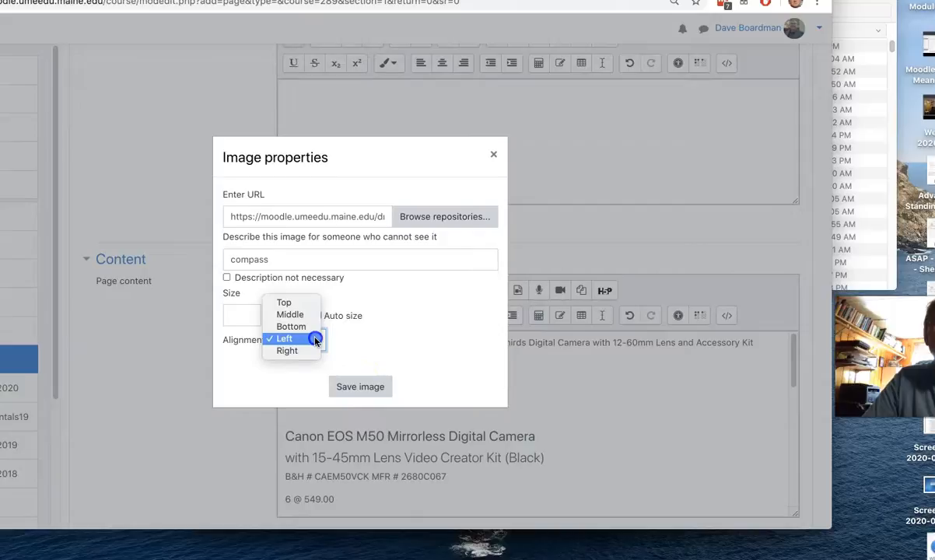
pyautogui.click(285, 337)
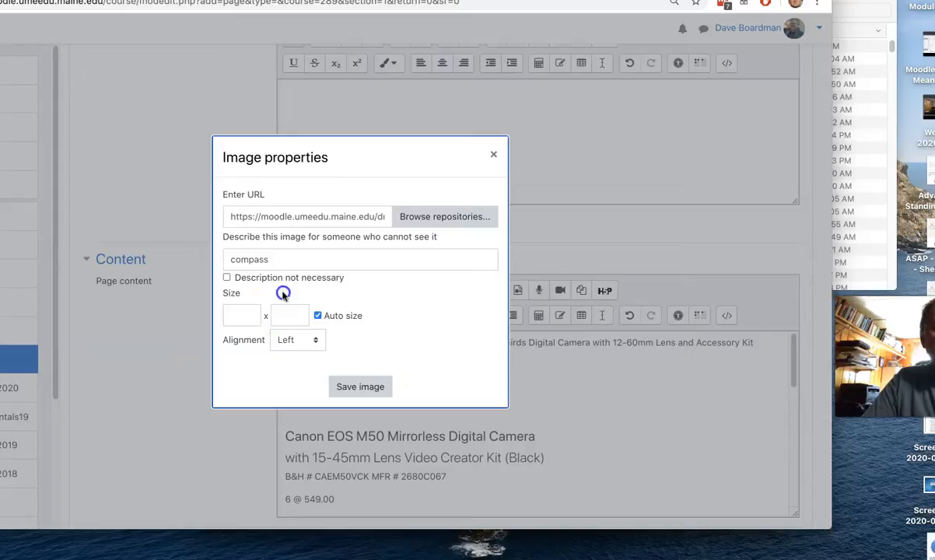
pyautogui.click(241, 315)
pyautogui.write('640')
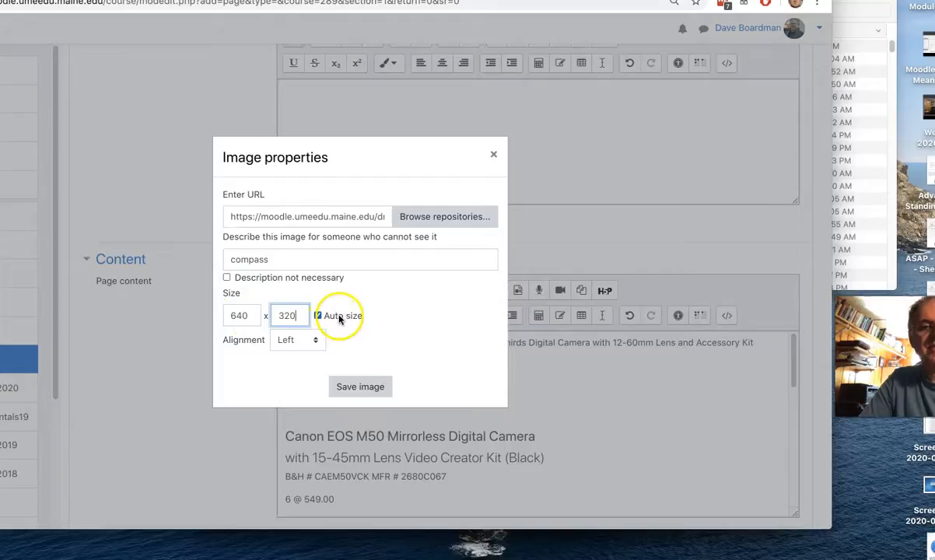
pyautogui.click(360, 386)
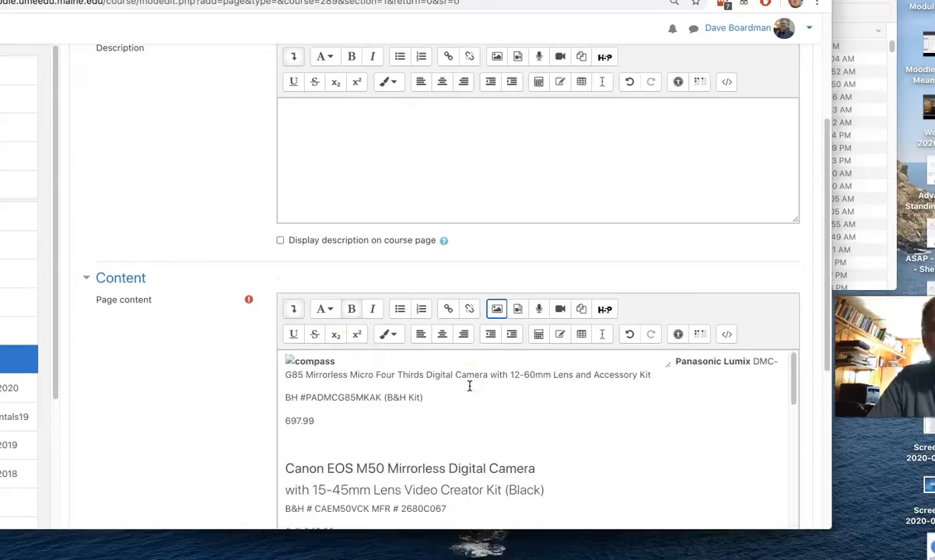
# - Save 'A page to look at' and return to the course
pyautogui.scroll(-3)
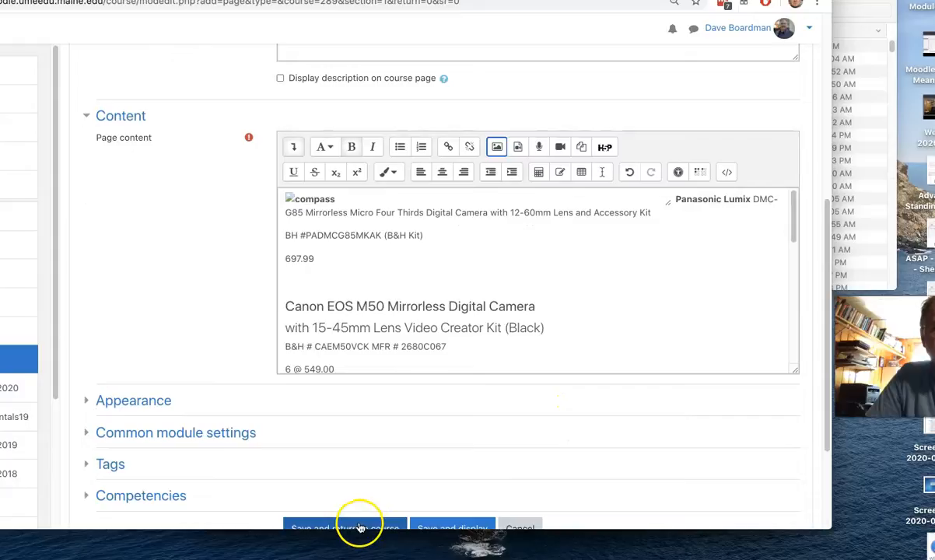
pyautogui.click(344, 528)
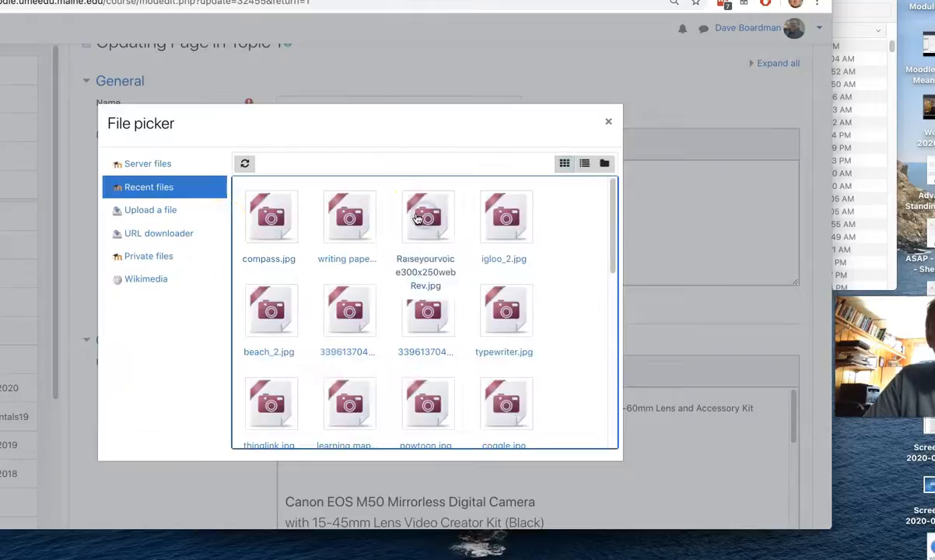
# - Upload SB2-03714.jpg from the desktop through the file picker
pyautogui.click(150, 210)
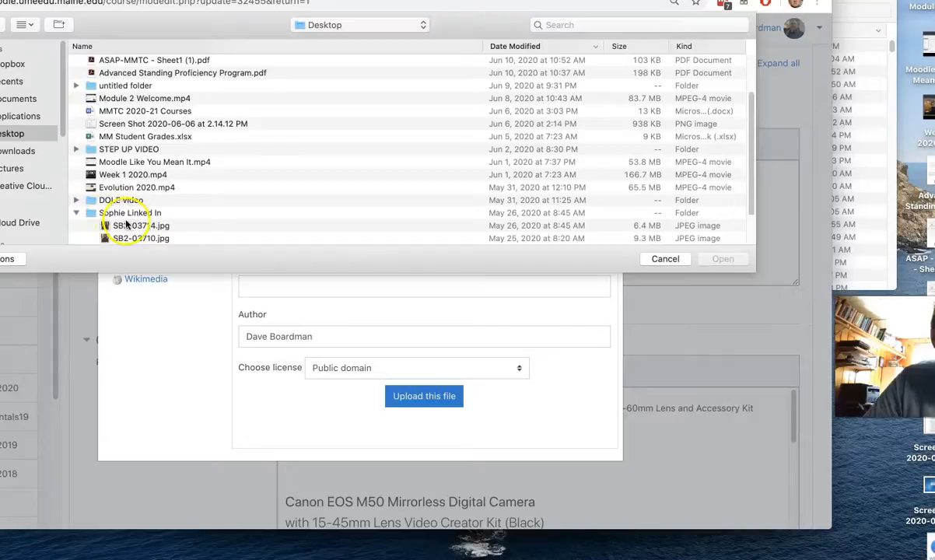
pyautogui.click(723, 258)
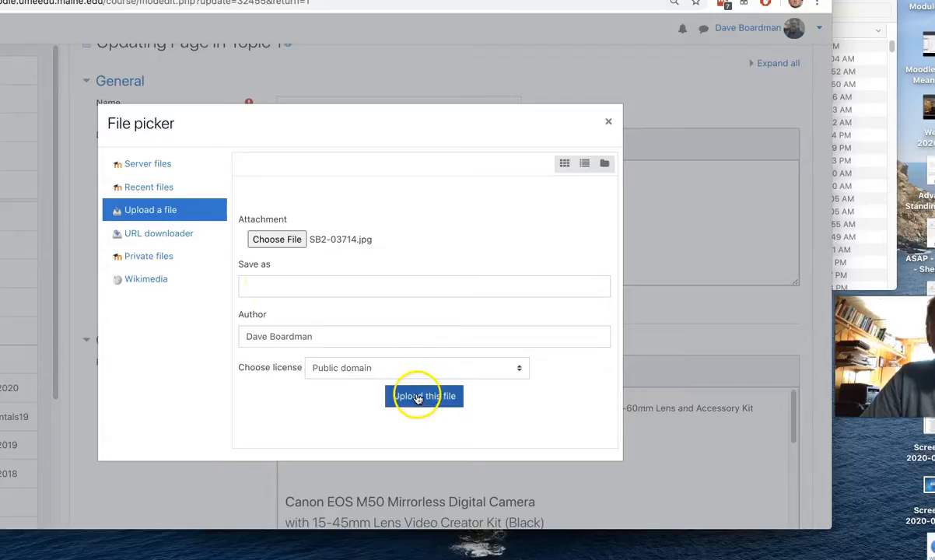
pyautogui.click(424, 396)
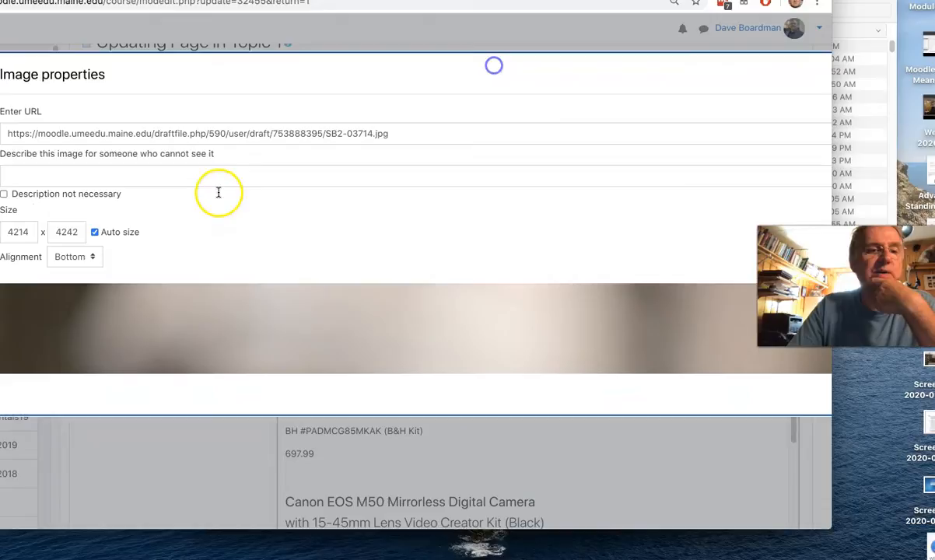
pyautogui.moveTo(142, 303)
pyautogui.write('600')
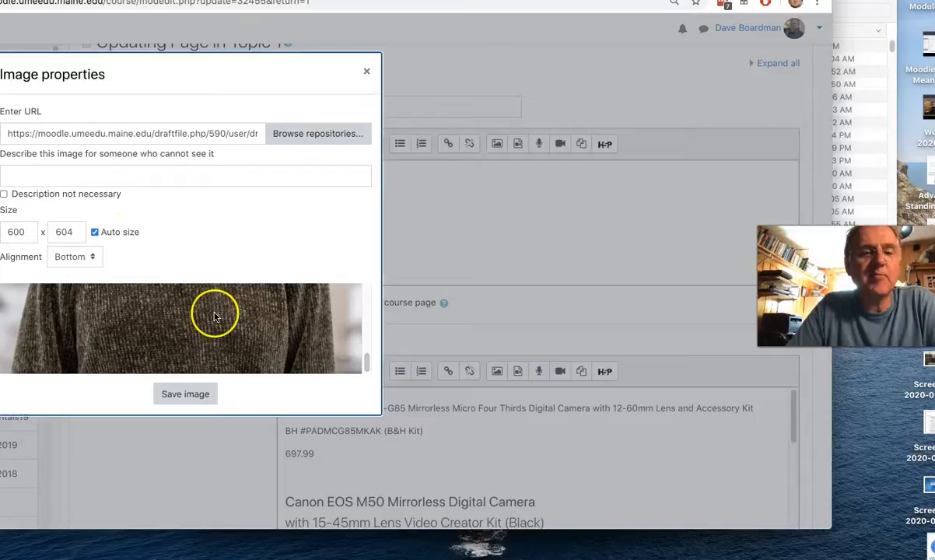
# - Insert the SB2-03714 photo left-aligned with the description 'sophie'
pyautogui.click(74, 256)
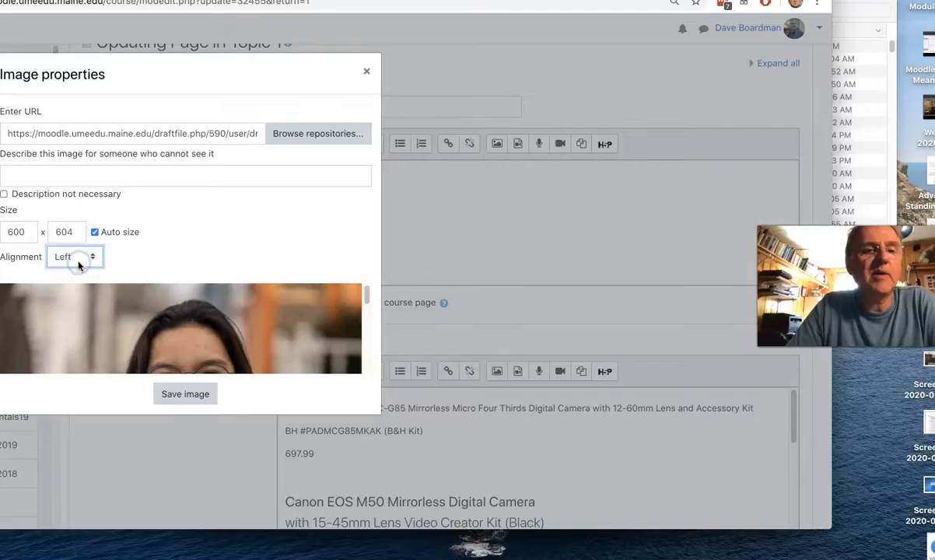
pyautogui.write('sophie')
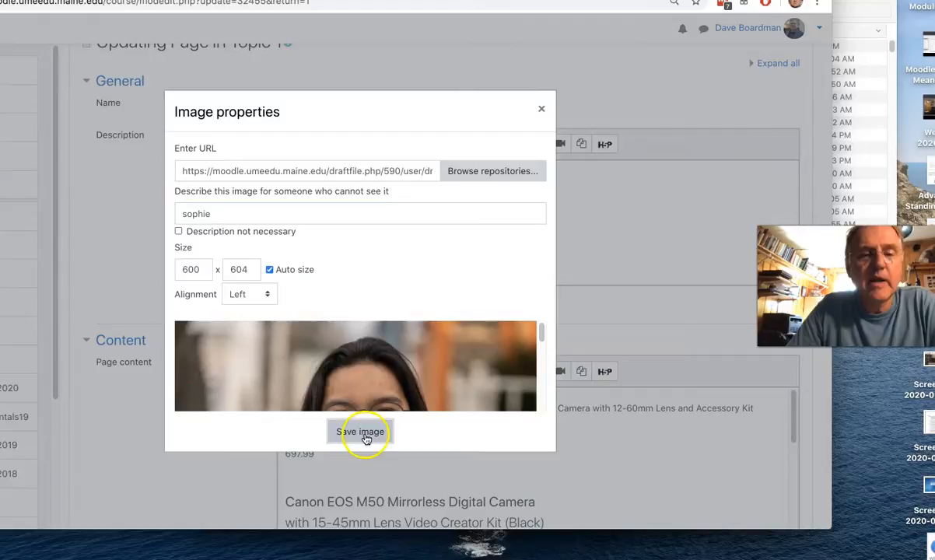
pyautogui.click(359, 431)
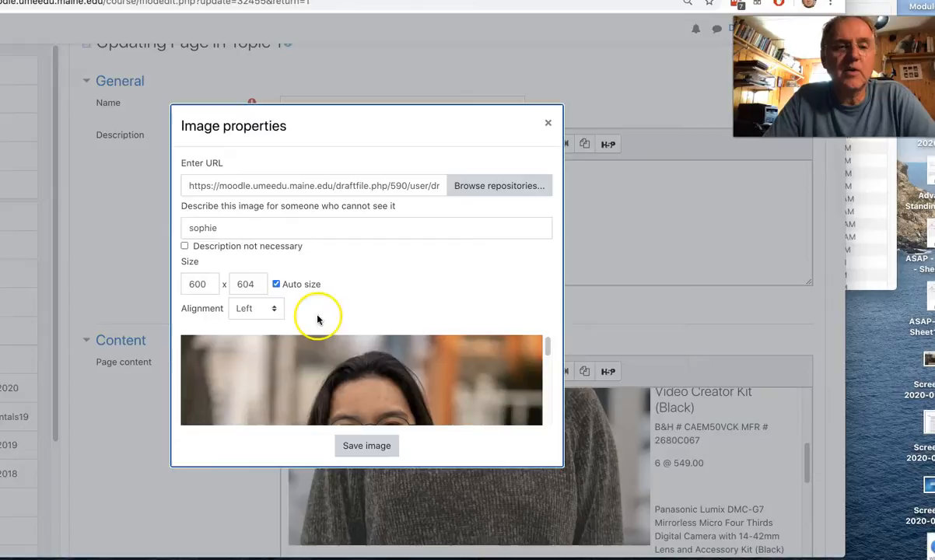
# - Reduce the sophie photo's height so it sits beside the Canon EOS M50 text
pyautogui.click(197, 284)
pyautogui.write('32')
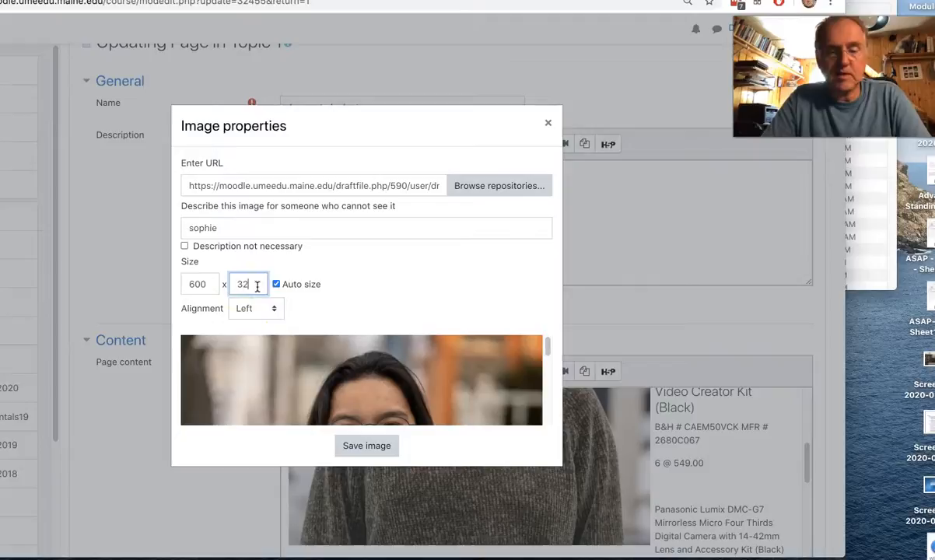
pyautogui.click(366, 445)
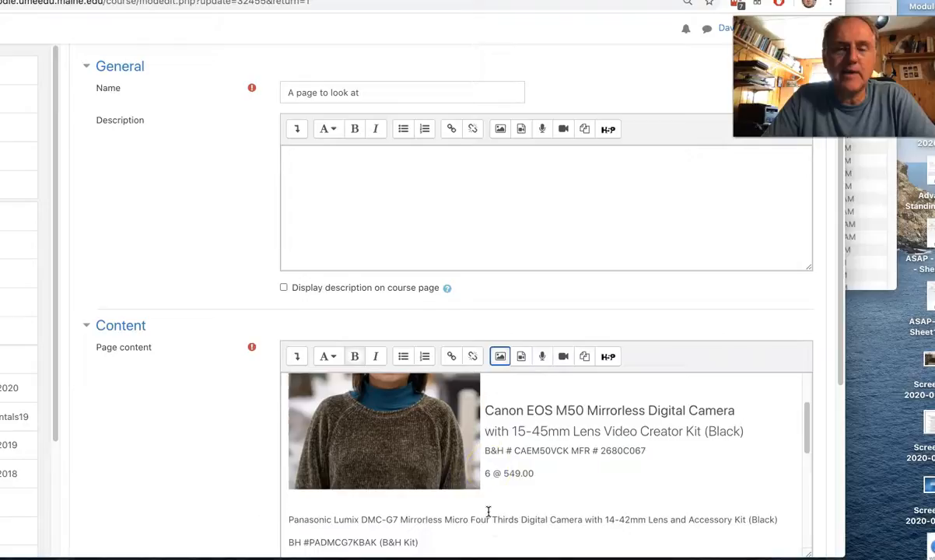
# - Save the page, return to the course and view 'A page to look at'
pyautogui.scroll(-3)
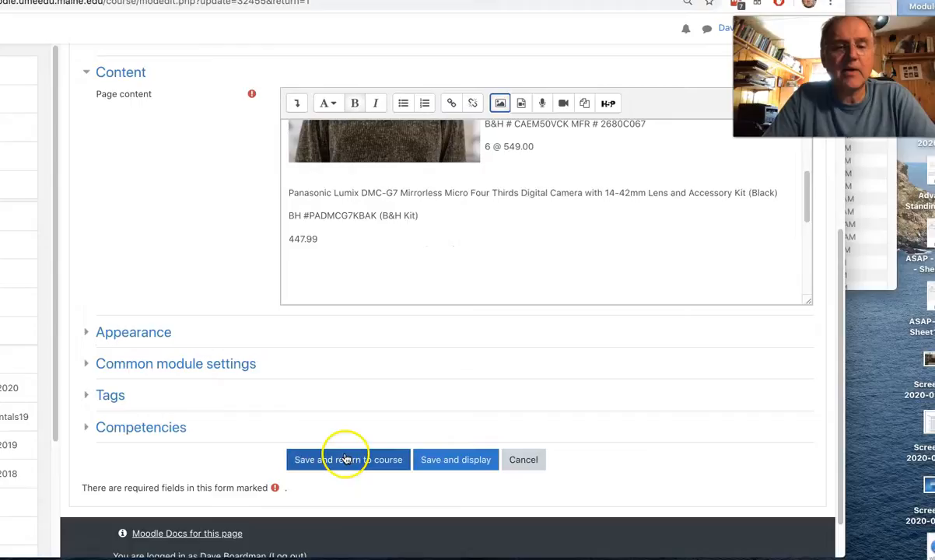
pyautogui.click(347, 459)
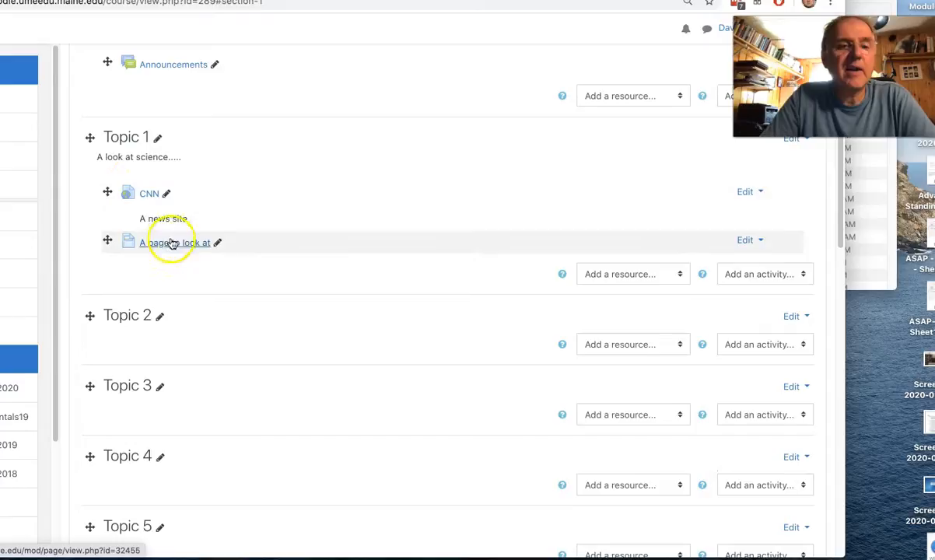
pyautogui.click(174, 242)
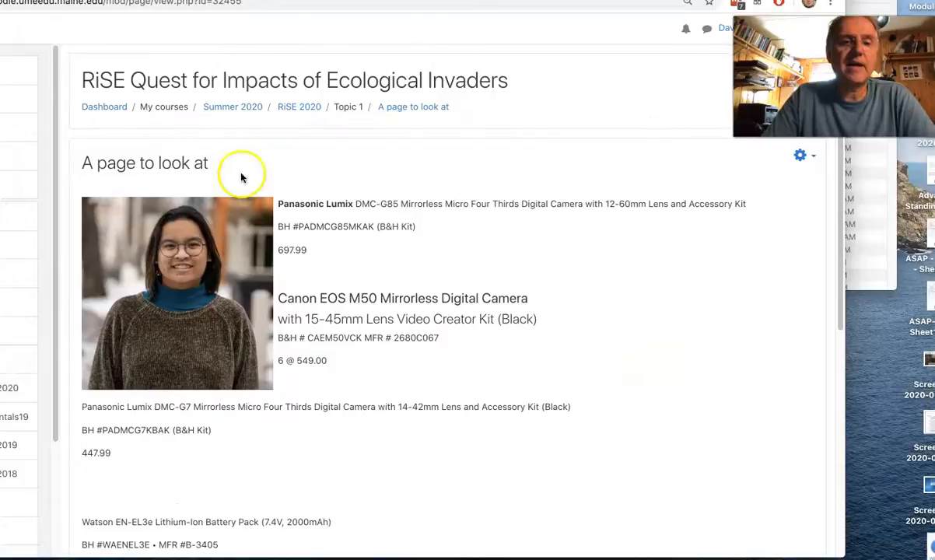
pyautogui.moveTo(316, 216)
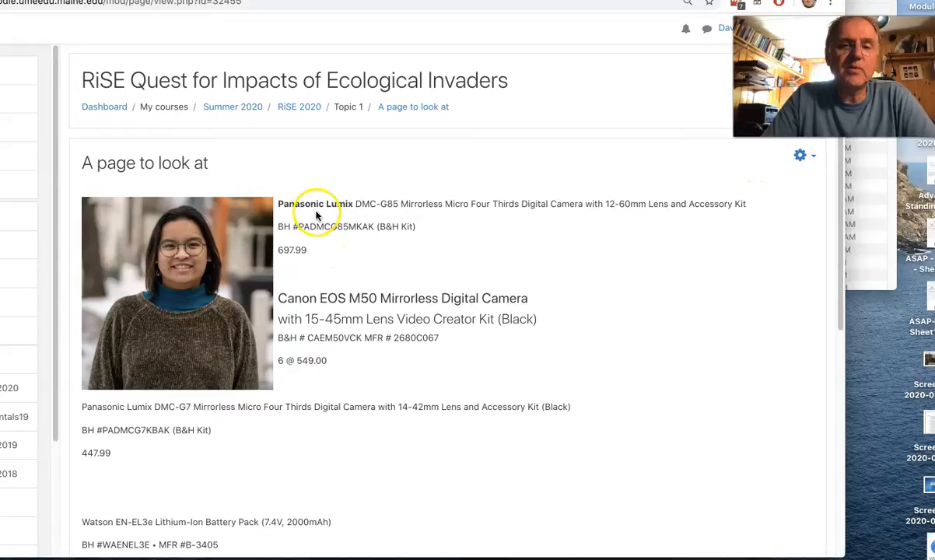
pyautogui.scroll(-3)
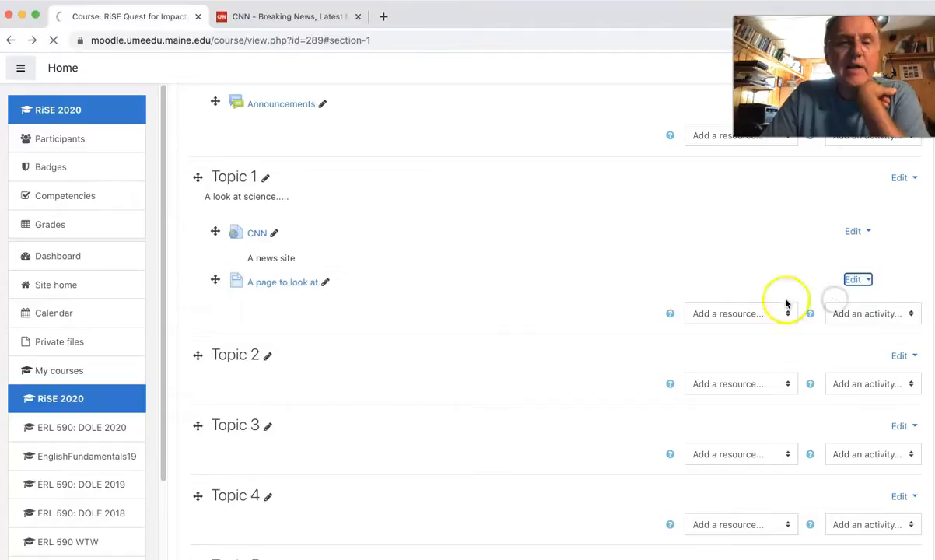
# - Back on the course page, open Topic 1's resource type list to add another resource
pyautogui.click(853, 280)
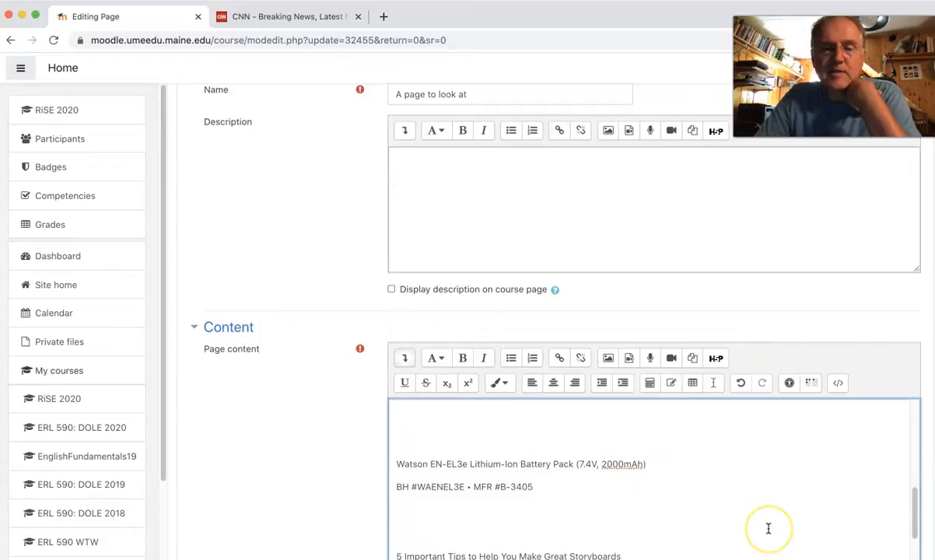
pyautogui.scroll(-3)
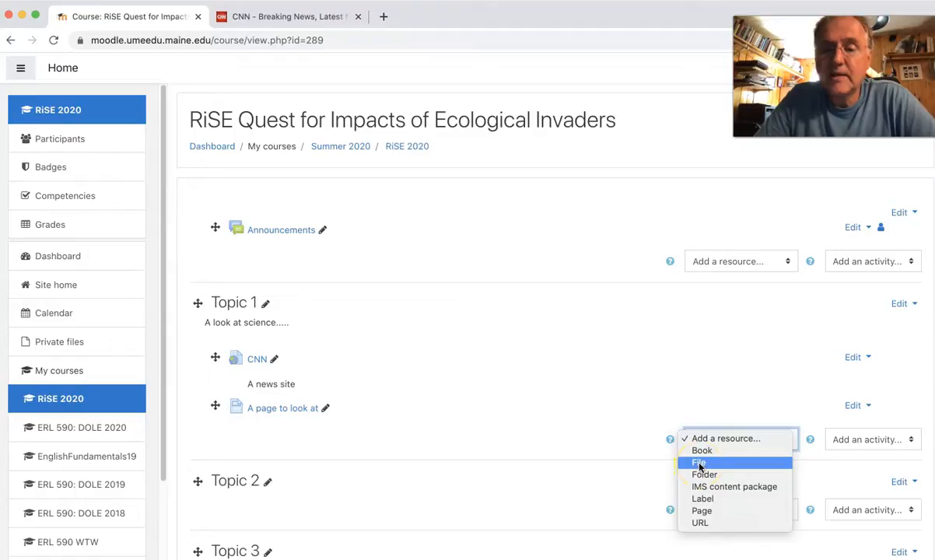
# - Start a File resource named 'Read a PDF' with description 'Read this!'
pyautogui.click(699, 463)
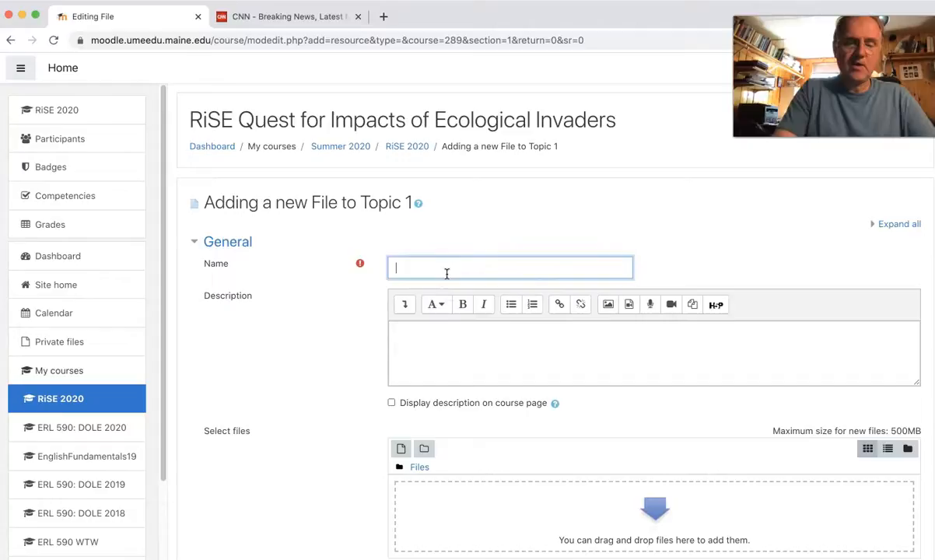
pyautogui.write('Read a PDF')
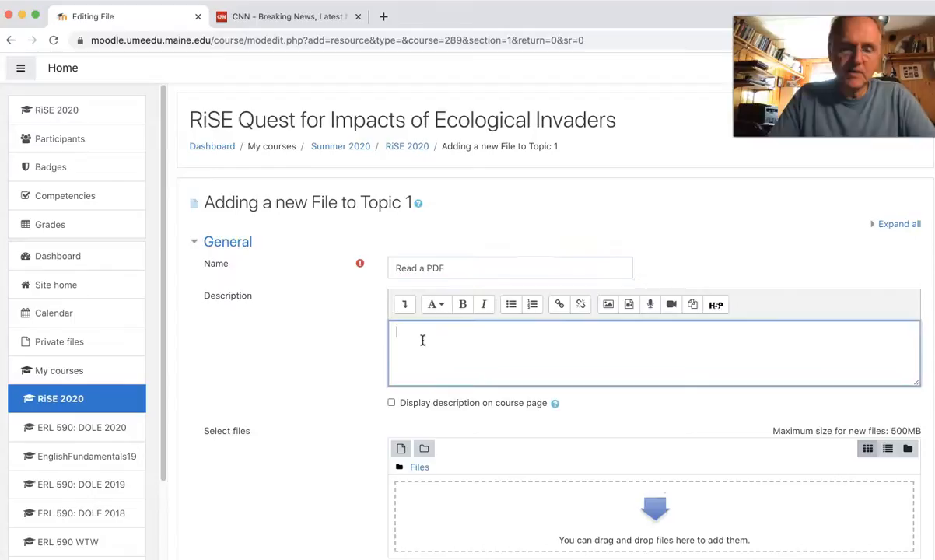
pyautogui.write('Read this!')
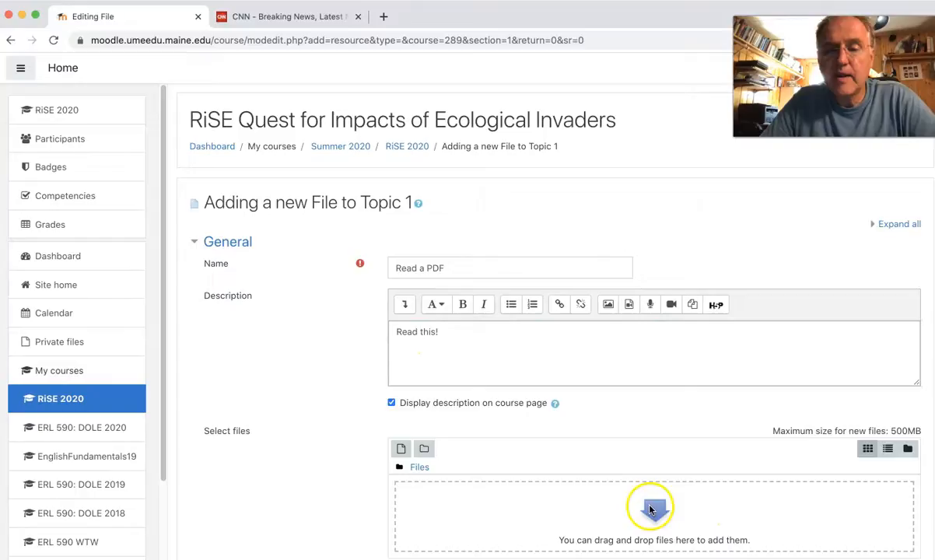
pyautogui.scroll(-3)
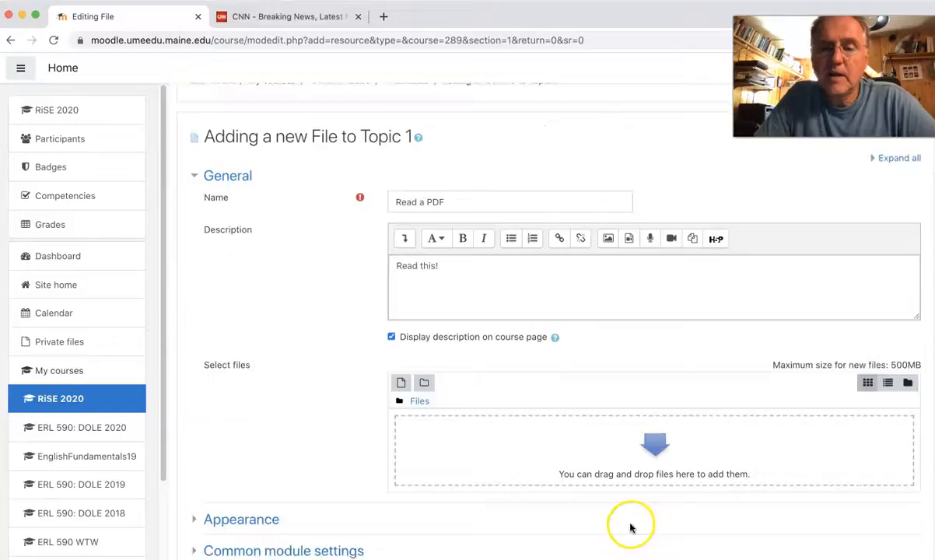
# - Scroll the Read a PDF form to the Select files area for the screenshot upload
pyautogui.scroll(-3)
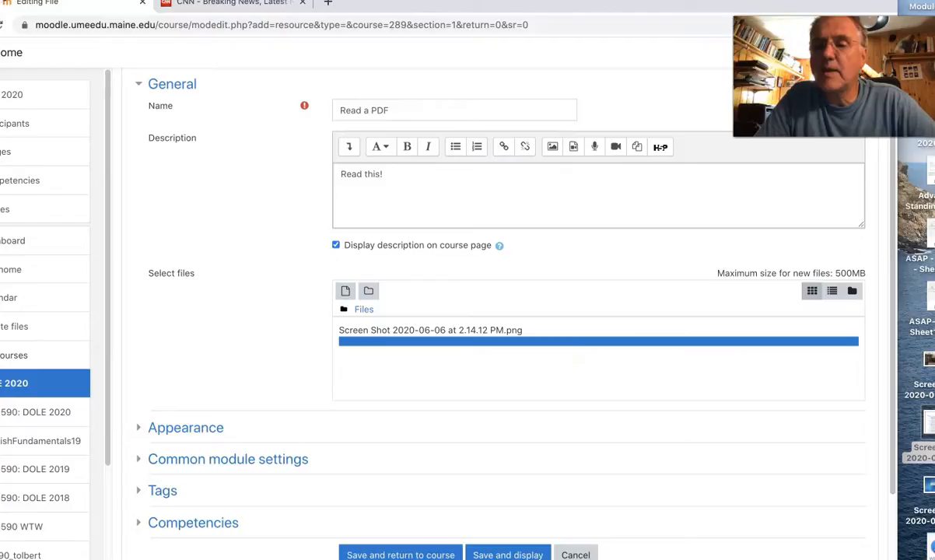
pyautogui.moveTo(528, 372)
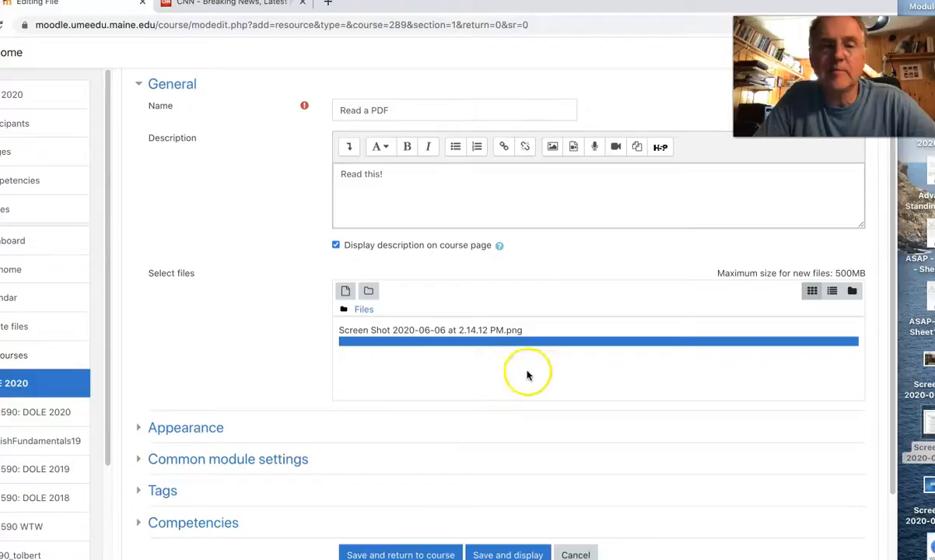
pyautogui.scroll(-3)
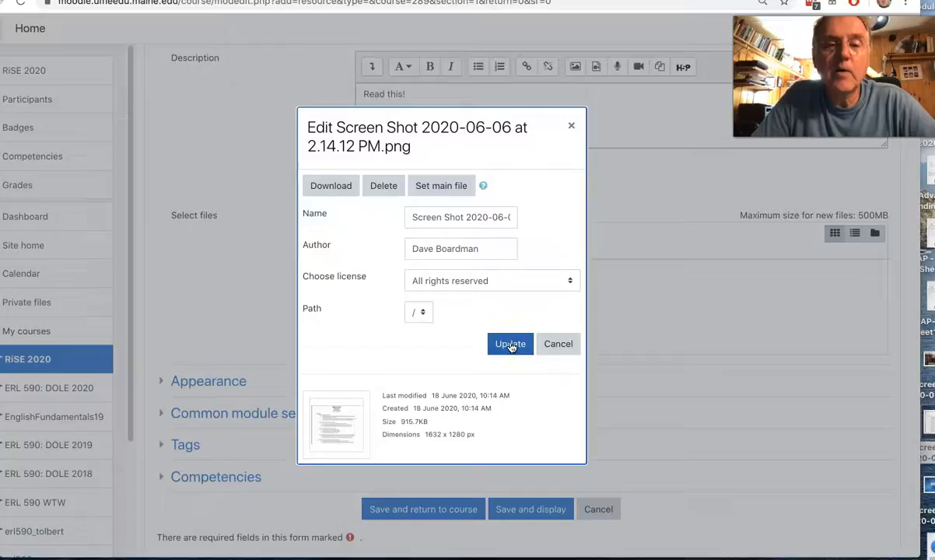
# - Save the Read a PDF file, preview it, and return via the RiSE 2020 breadcrumb
pyautogui.click(511, 344)
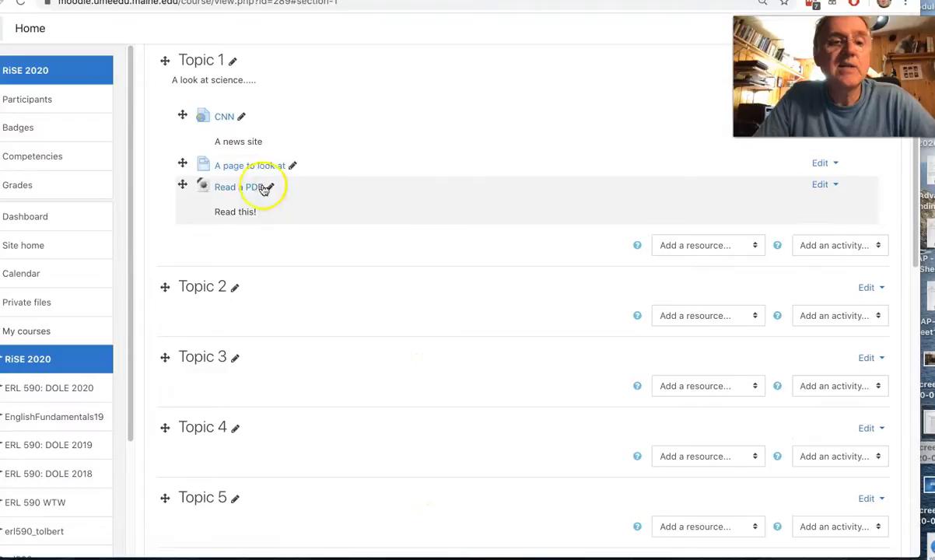
pyautogui.click(226, 186)
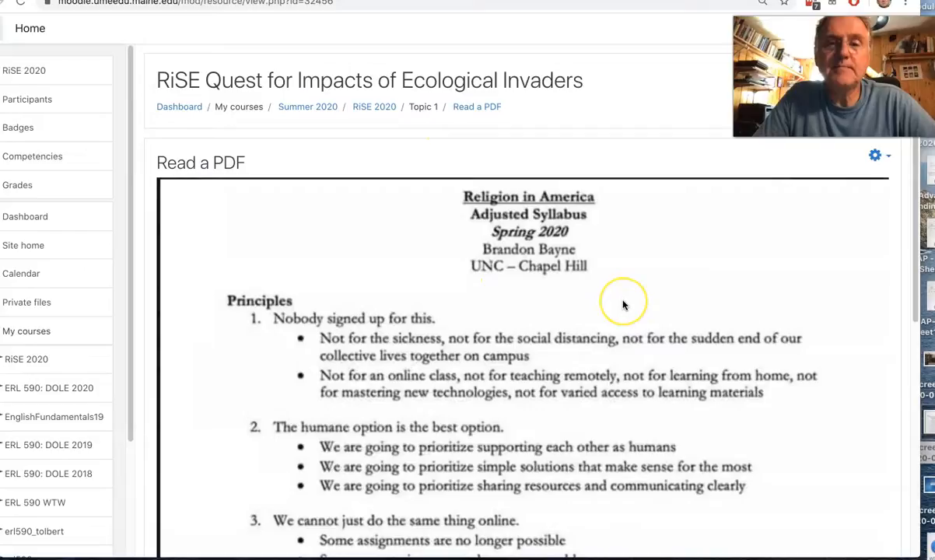
pyautogui.moveTo(501, 301)
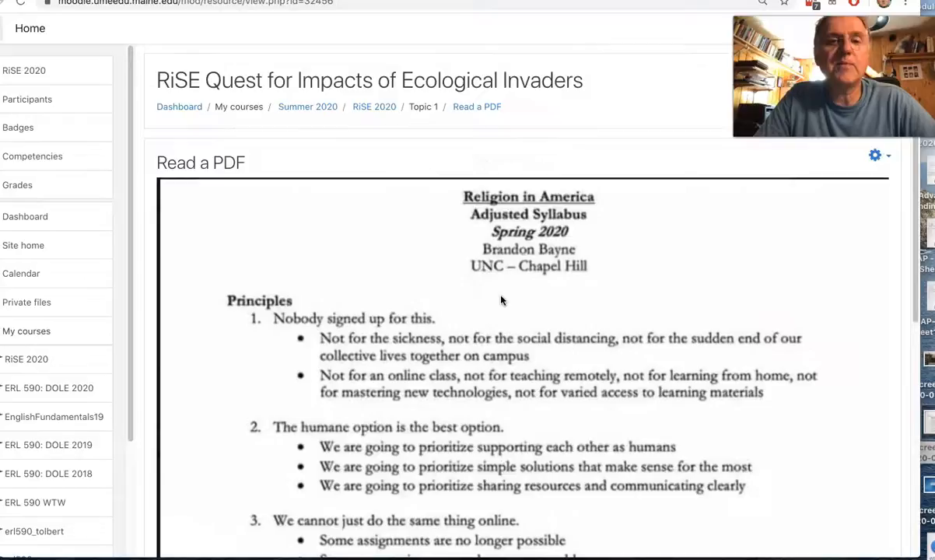
pyautogui.click(374, 106)
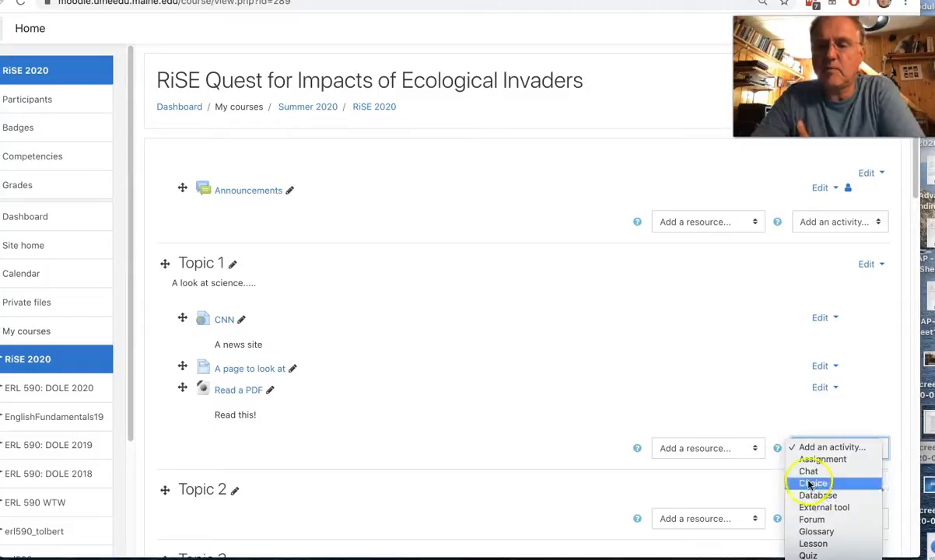
# - Start a Forum in Topic 1 named 'Talk' with description 'Talk here'
pyautogui.click(811, 520)
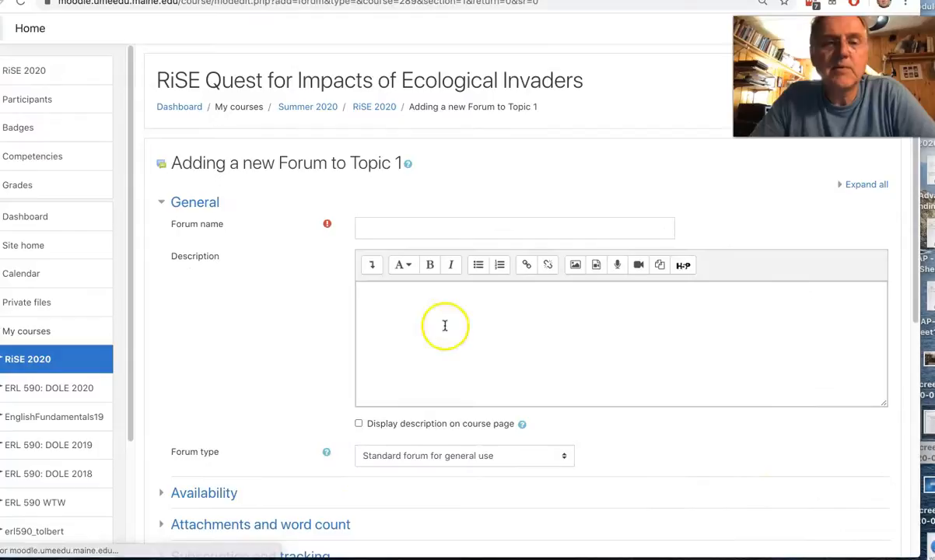
pyautogui.write('Talk')
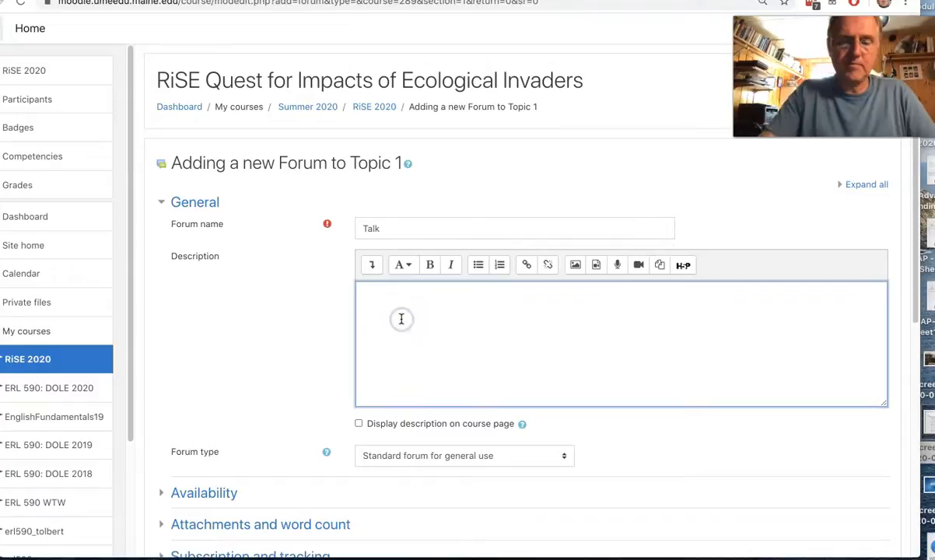
pyautogui.write('Talk here')
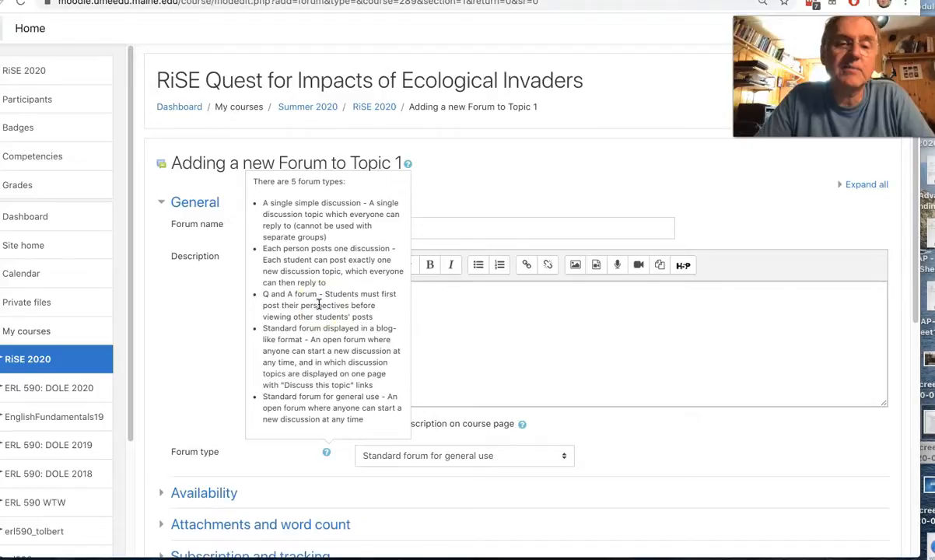
pyautogui.moveTo(344, 398)
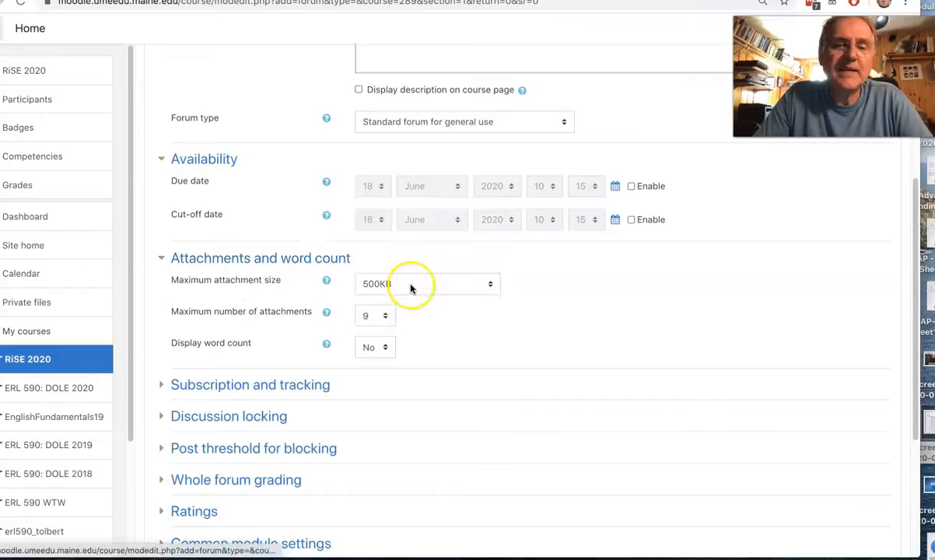
# - Choose 500MB in the forum's Maximum attachment size dropdown
pyautogui.click(428, 283)
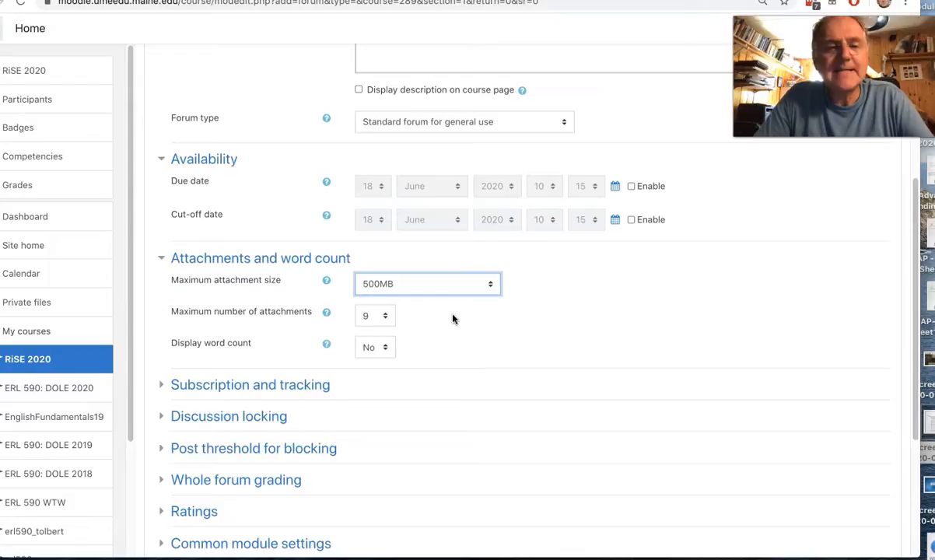
pyautogui.click(427, 283)
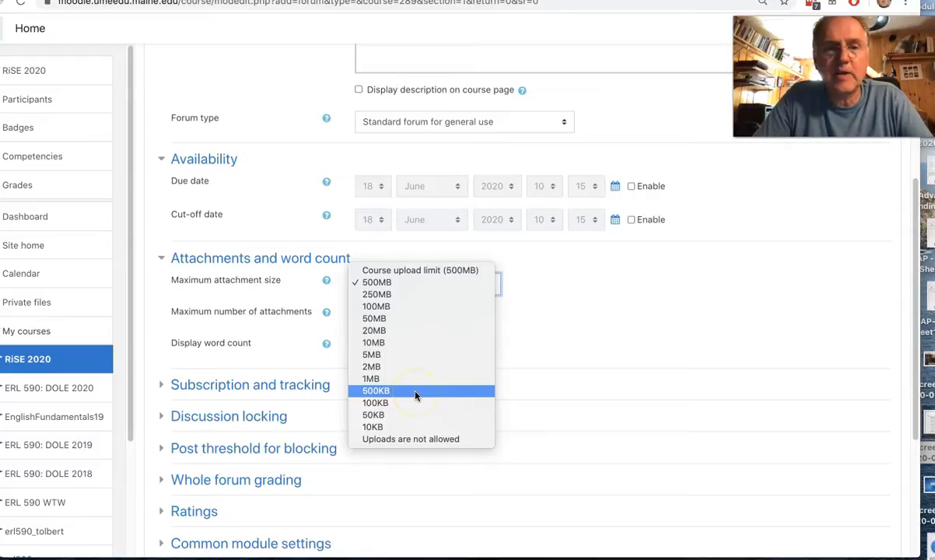
pyautogui.click(377, 391)
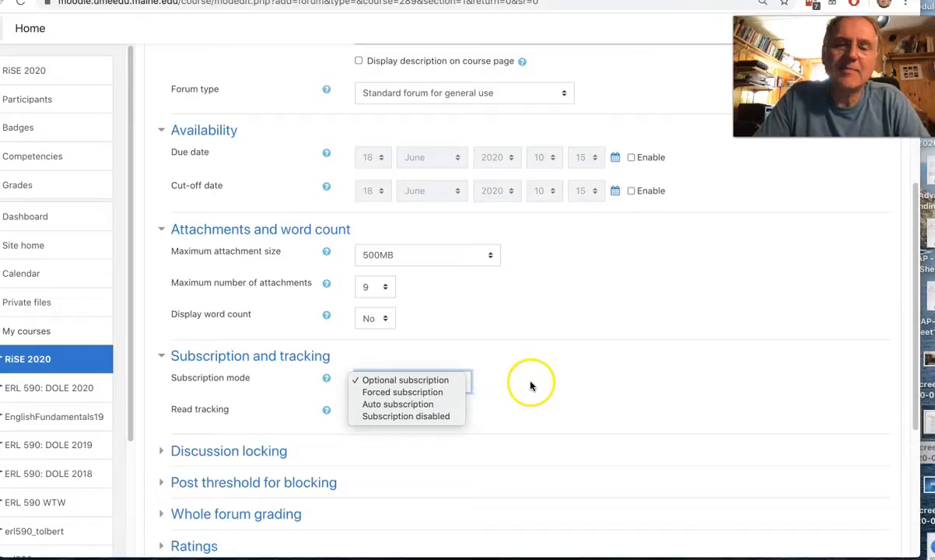
# - Leave Subscription mode on Optional subscription
pyautogui.click(404, 380)
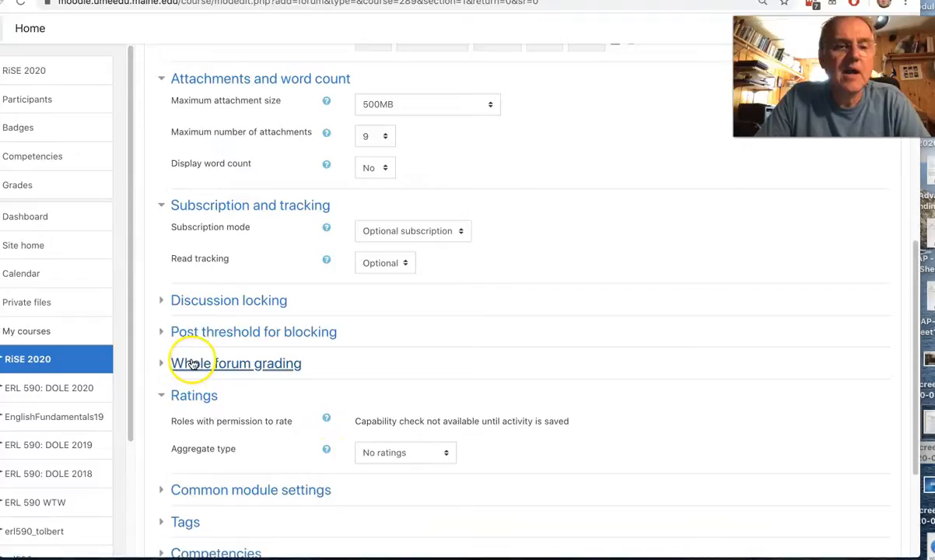
# - Set the Ratings aggregate type to Maximum rating, keeping the 10-point scale
pyautogui.click(162, 363)
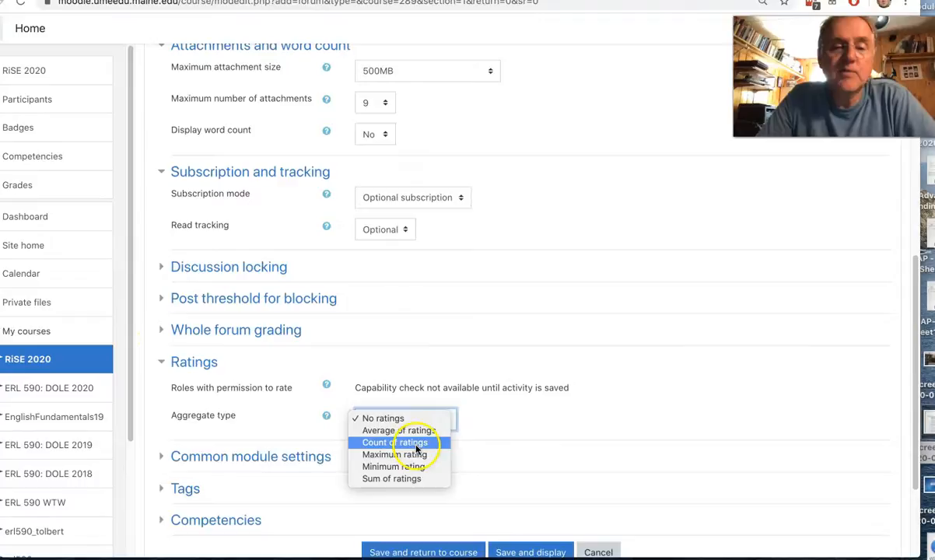
pyautogui.click(393, 454)
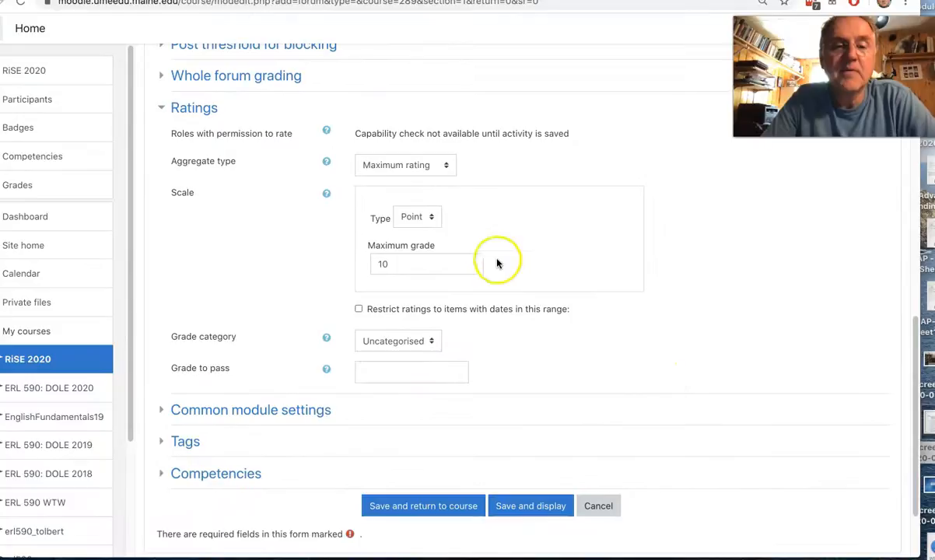
pyautogui.moveTo(423, 505)
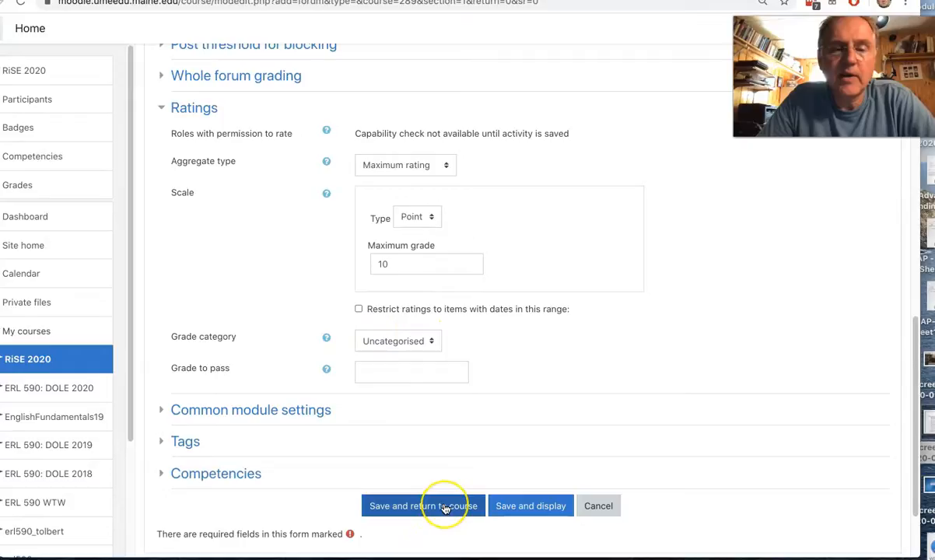
# - Save the Talk forum, post a 'Hi' discussion, and open it
pyautogui.click(423, 505)
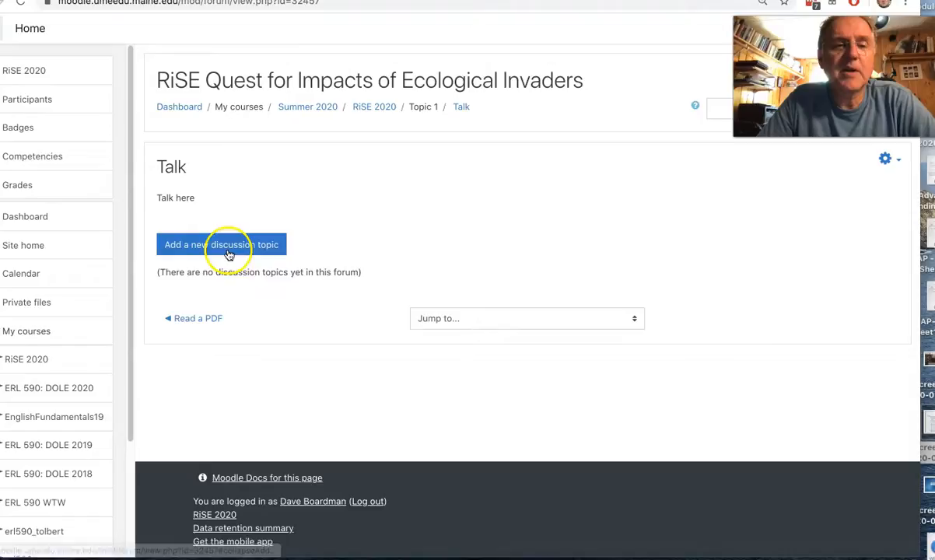
pyautogui.click(221, 244)
pyautogui.write('Hi')
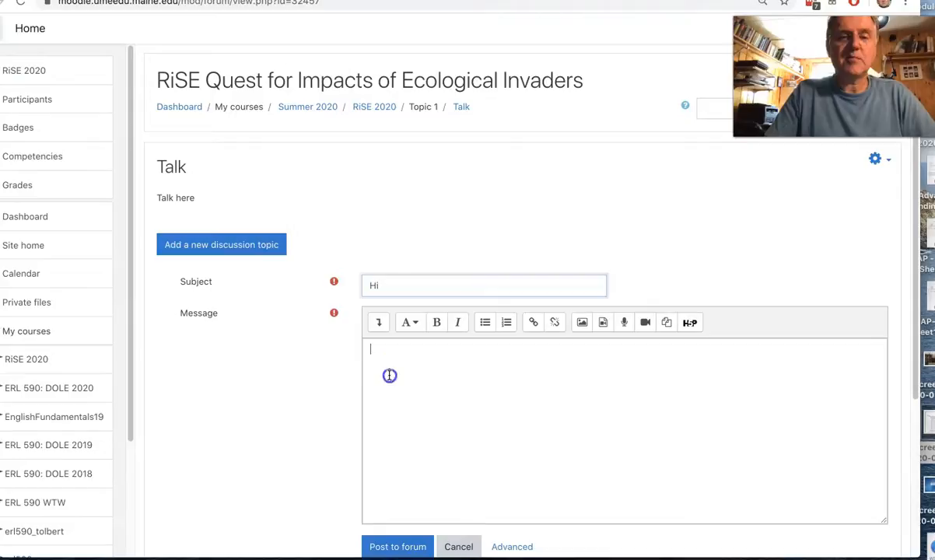
pyautogui.click(397, 546)
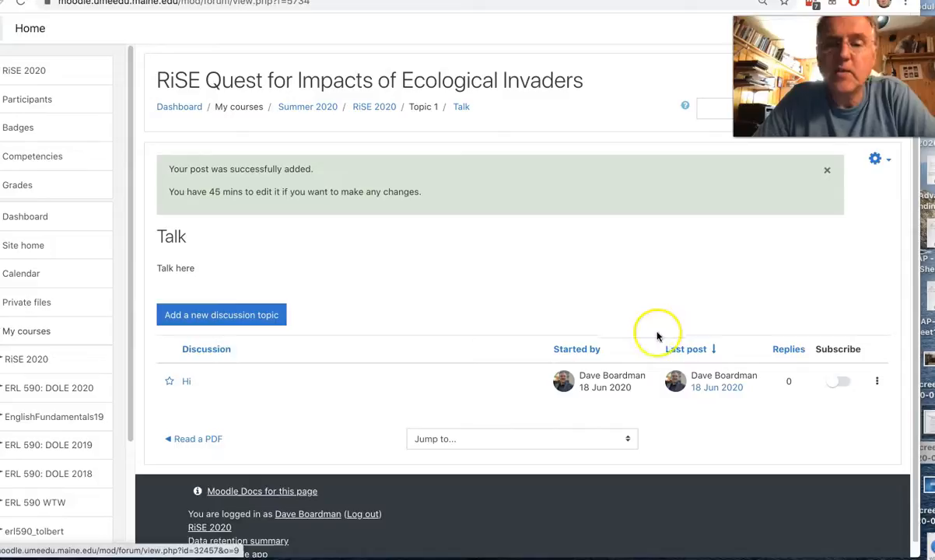
pyautogui.click(186, 381)
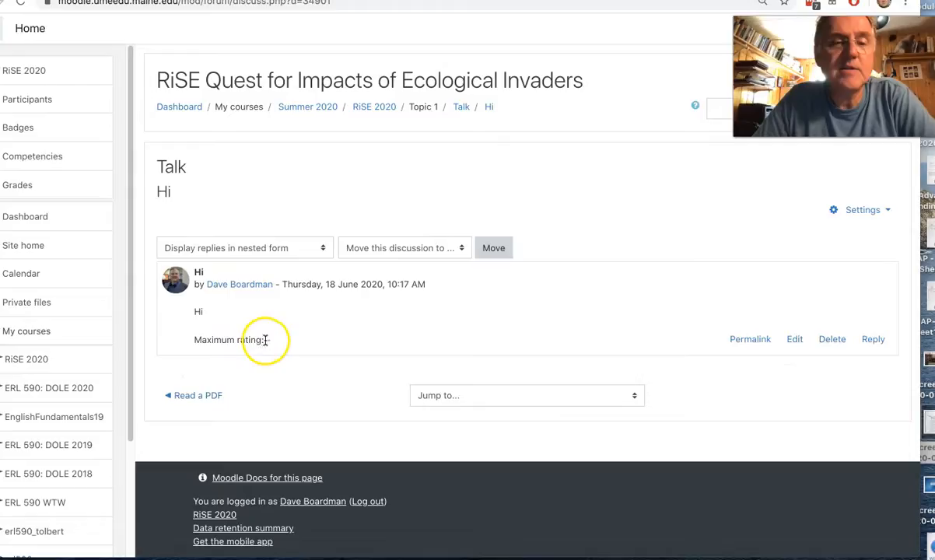
# - Open an empty reply box beneath the 'Hi' post
pyautogui.click(266, 340)
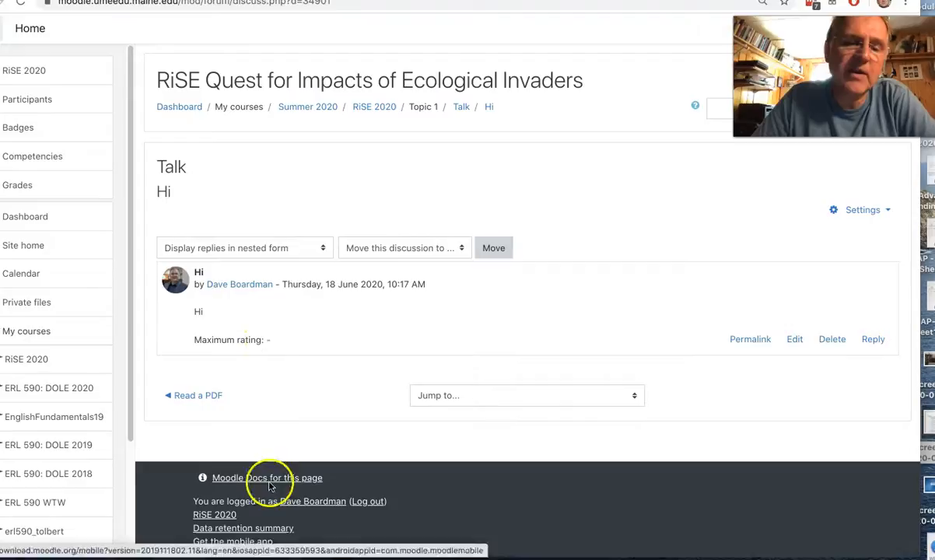
pyautogui.moveTo(838, 393)
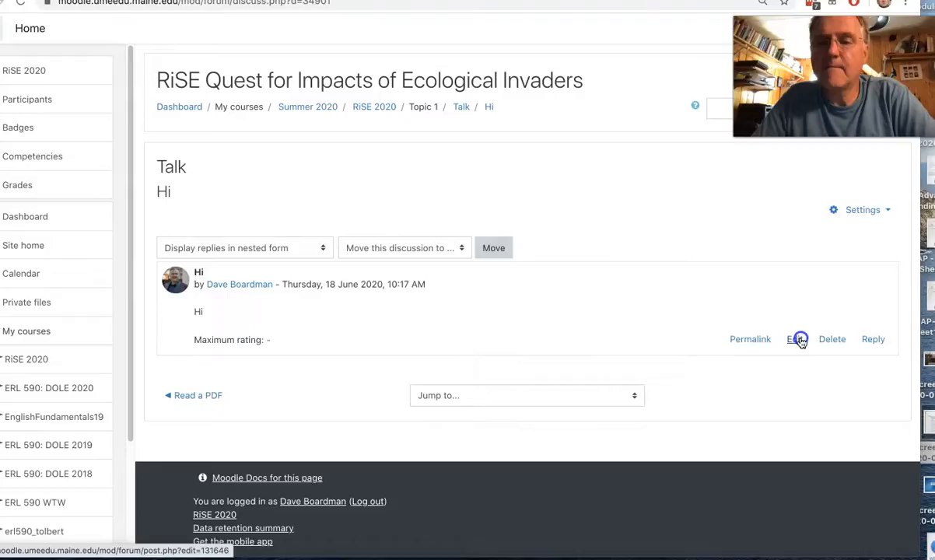
pyautogui.click(796, 338)
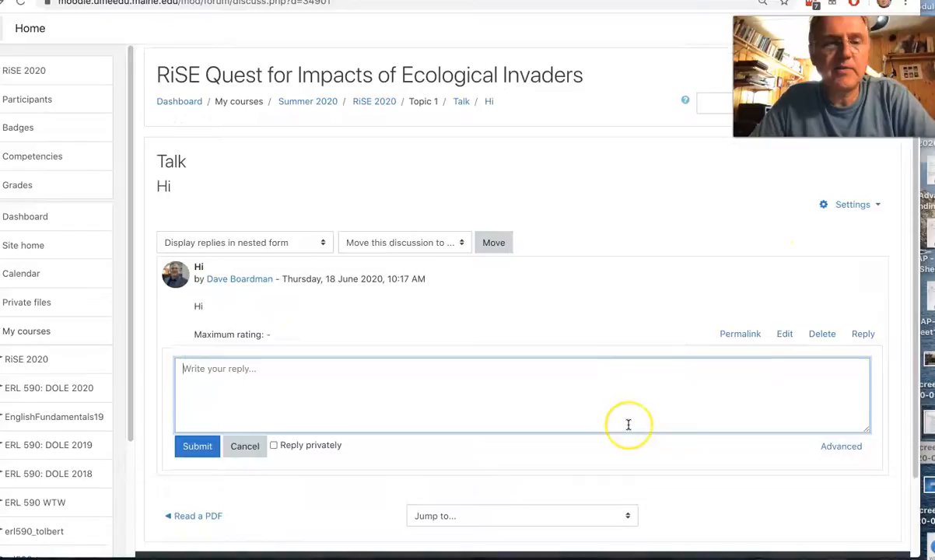
# - Reply 'hi' under the Hi post with notifications sent without editing delay
pyautogui.write('hi again')
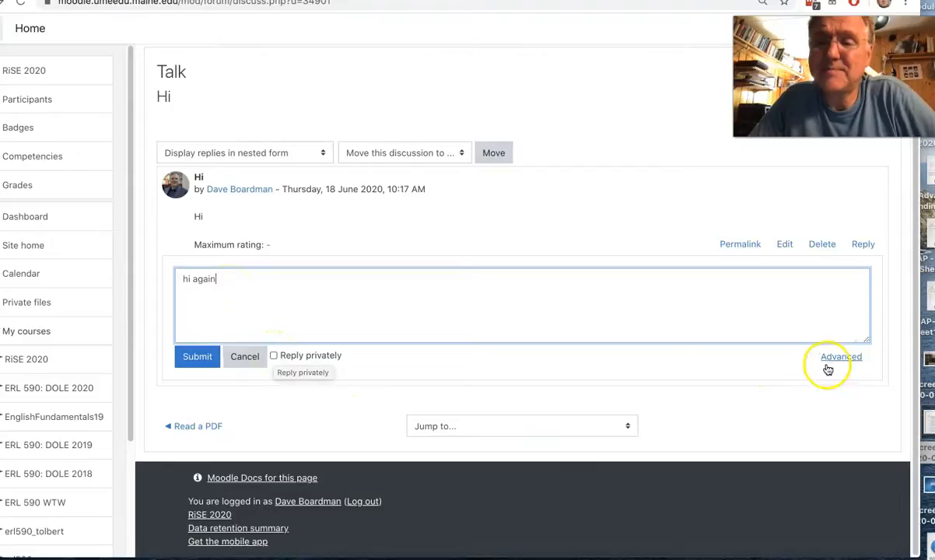
pyautogui.click(841, 356)
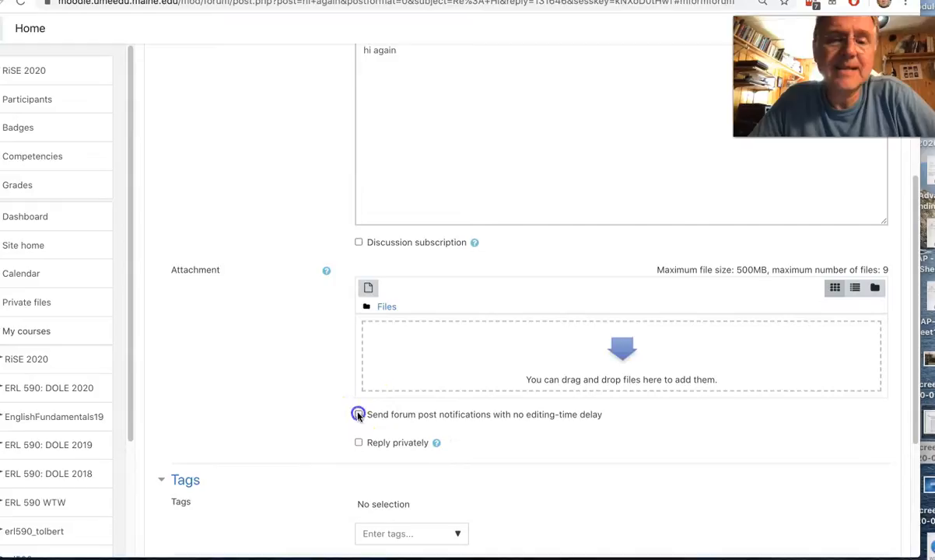
pyautogui.click(359, 414)
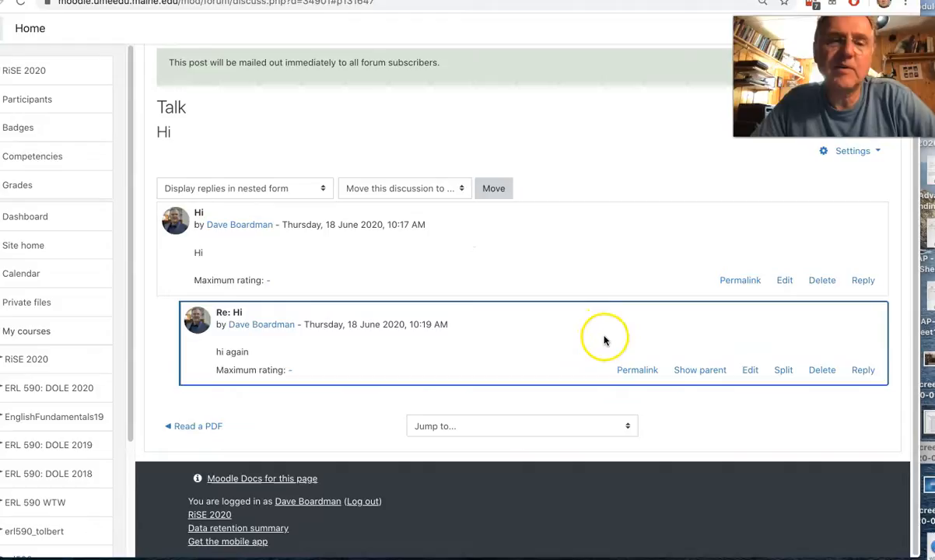
pyautogui.moveTo(249, 358)
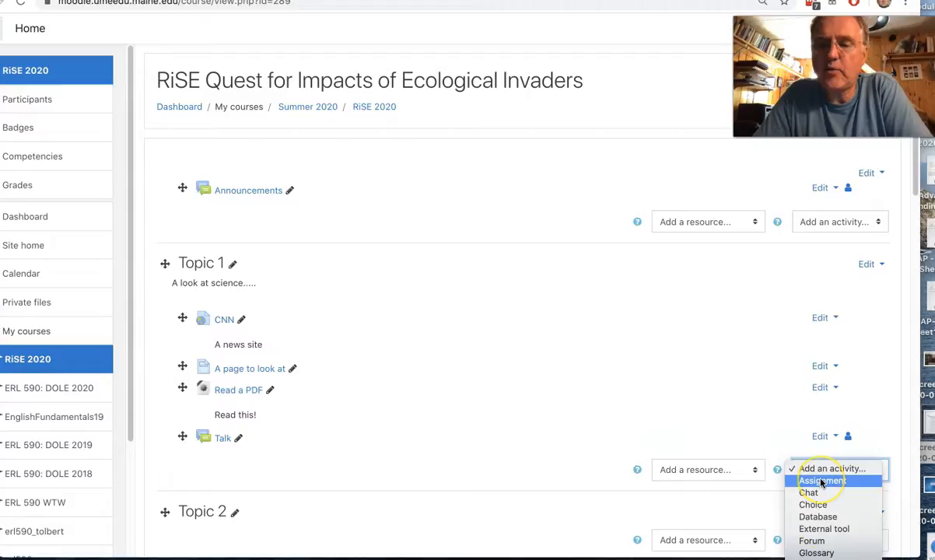
# - Drop the Assignment being added and go back to the RiSE Quest for Impacts of Ecological Invaders course
pyautogui.click(822, 480)
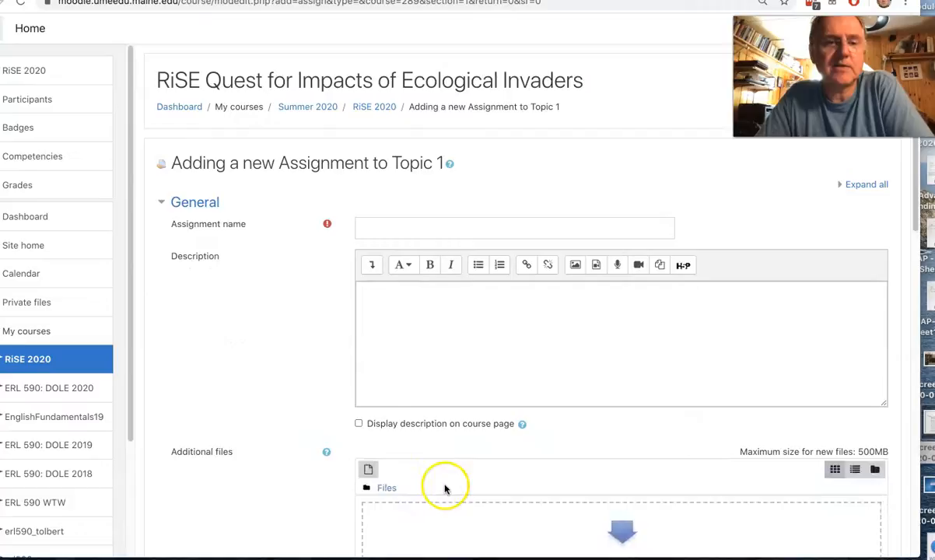
pyautogui.scroll(-3)
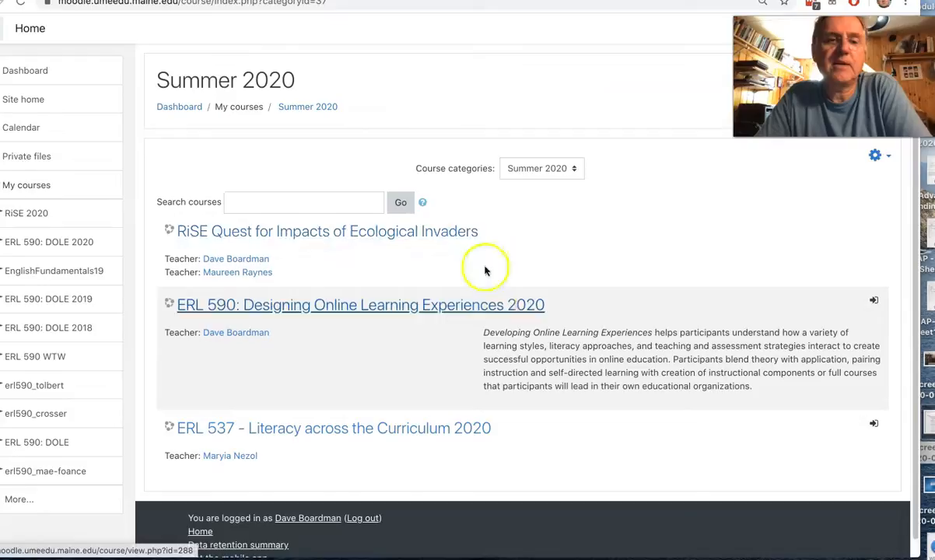
pyautogui.click(327, 231)
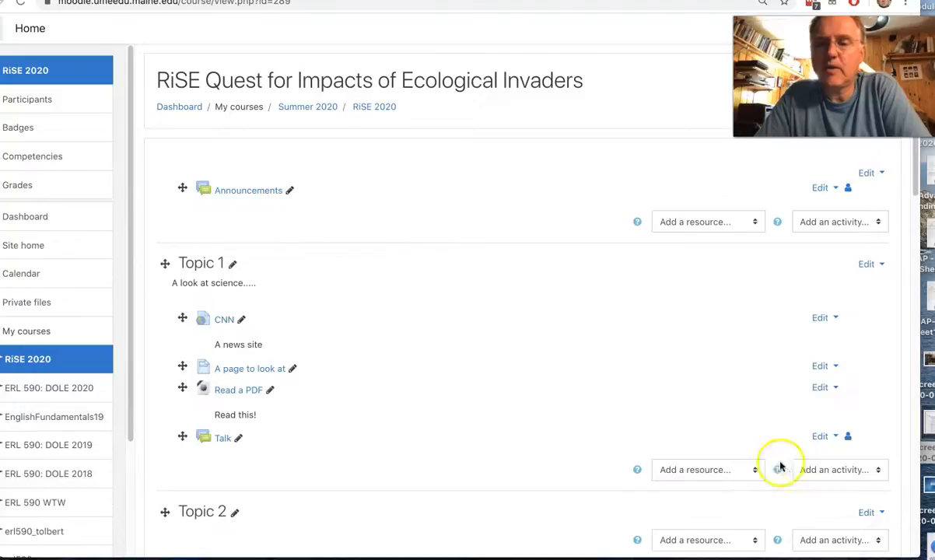
# - Add a Wiki activity to Topic 1 with its first page named 'Class wiki'
pyautogui.click(840, 469)
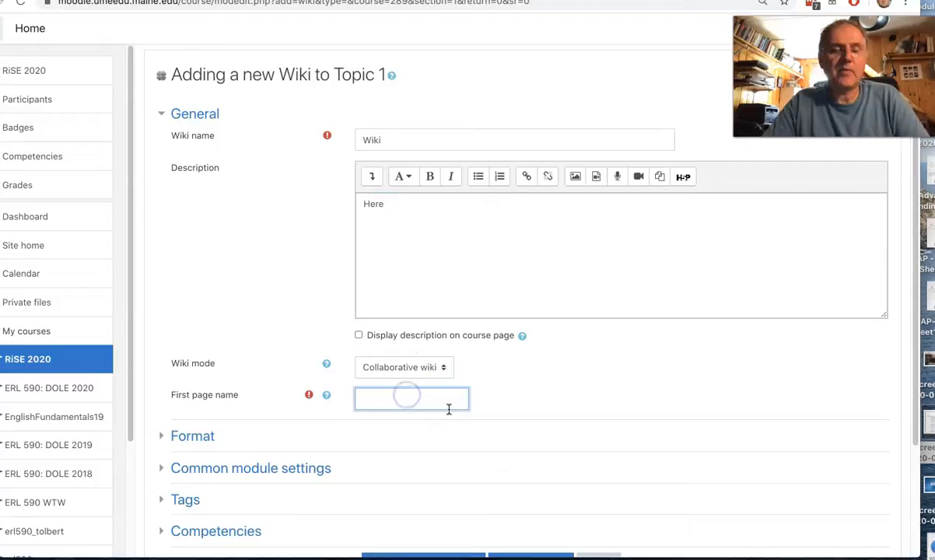
pyautogui.write('Class w')
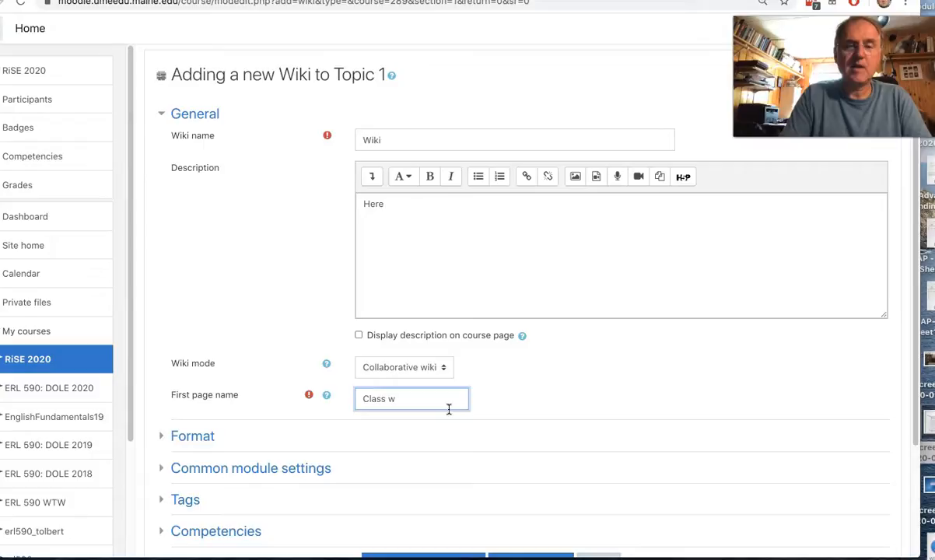
pyautogui.write('iki')
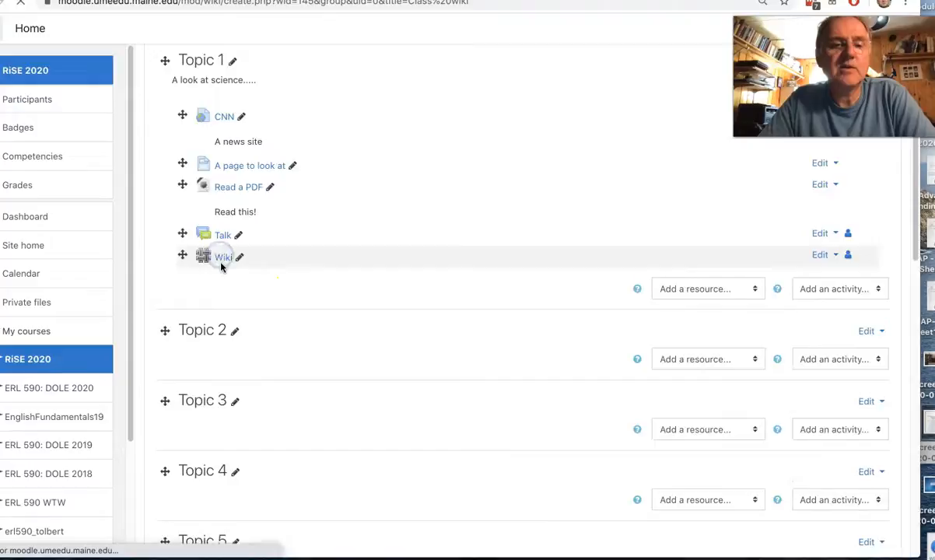
# - Create and save the first 'Class wiki' page with the text 'Write here'
pyautogui.click(224, 257)
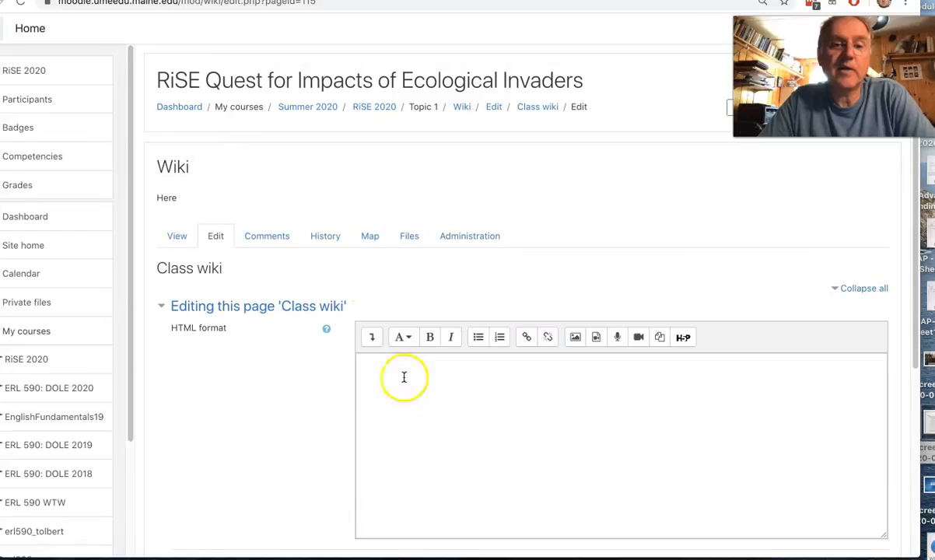
pyautogui.write('Write here')
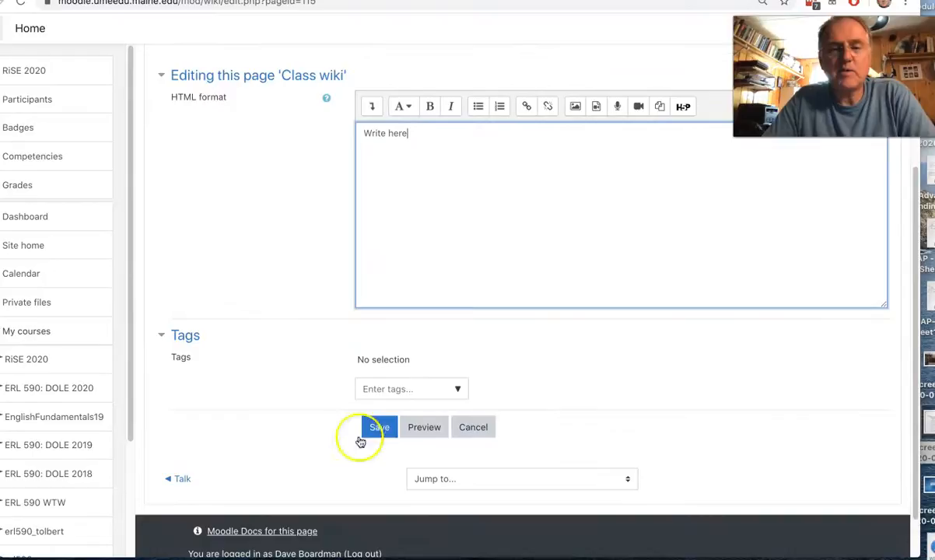
pyautogui.click(379, 426)
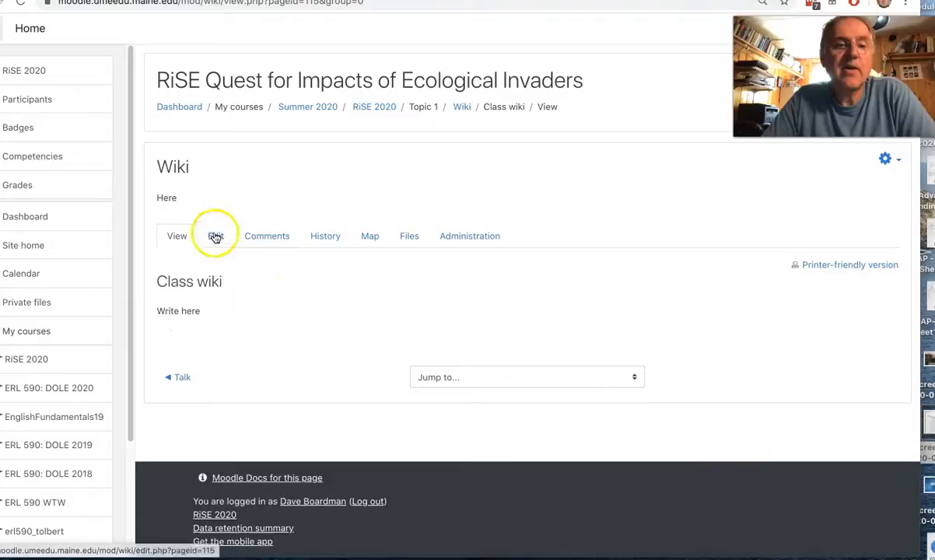
# - Add 'my thoughts...' to the Class wiki page, save, and return to RiSE 2020
pyautogui.click(215, 236)
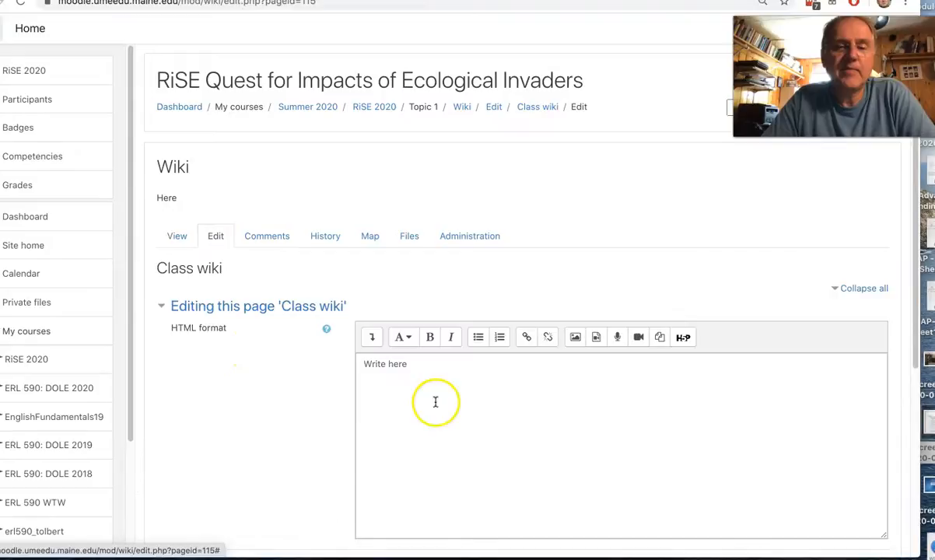
pyautogui.write('my thoughts...')
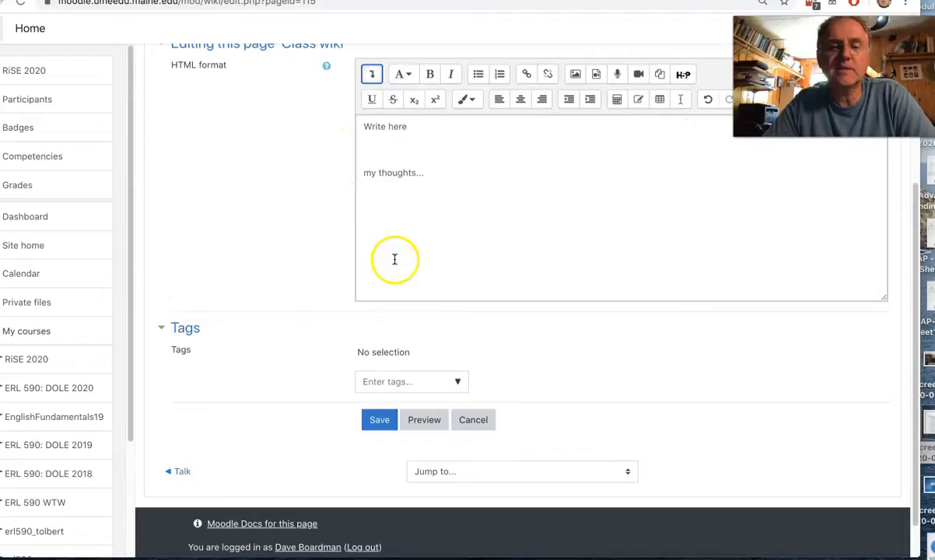
pyautogui.click(379, 419)
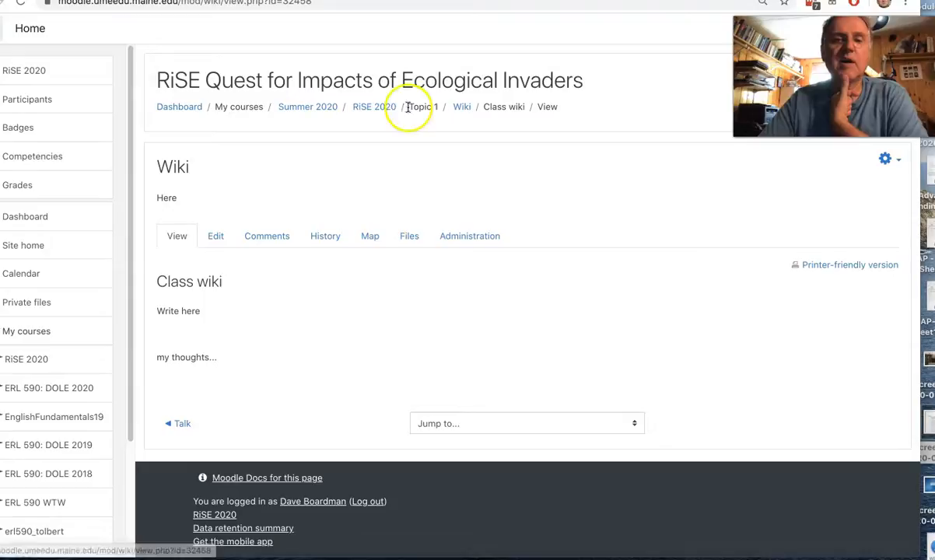
pyautogui.click(374, 106)
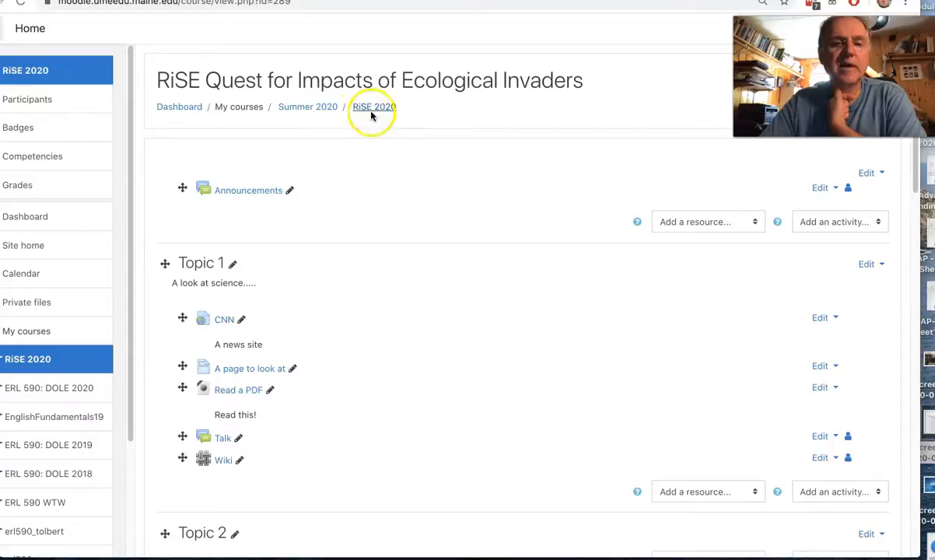
pyautogui.click(833, 491)
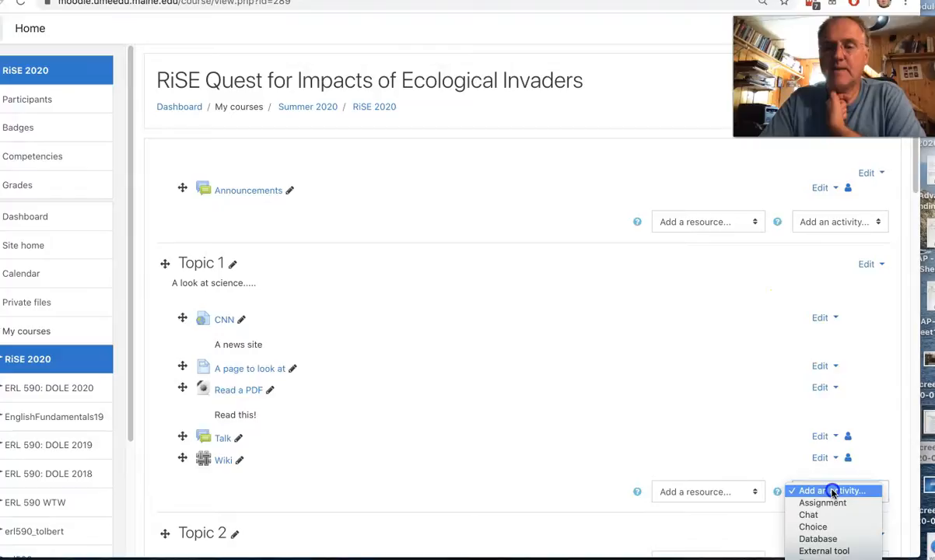
pyautogui.click(809, 491)
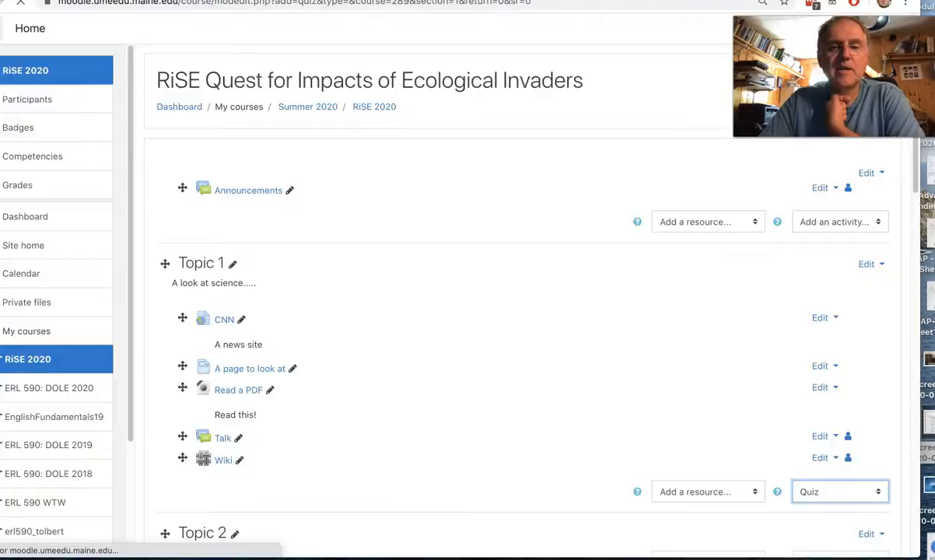
pyautogui.click(840, 490)
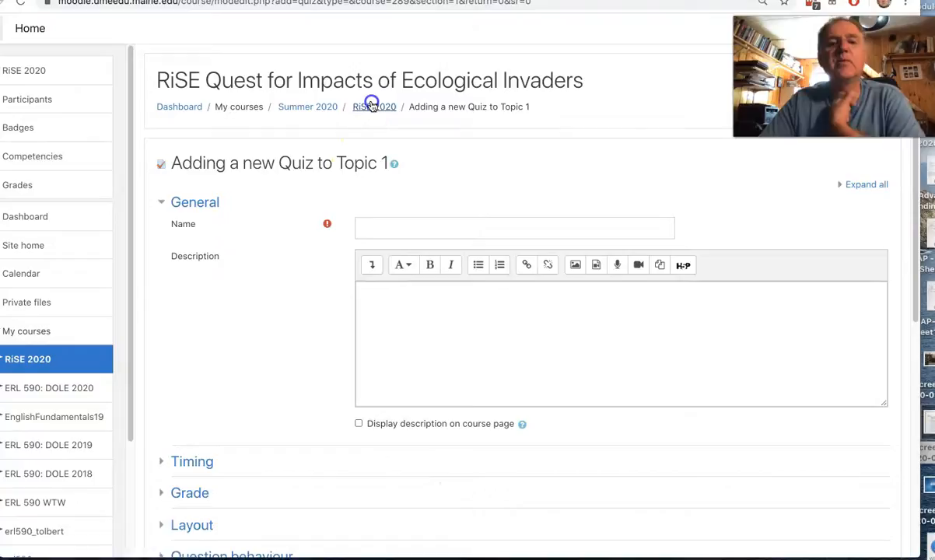
pyautogui.click(374, 107)
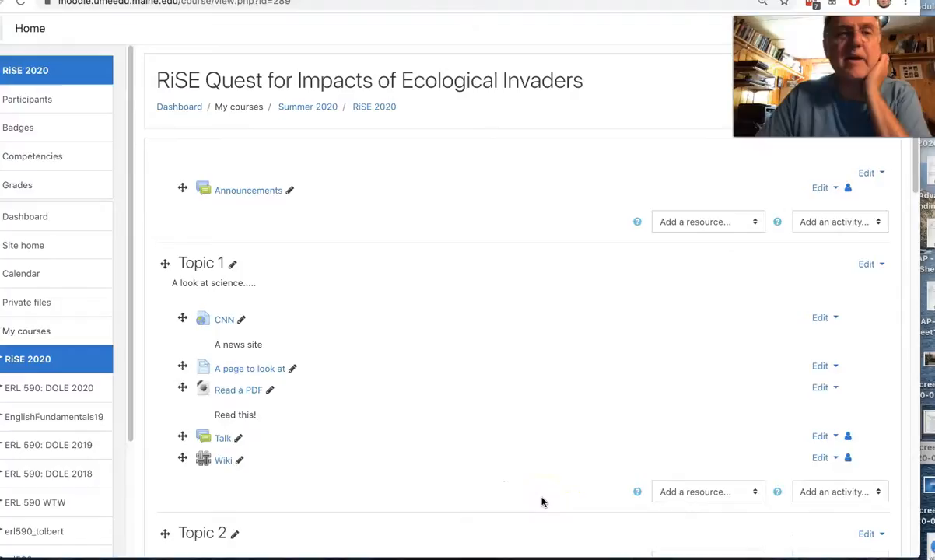